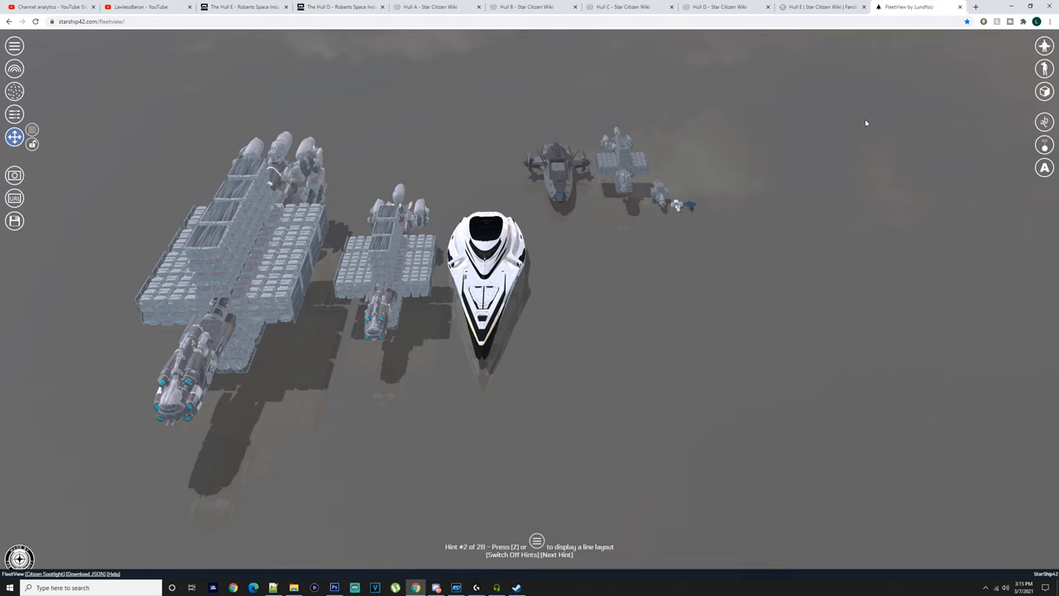
mouse_move(631, 202)
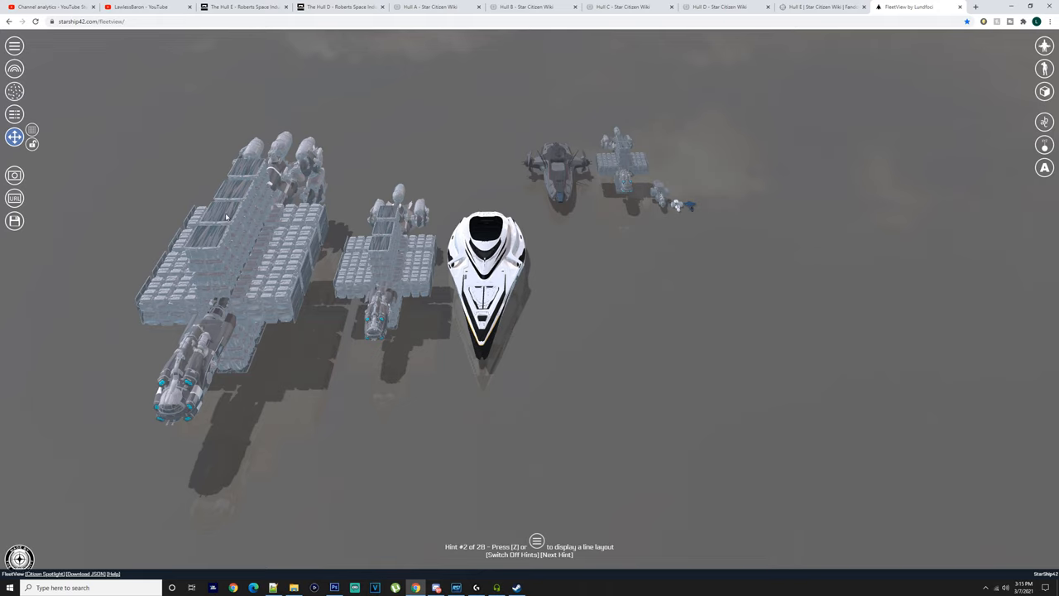
mouse_move(454, 310)
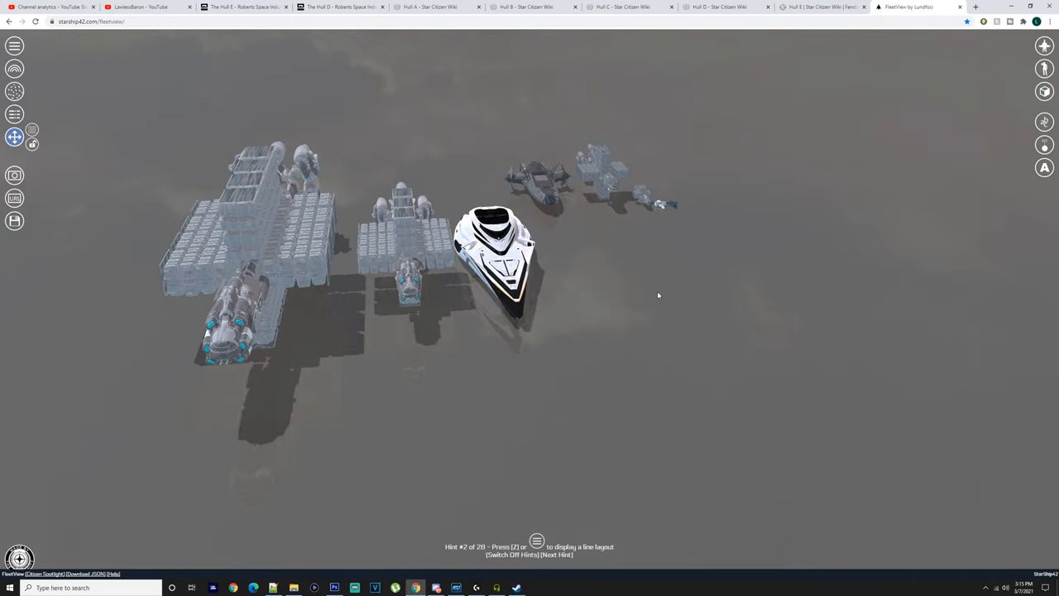
mouse_move(702, 221)
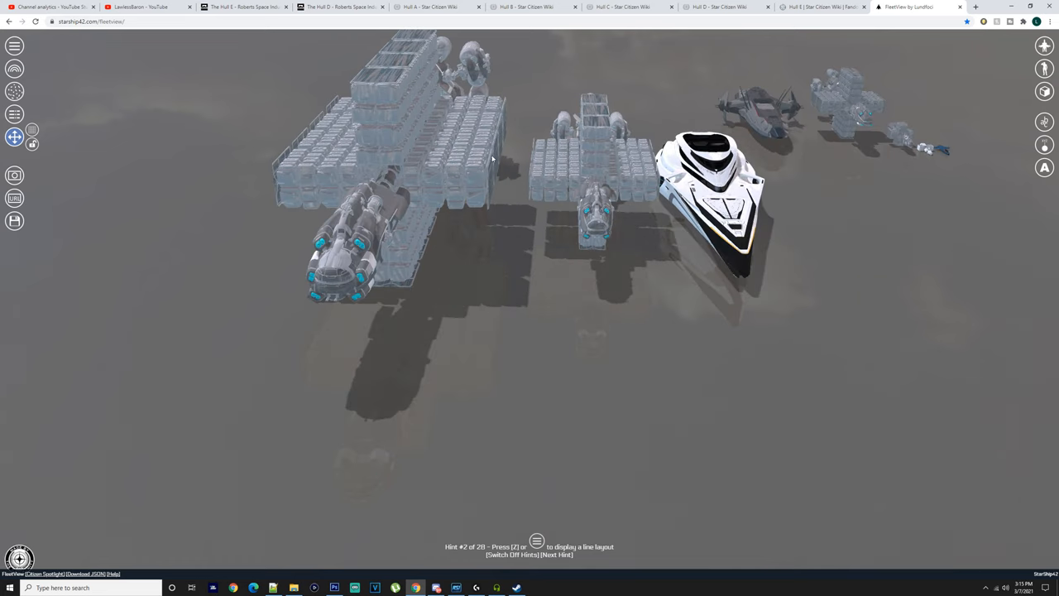
mouse_move(415, 156)
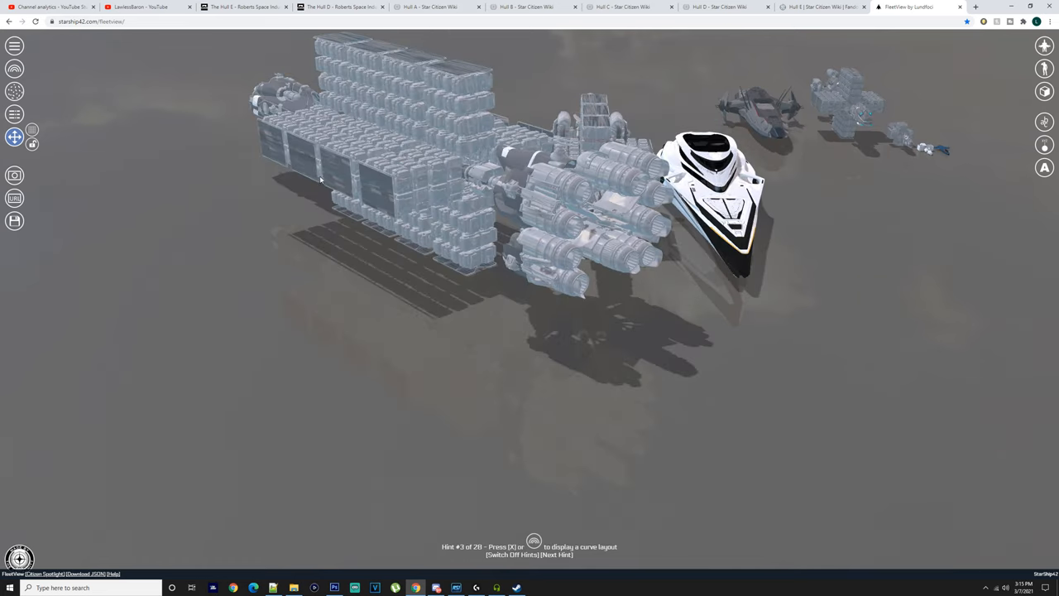
Switch from the FleetView ship lineup to the Hull D pledge page and scroll to its Variants Matrix.
left_click_drag(321, 179, 141, 229)
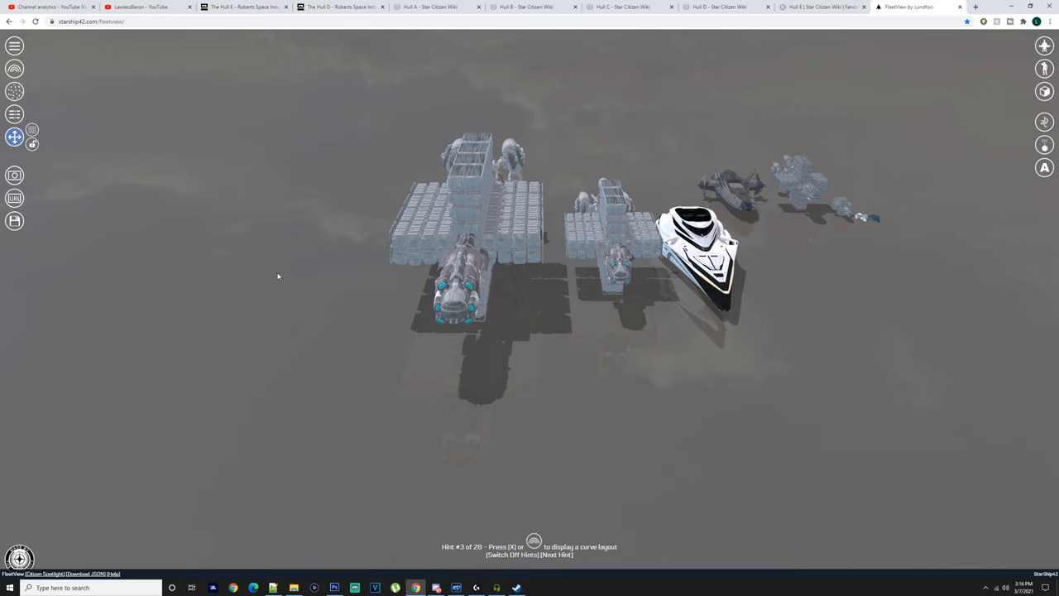
mouse_move(345, 62)
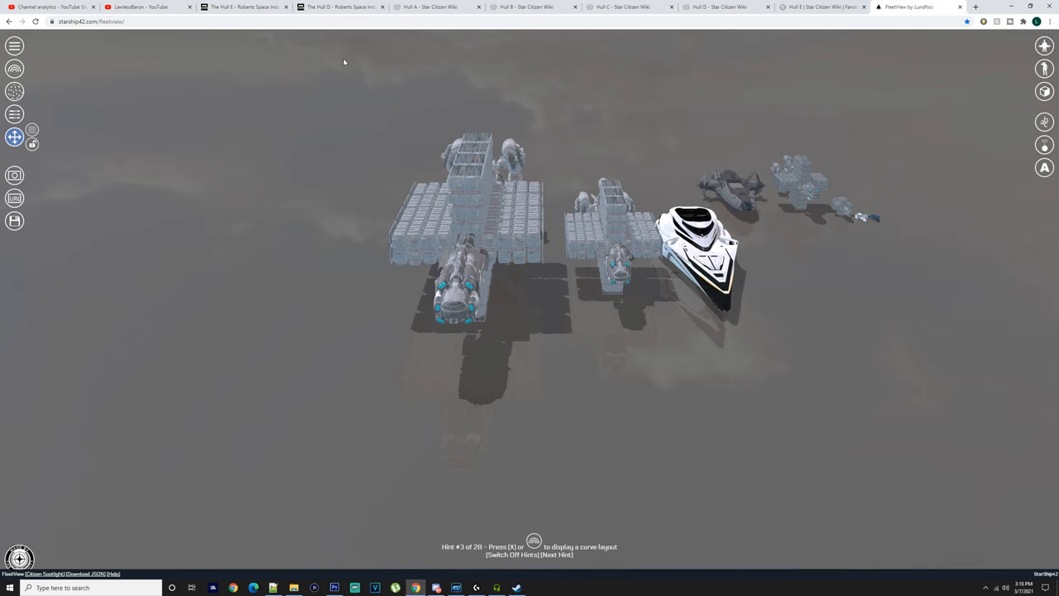
left_click(334, 7)
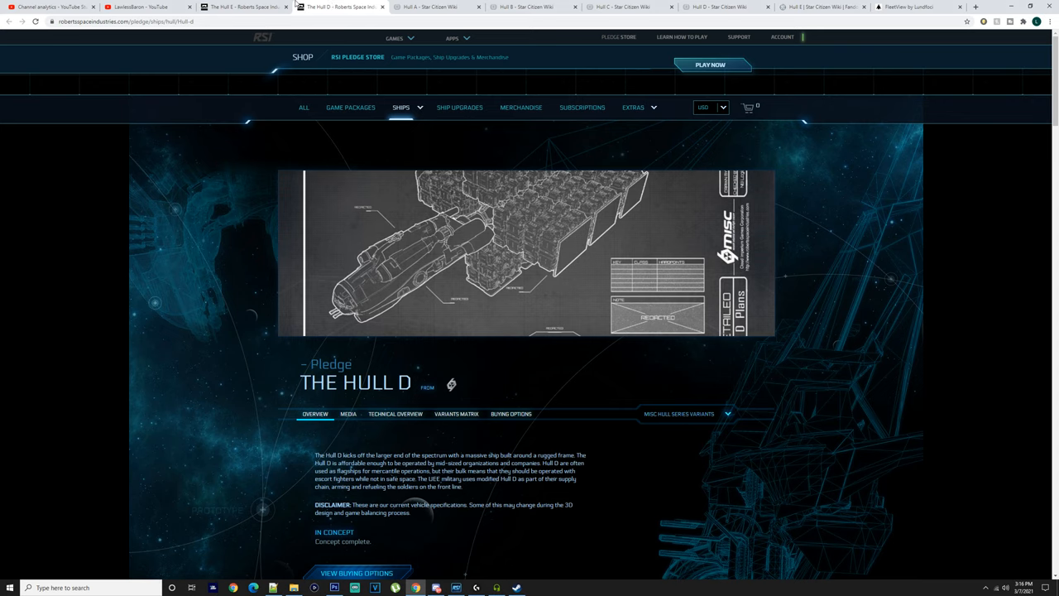
mouse_move(298, 270)
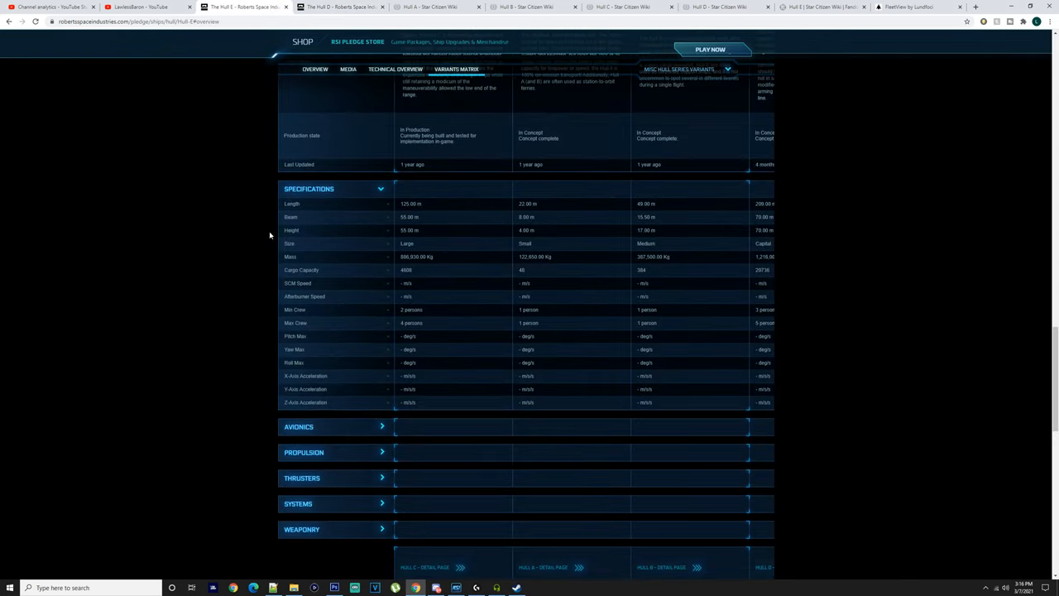
scroll("up", 3)
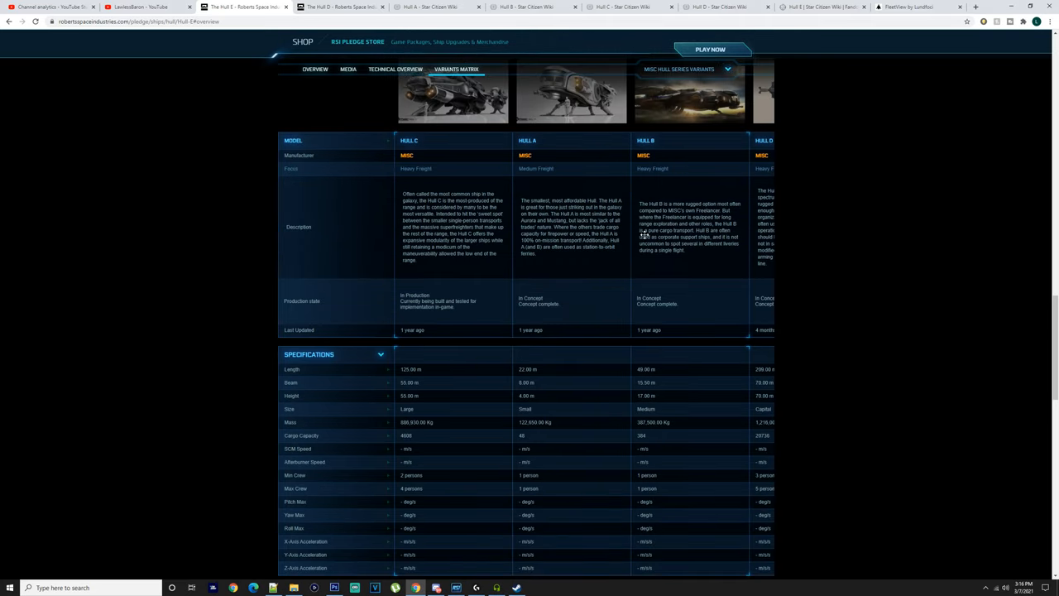
mouse_move(414, 166)
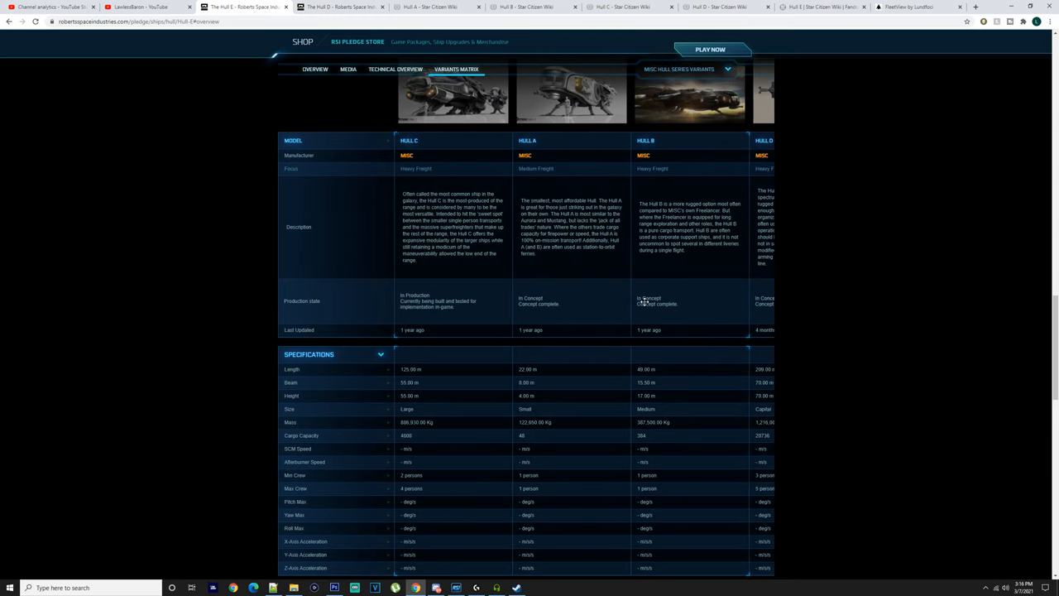
mouse_move(516, 367)
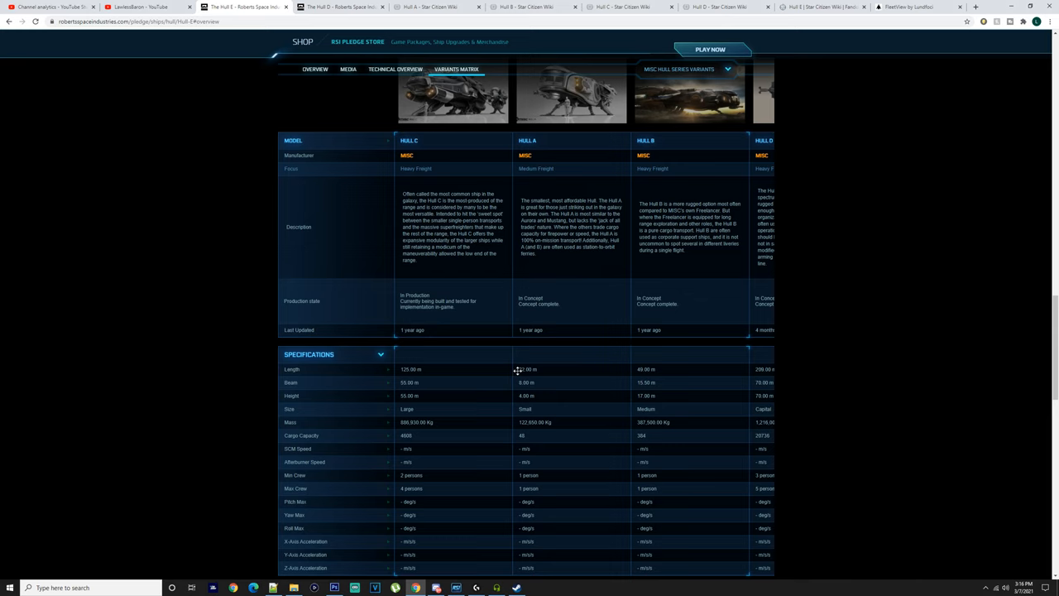
scroll("down", 3)
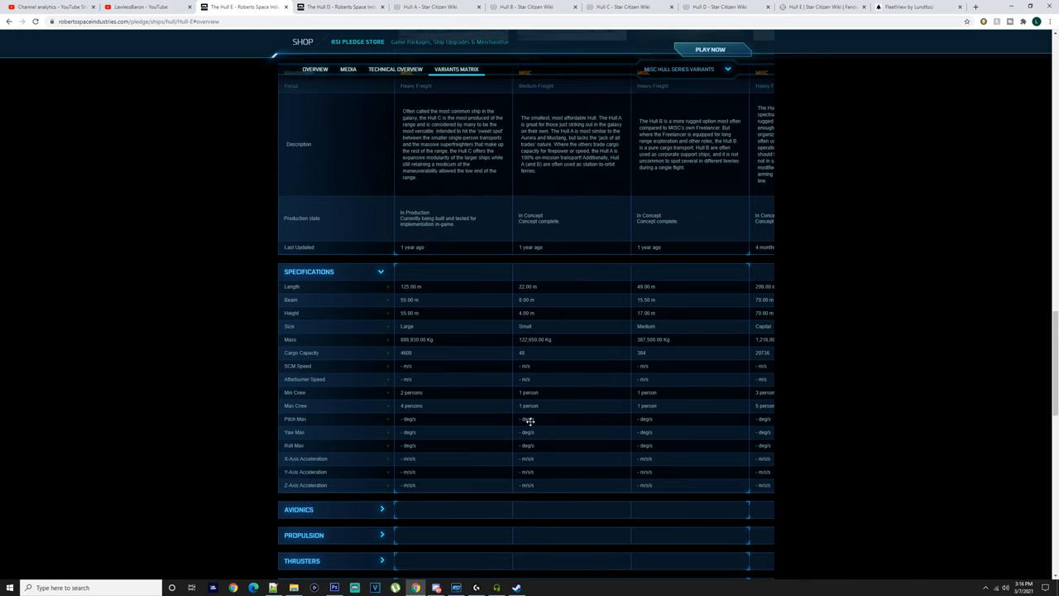
mouse_move(531, 355)
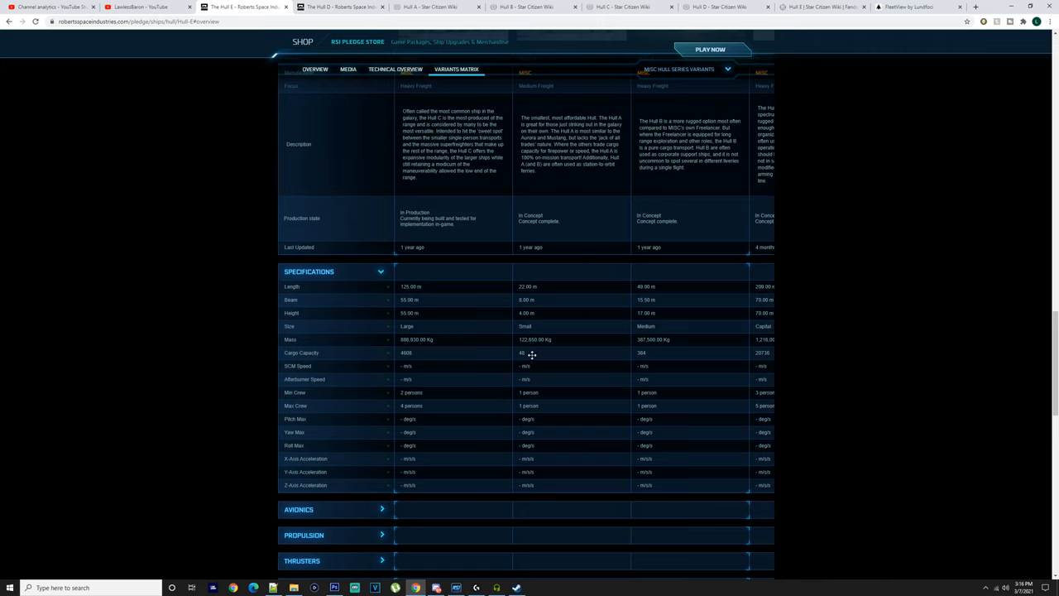
mouse_move(548, 407)
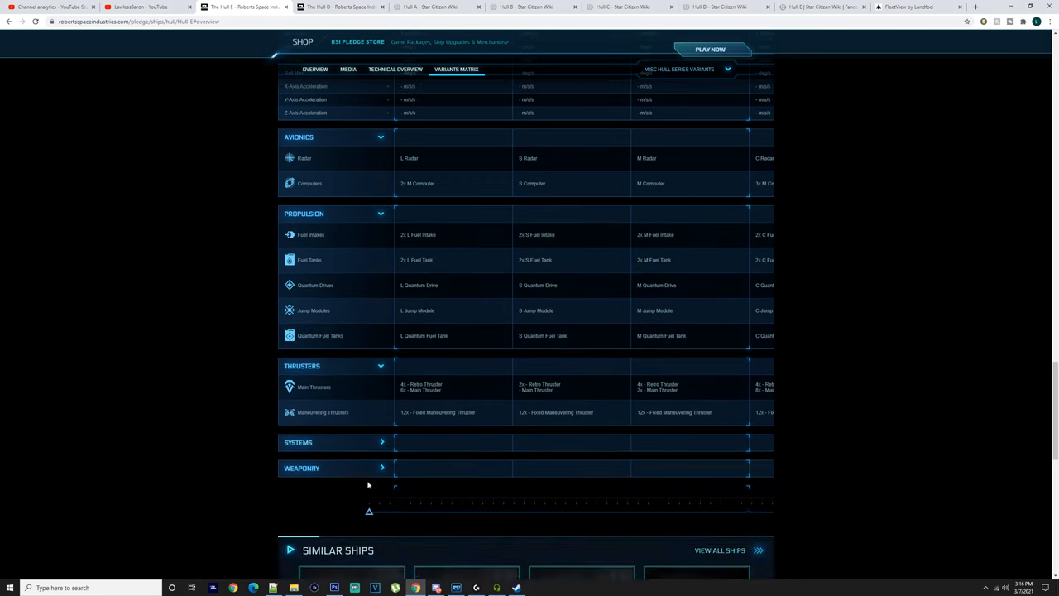
scroll("up", 3)
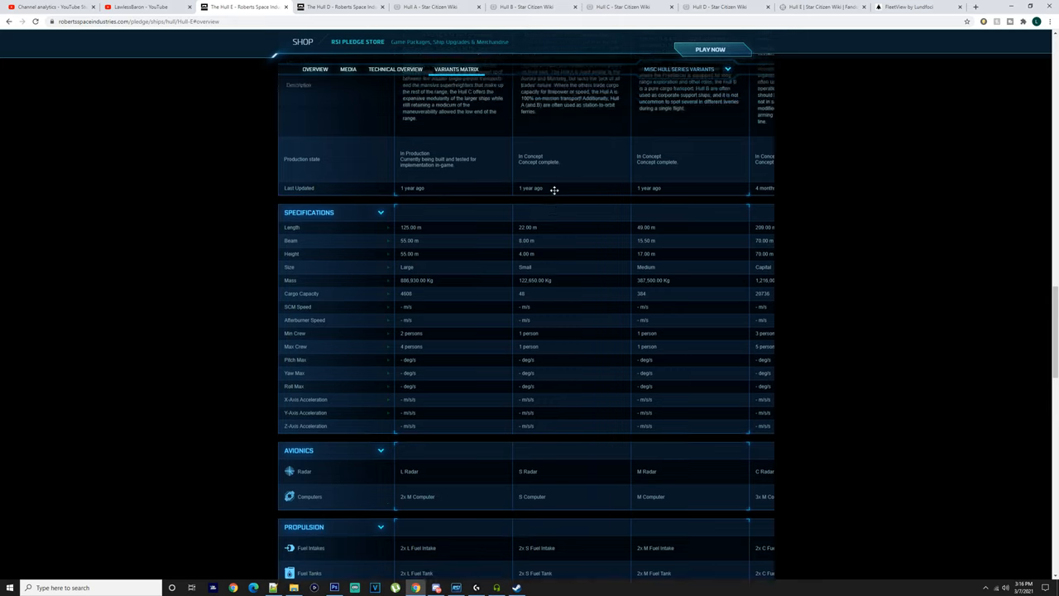
scroll("down", 3)
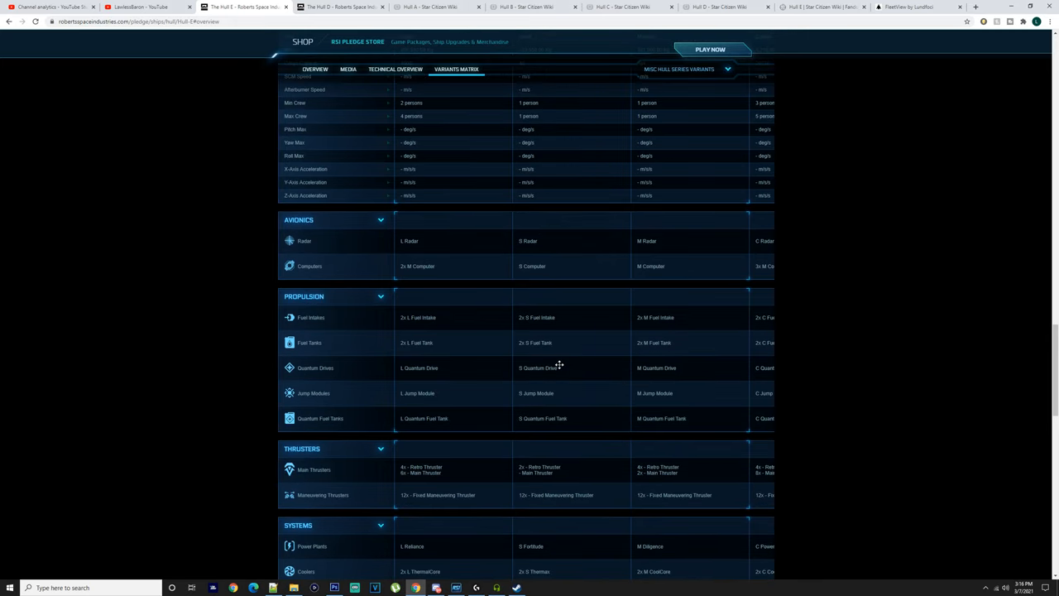
mouse_move(538, 394)
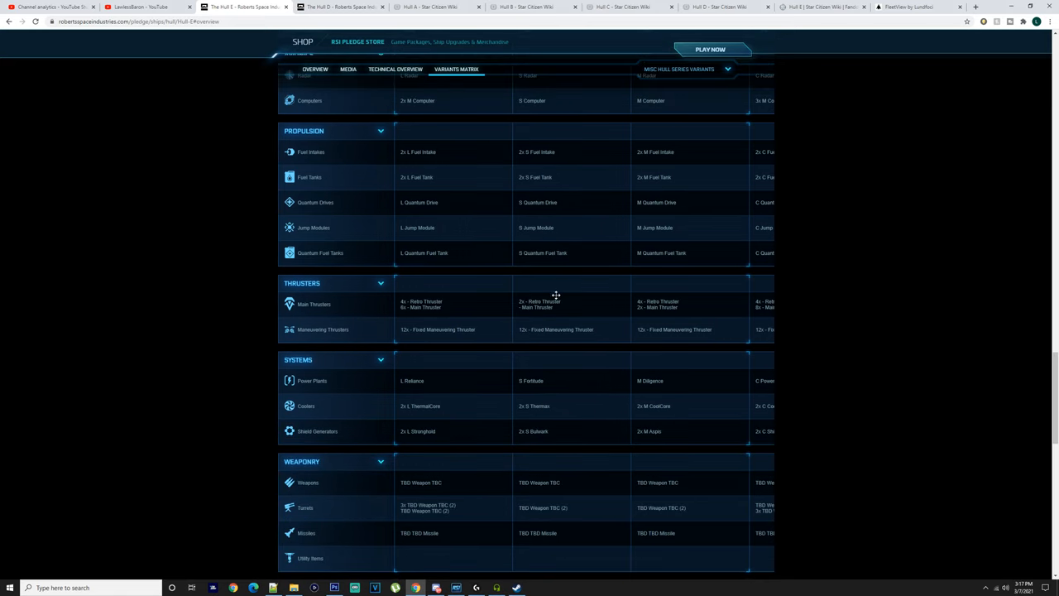
mouse_move(576, 318)
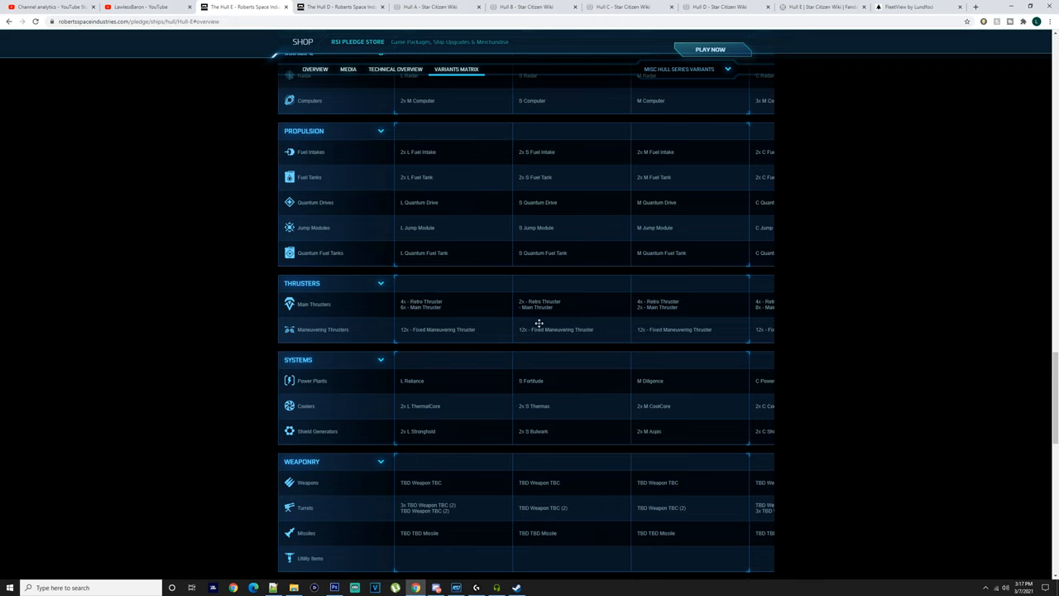
mouse_move(514, 311)
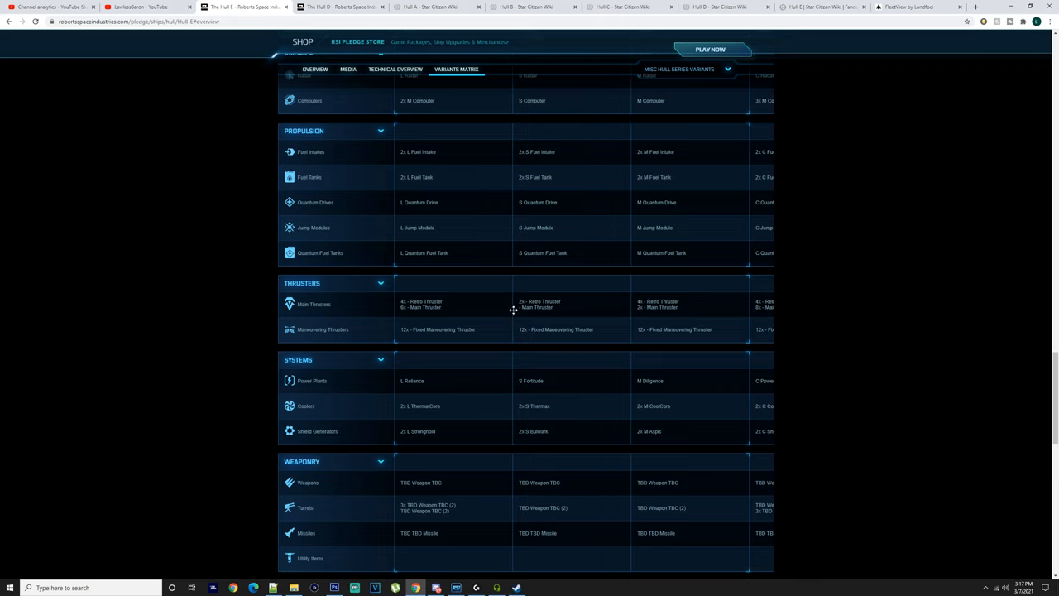
mouse_move(518, 392)
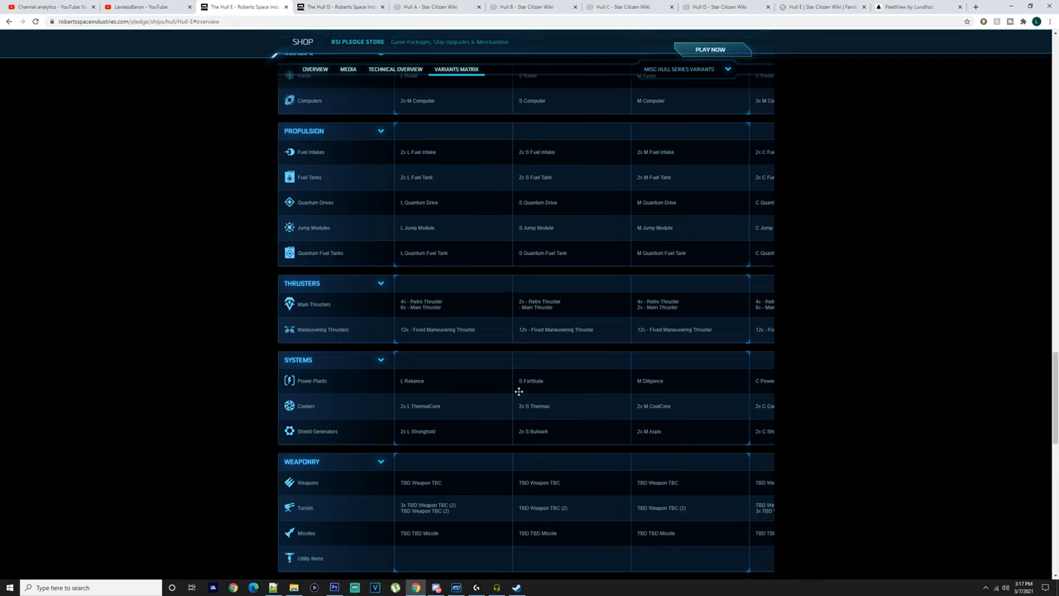
mouse_move(546, 381)
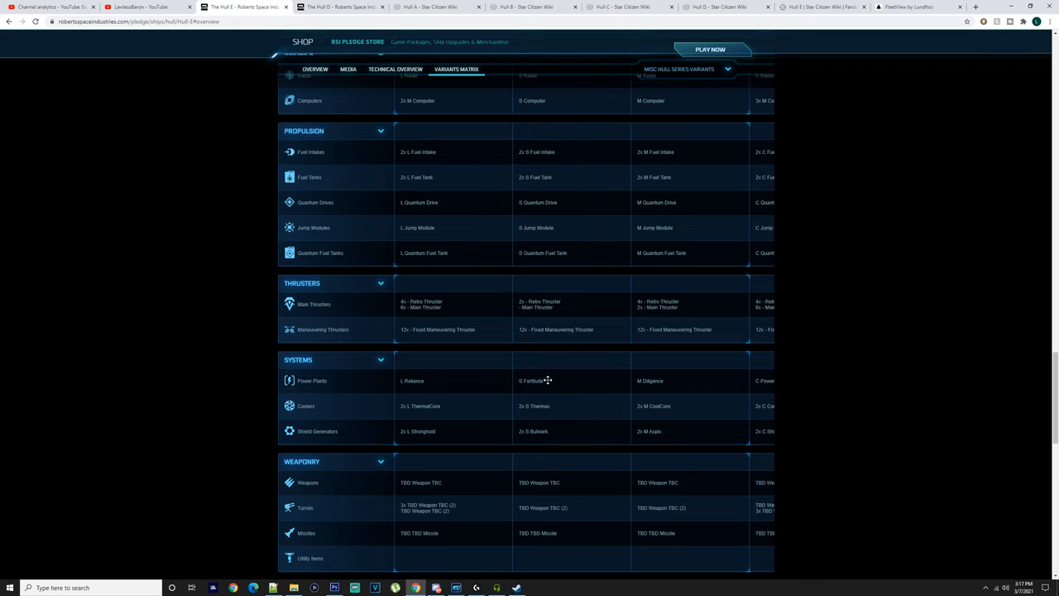
mouse_move(578, 410)
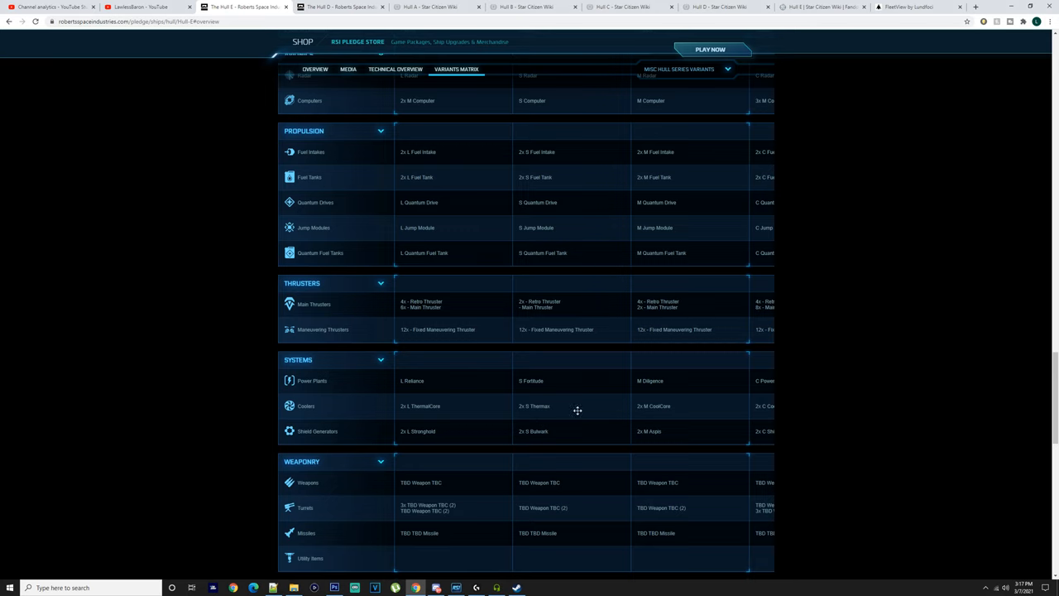
scroll("down", 3)
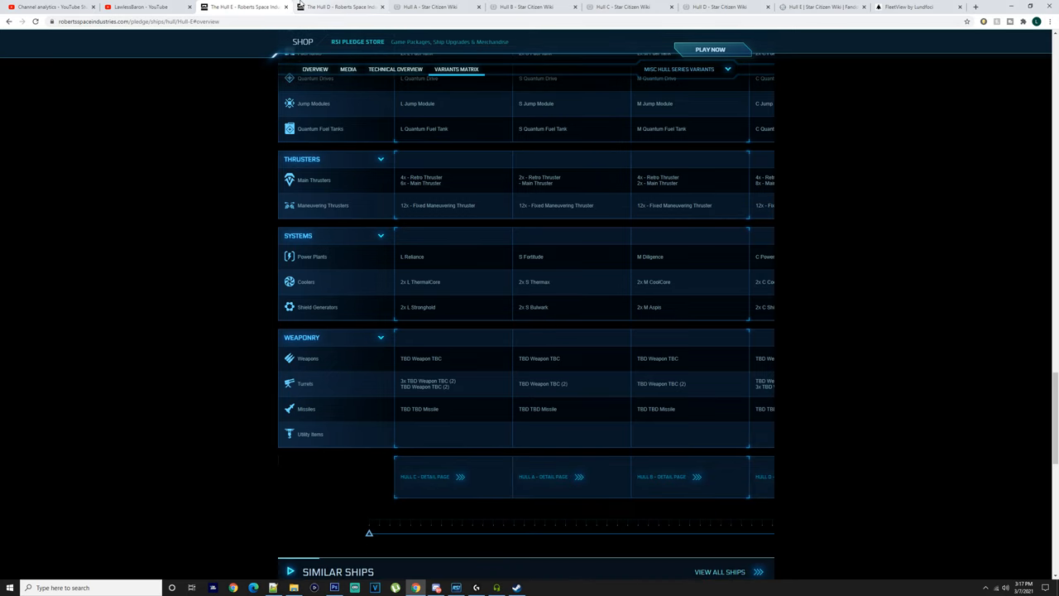
scroll("down", 3)
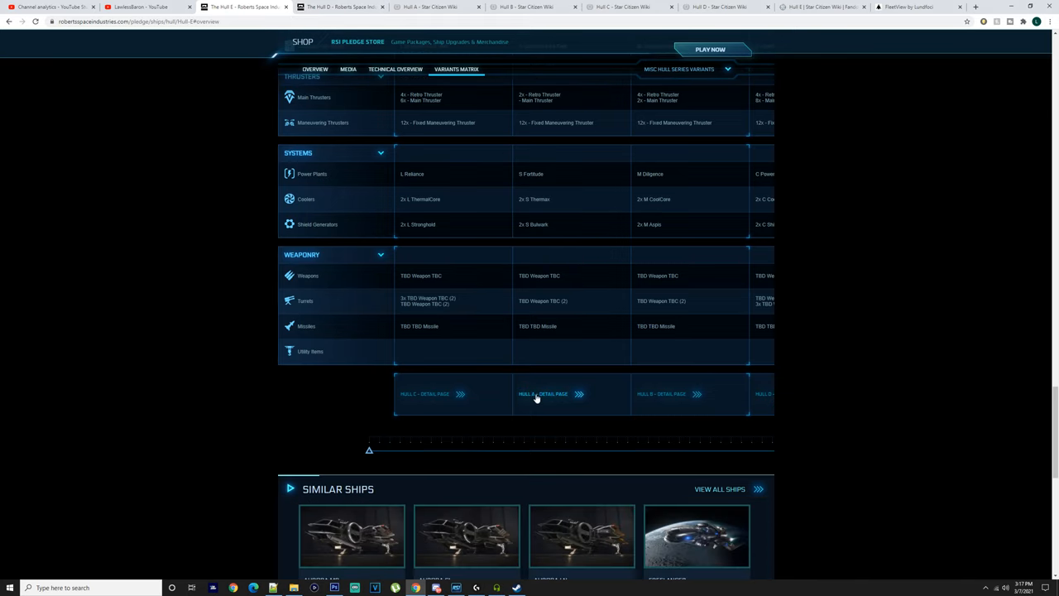
Open the Hull A detail page, check its technical overview, then return to the Hull series Variants Matrix.
left_click(539, 394)
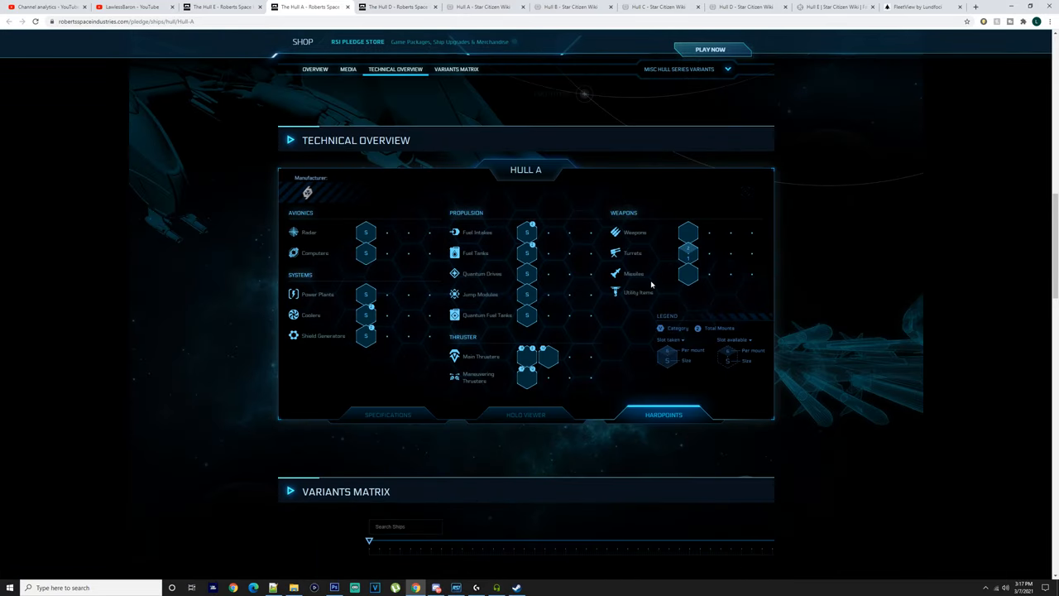
mouse_move(691, 259)
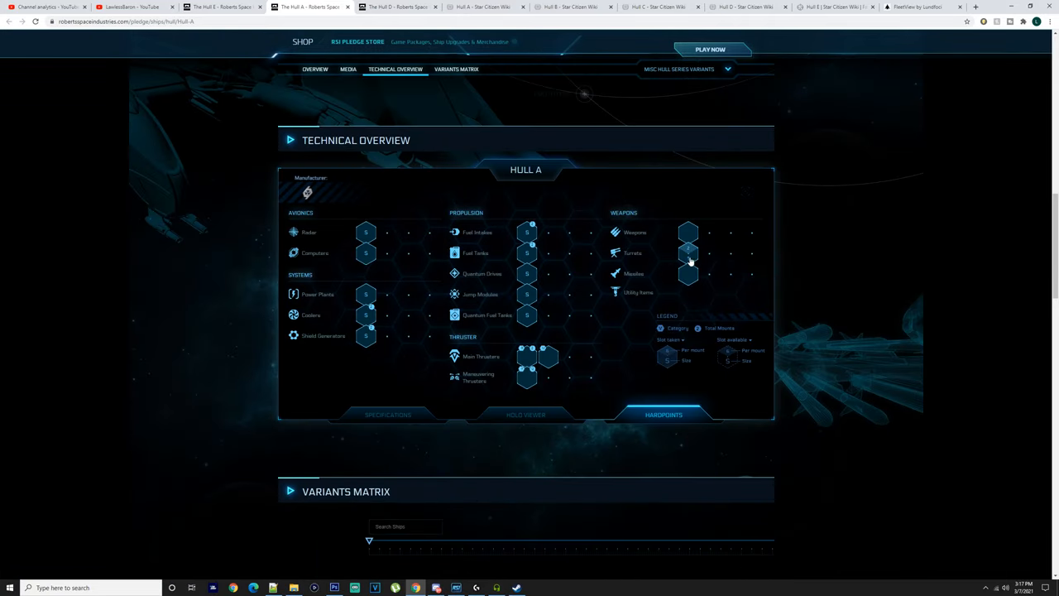
mouse_move(694, 256)
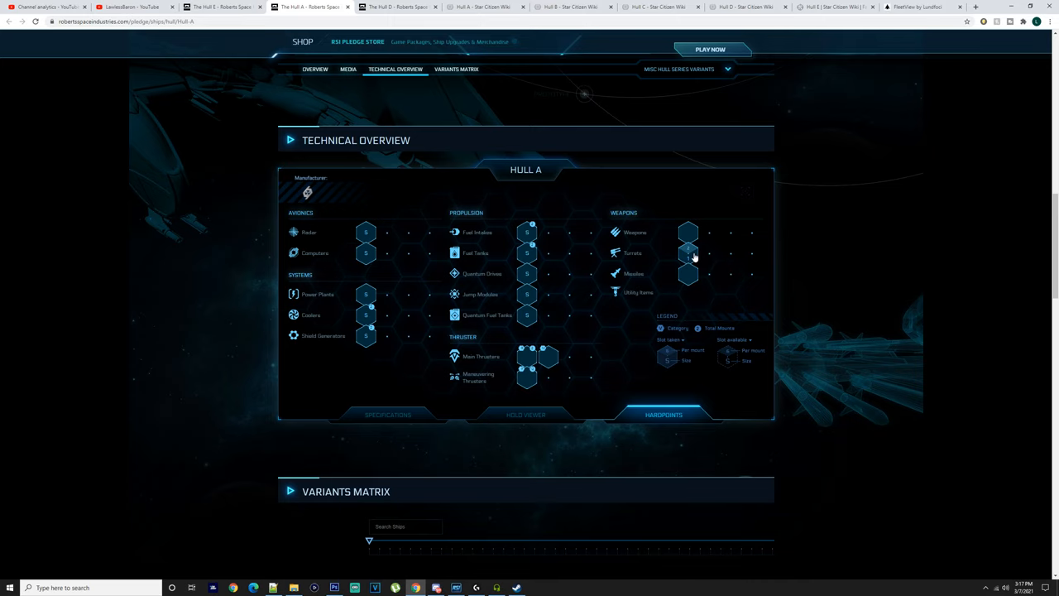
mouse_move(688, 242)
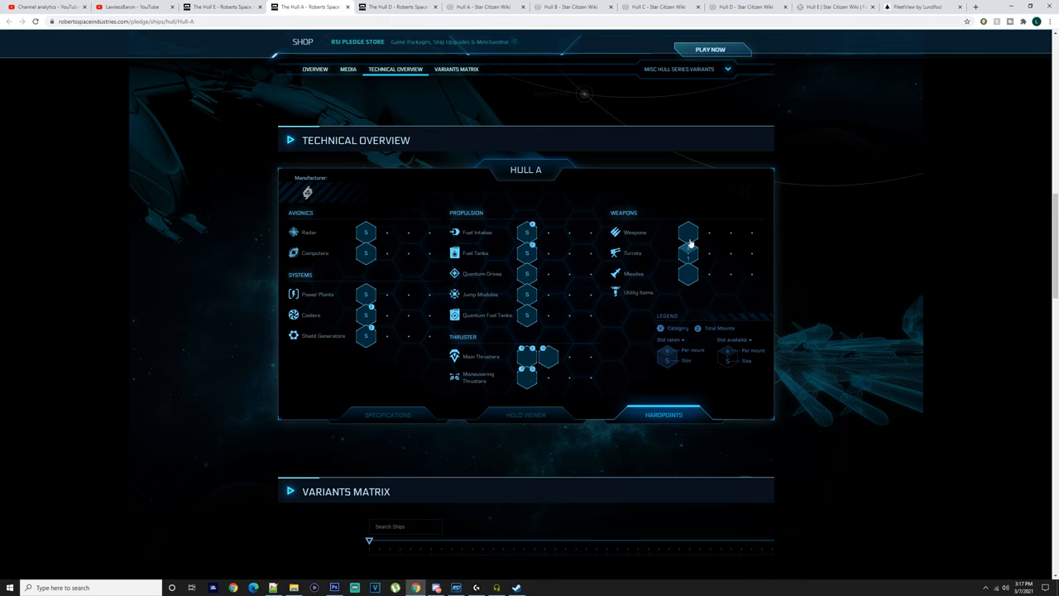
scroll("down", 3)
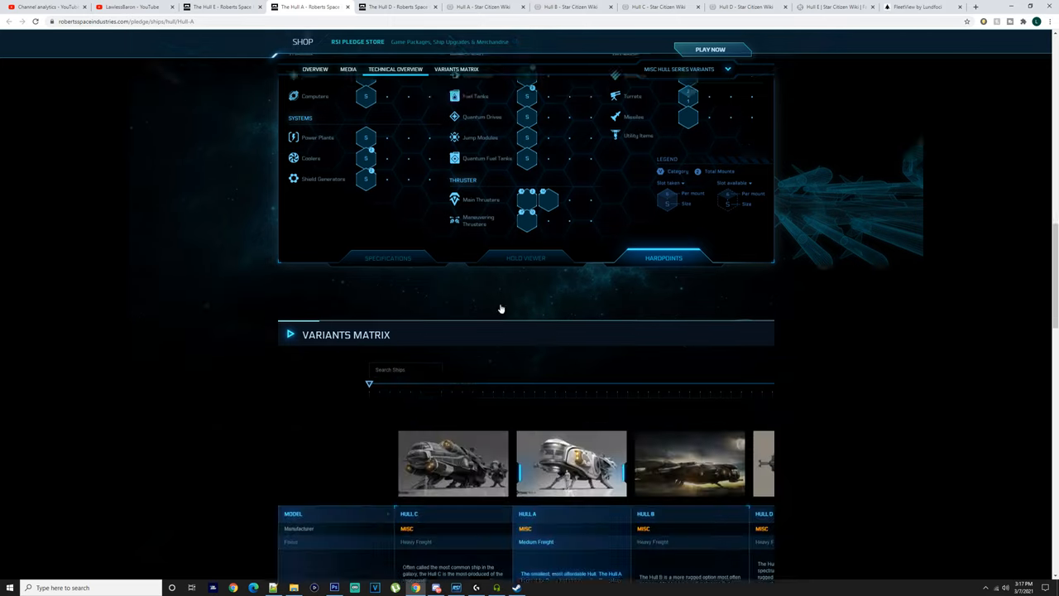
left_click(345, 69)
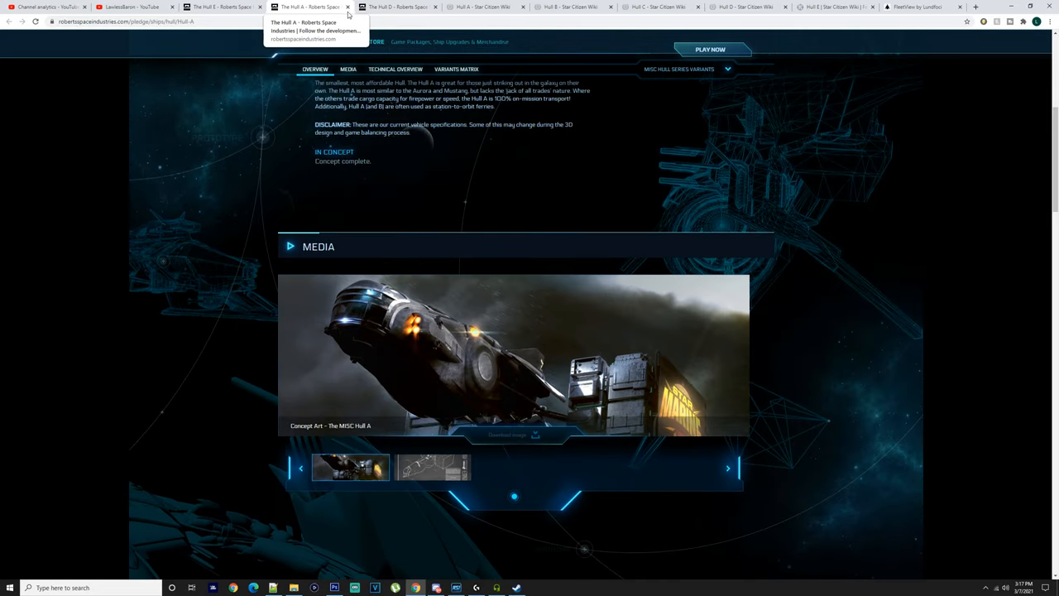
left_click(434, 466)
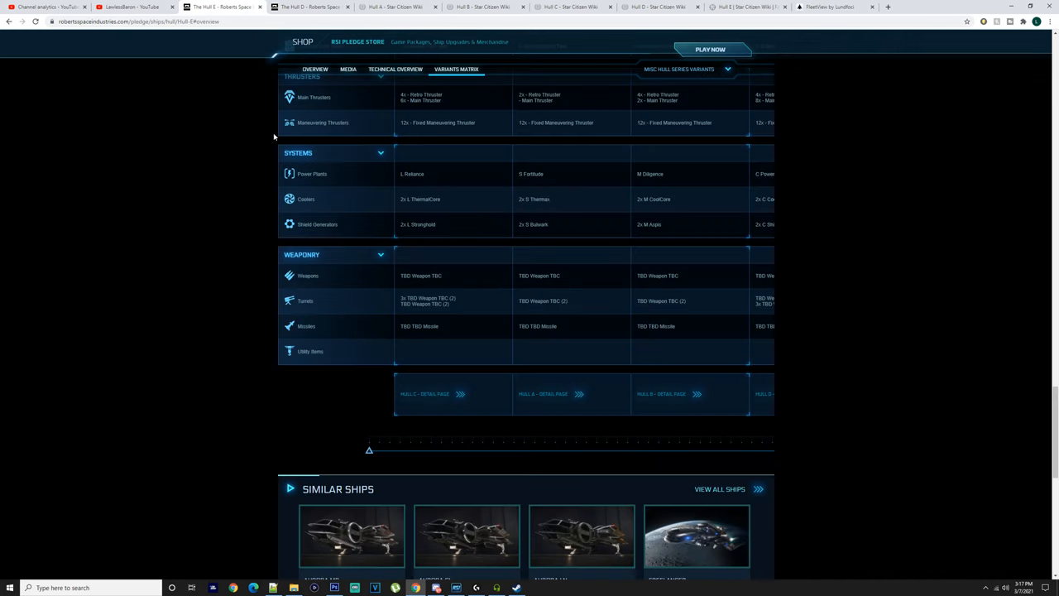
Scroll the variants matrix from specifications down through propulsion, thrusters, systems and weaponry.
scroll("up", 3)
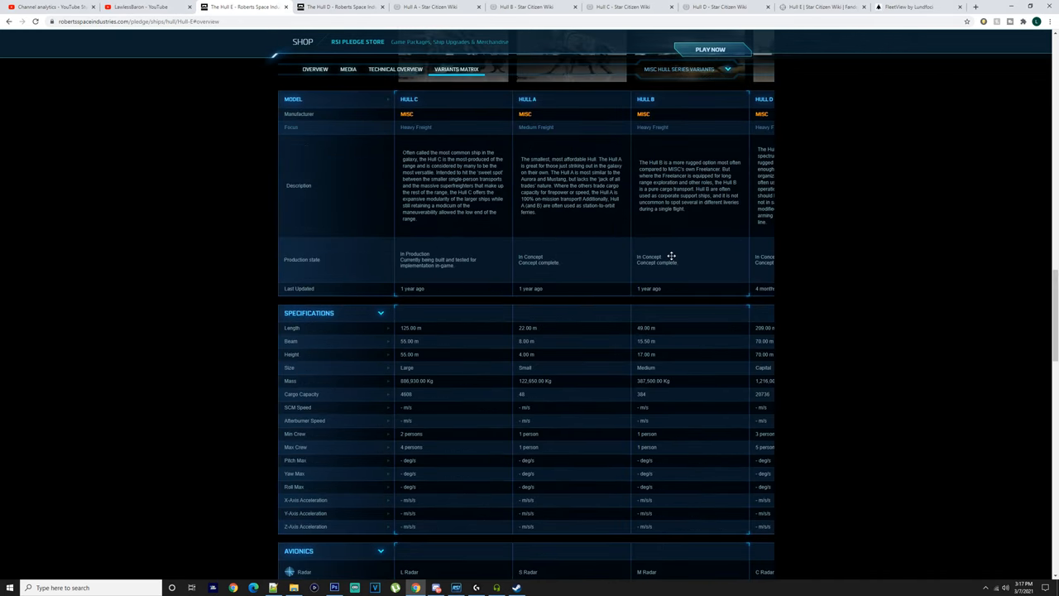
mouse_move(668, 274)
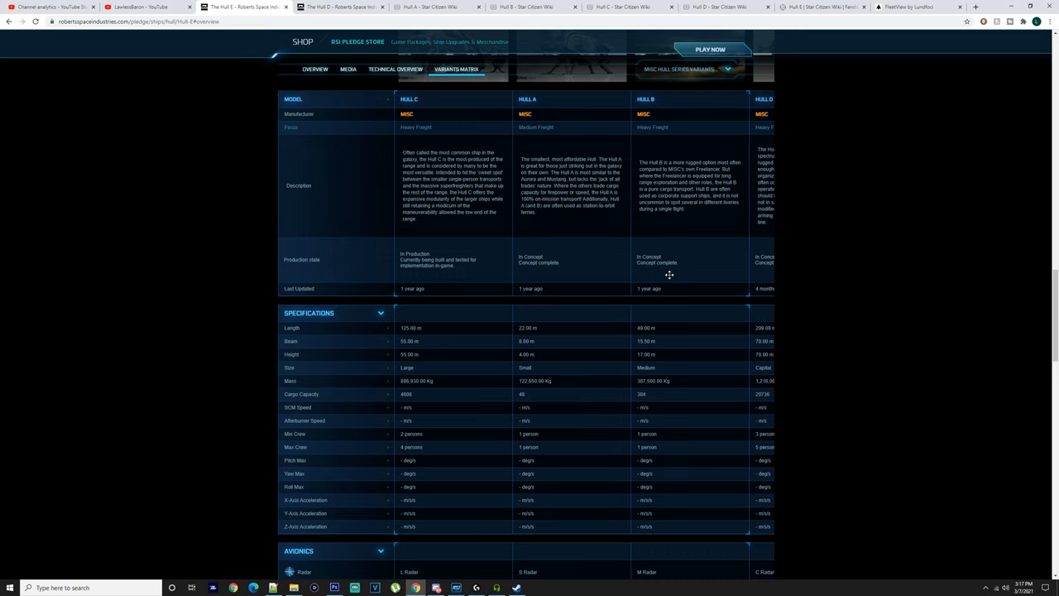
scroll("down", 3)
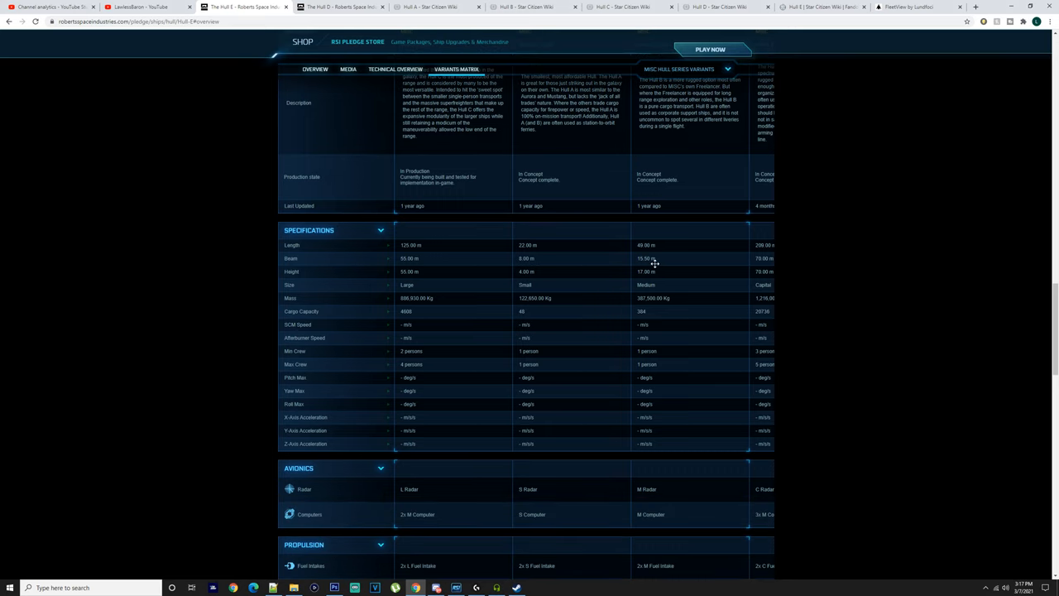
scroll("up", 3)
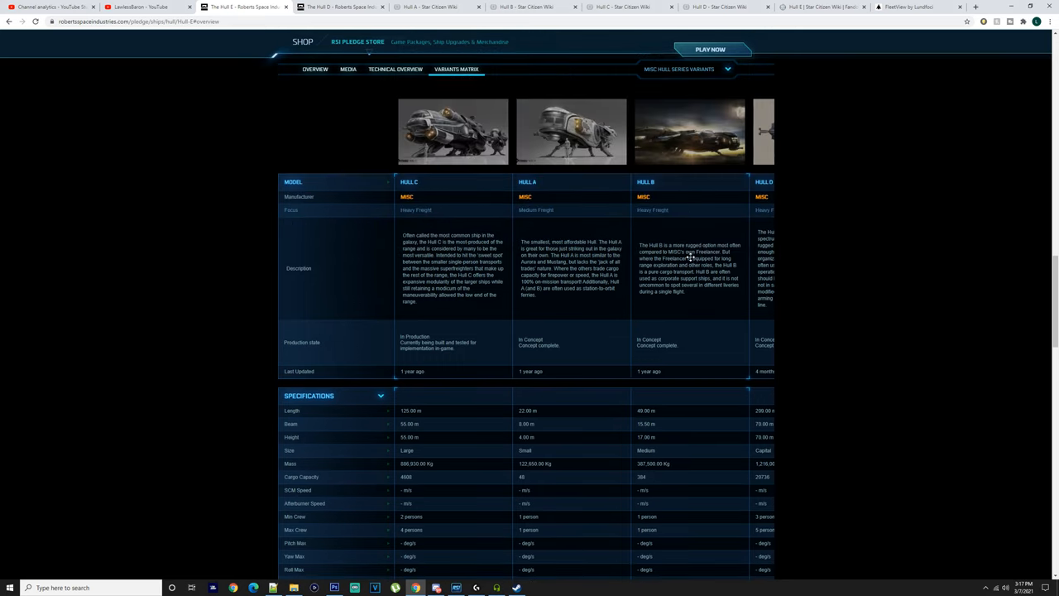
scroll("down", 3)
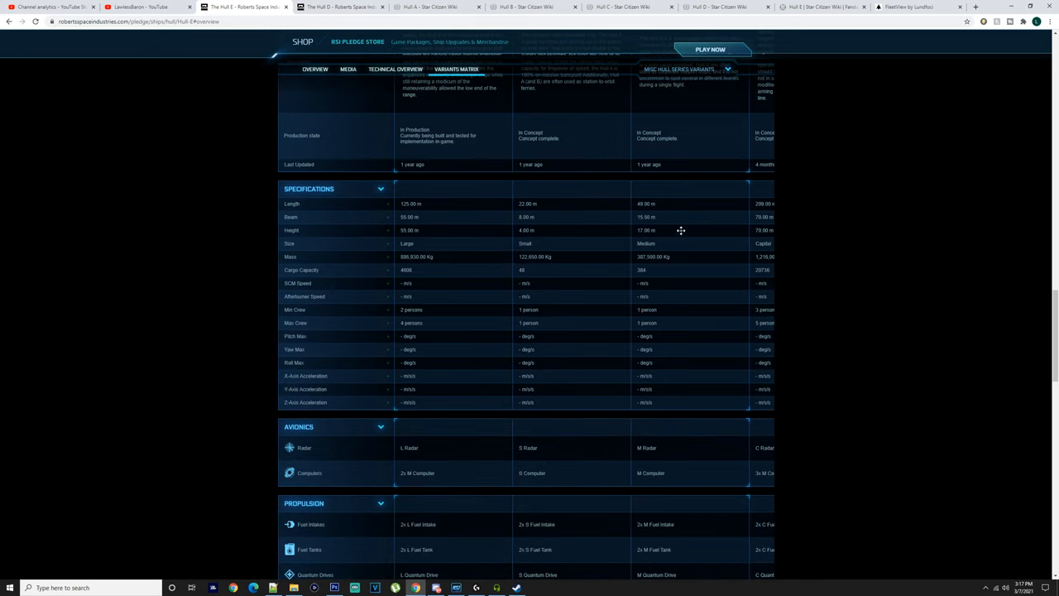
mouse_move(649, 244)
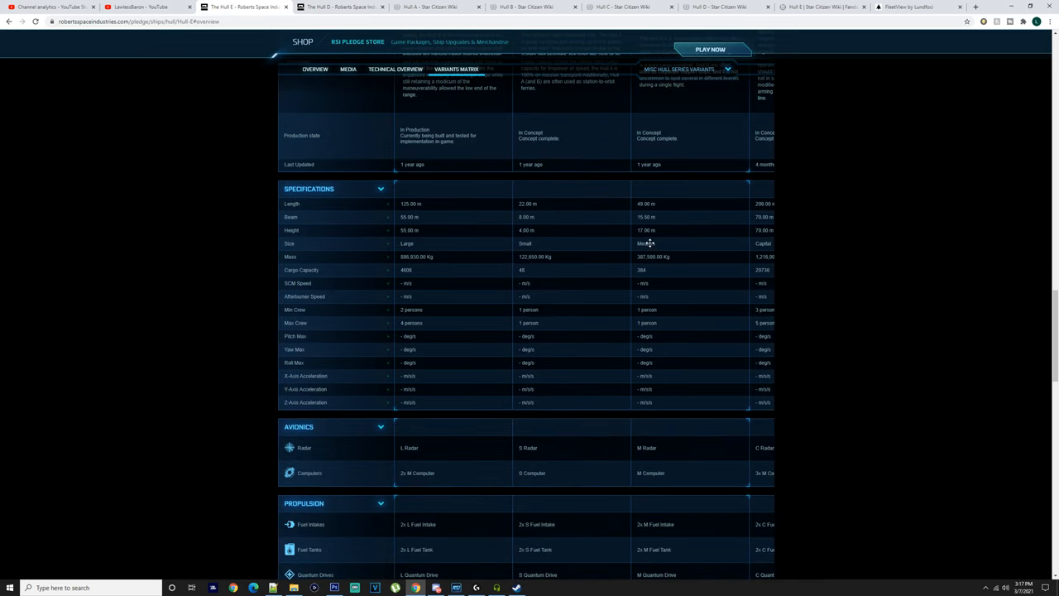
mouse_move(652, 202)
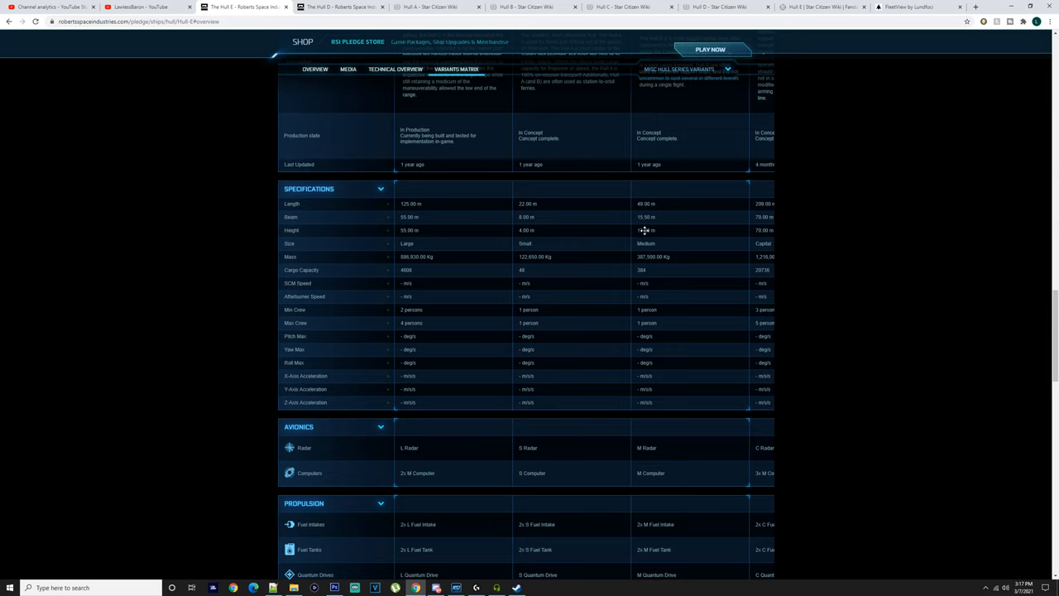
scroll("down", 3)
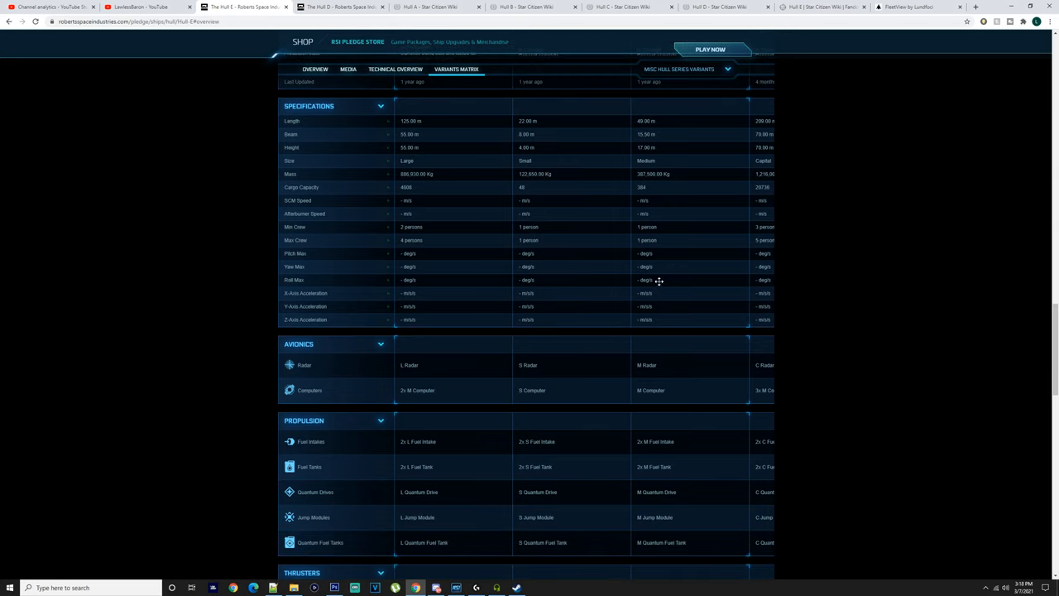
scroll("down", 3)
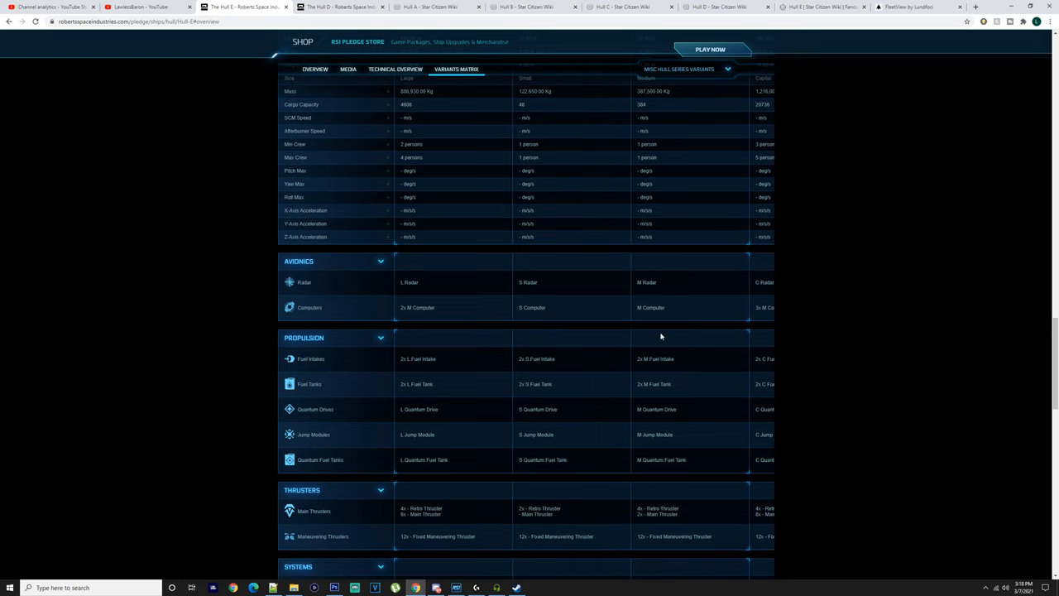
scroll("down", 3)
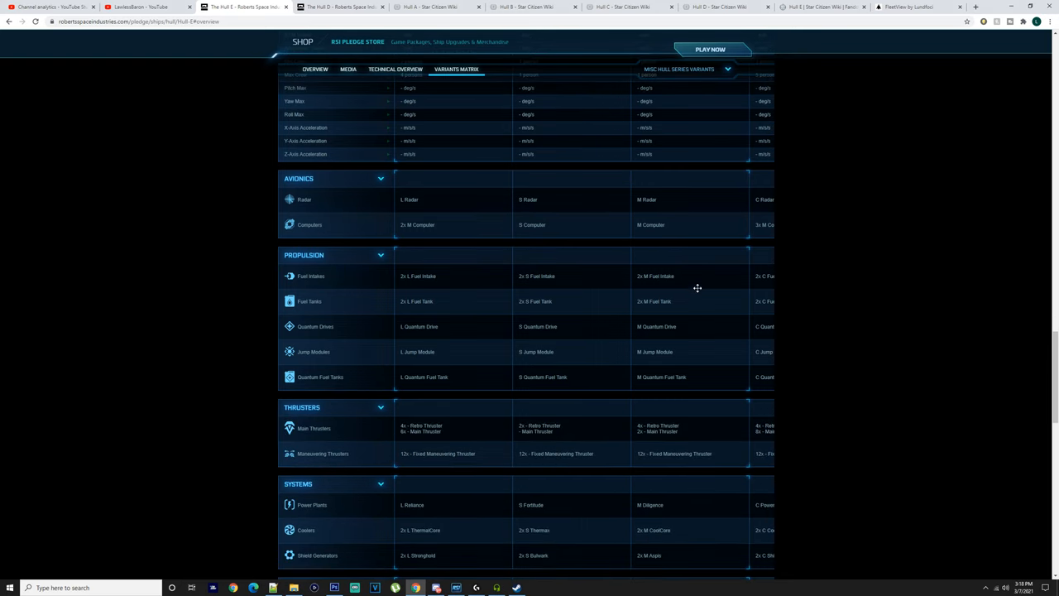
mouse_move(682, 327)
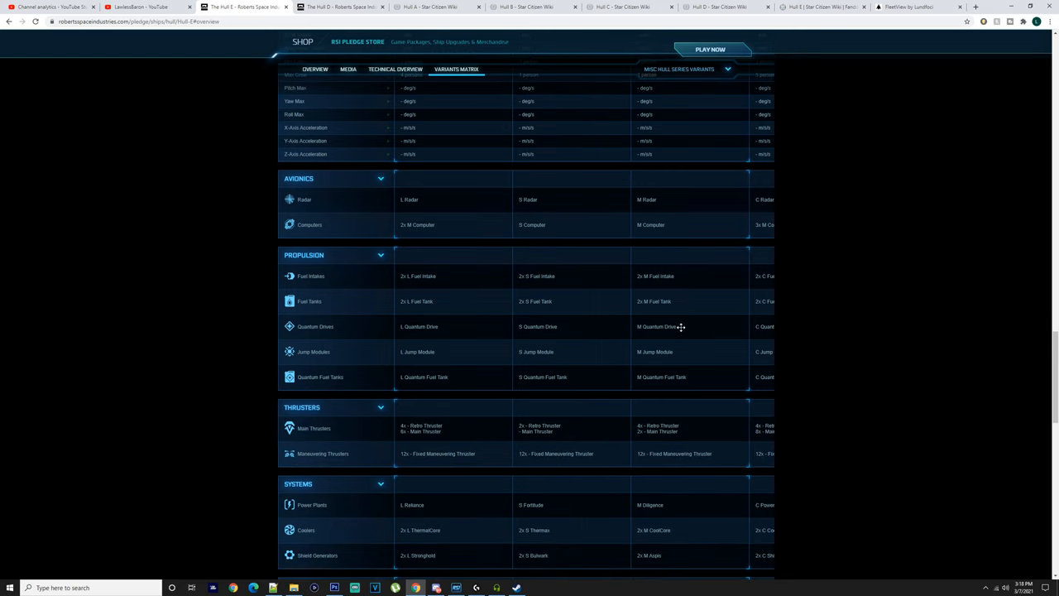
mouse_move(672, 377)
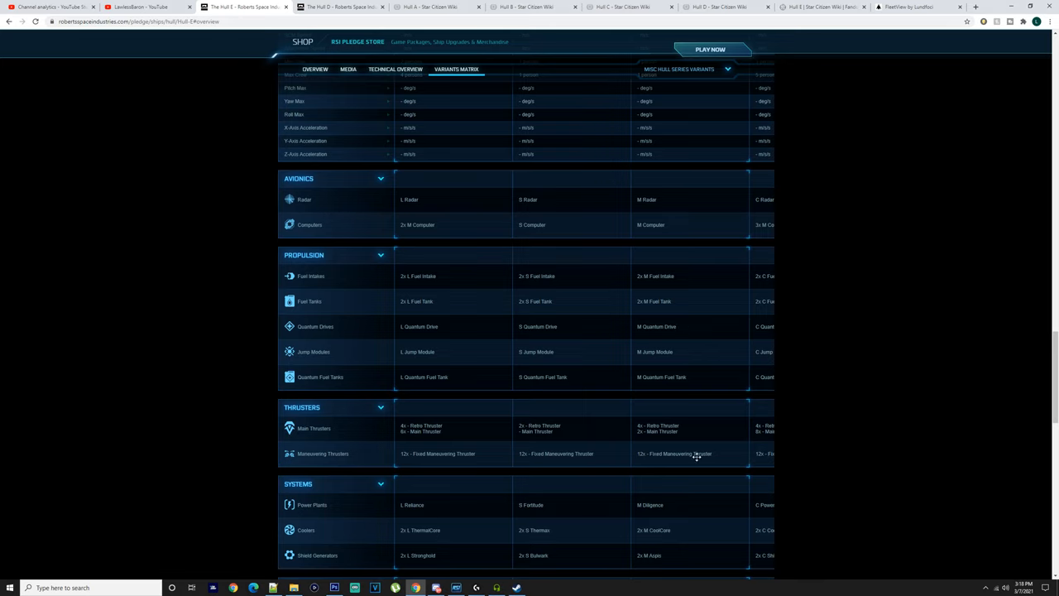
scroll("down", 3)
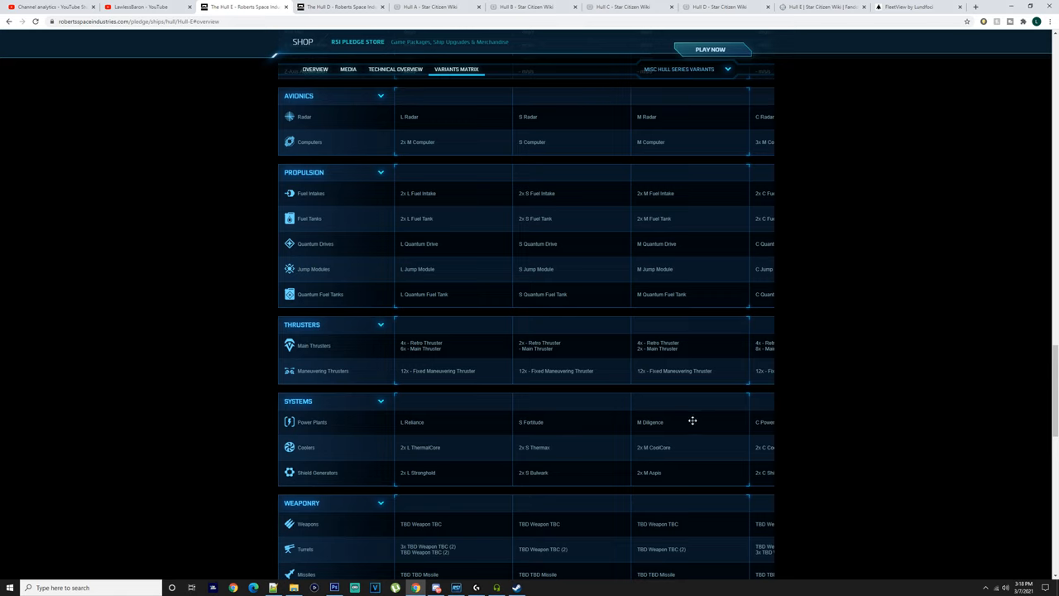
scroll("down", 3)
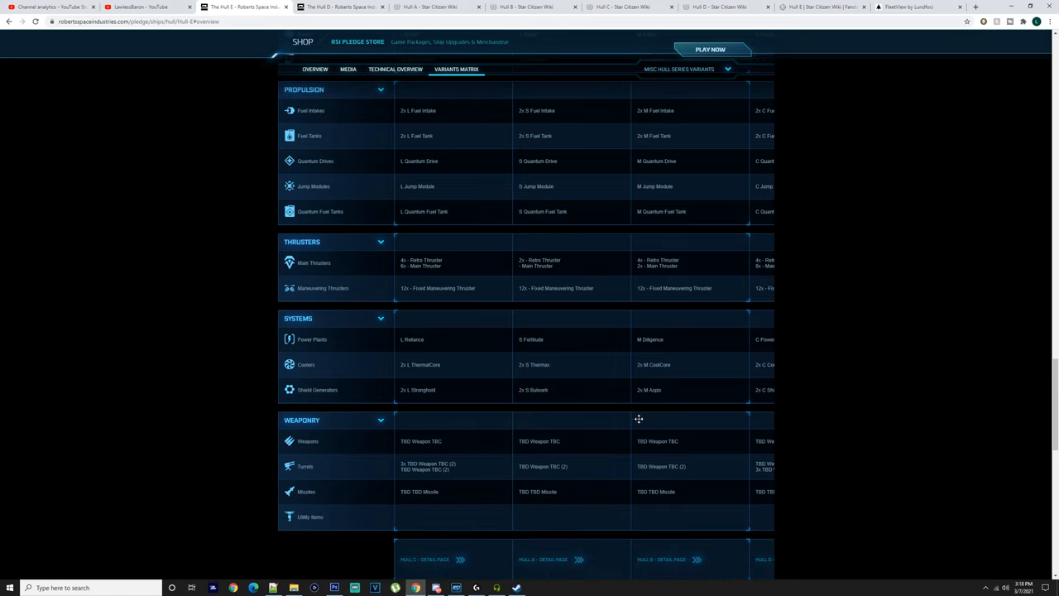
mouse_move(439, 430)
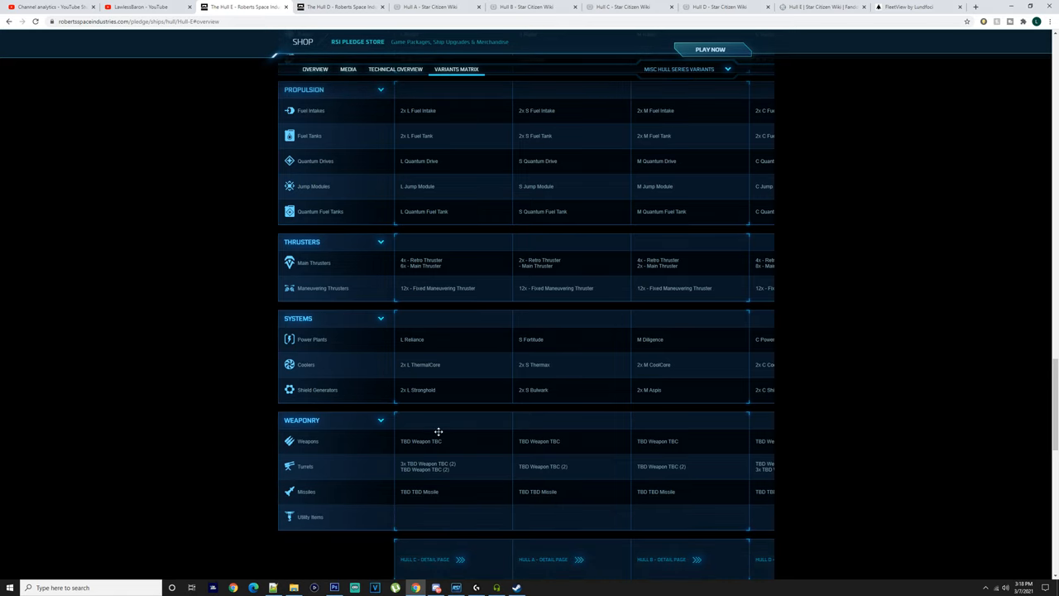
mouse_move(460, 234)
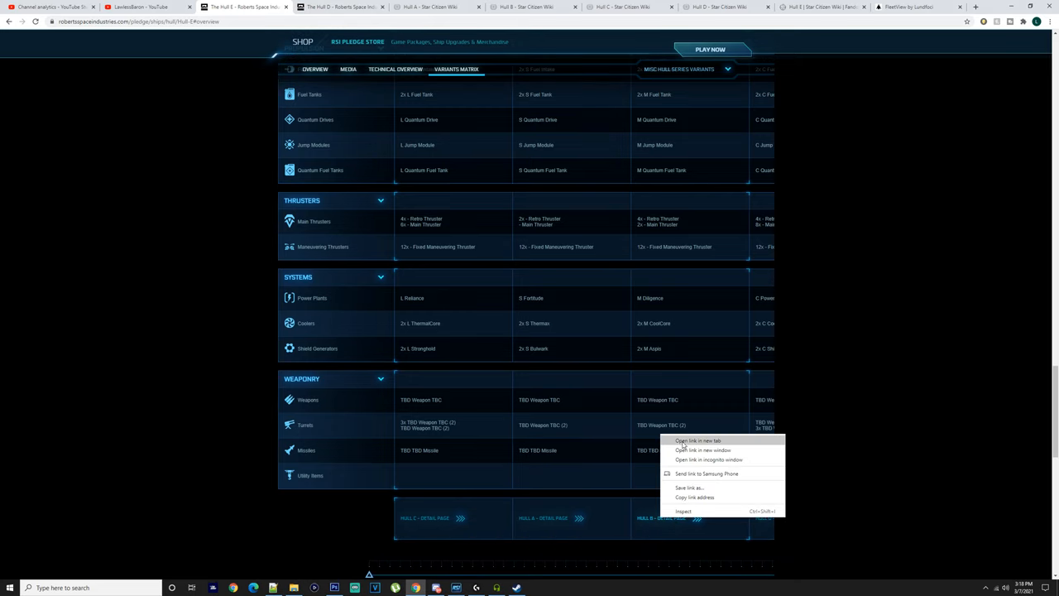
left_click(687, 441)
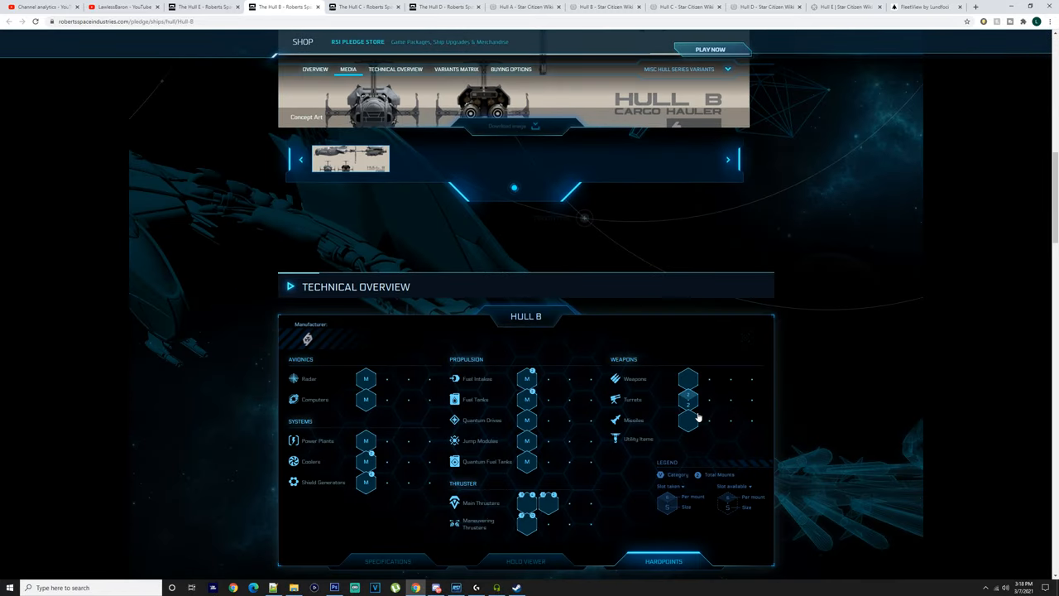
scroll("down", 3)
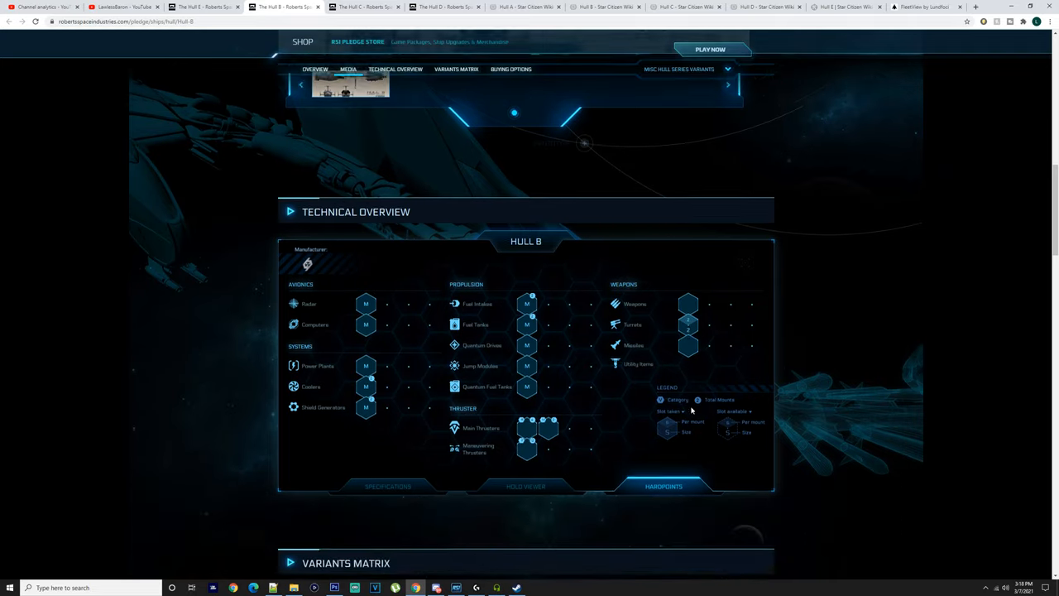
scroll("down", 3)
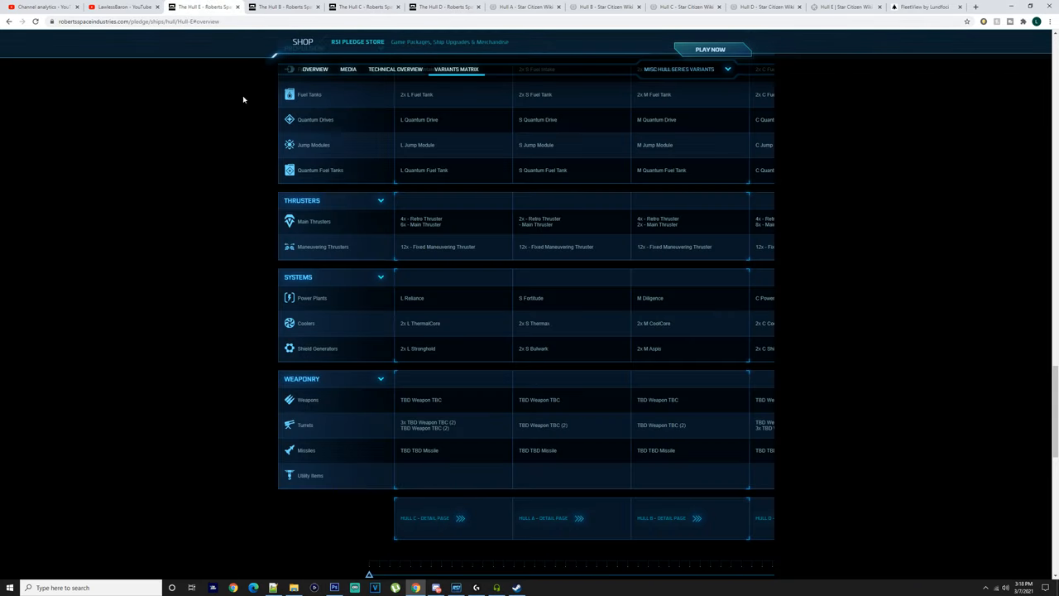
mouse_move(341, 30)
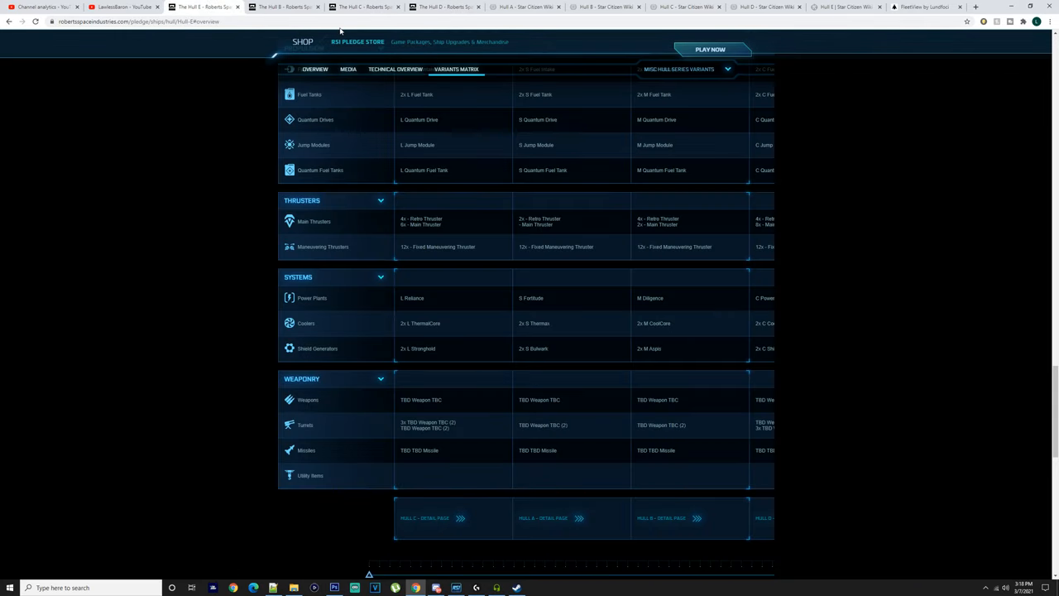
Scroll the variants matrix from avionics and propulsion down through thrusters and systems to weaponry.
scroll("up", 3)
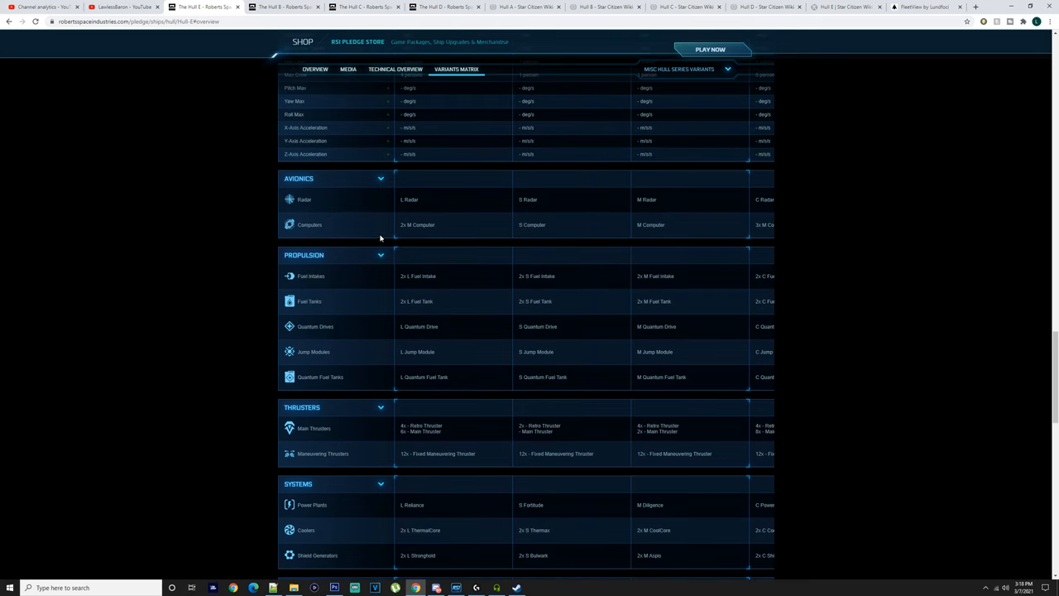
scroll("up", 3)
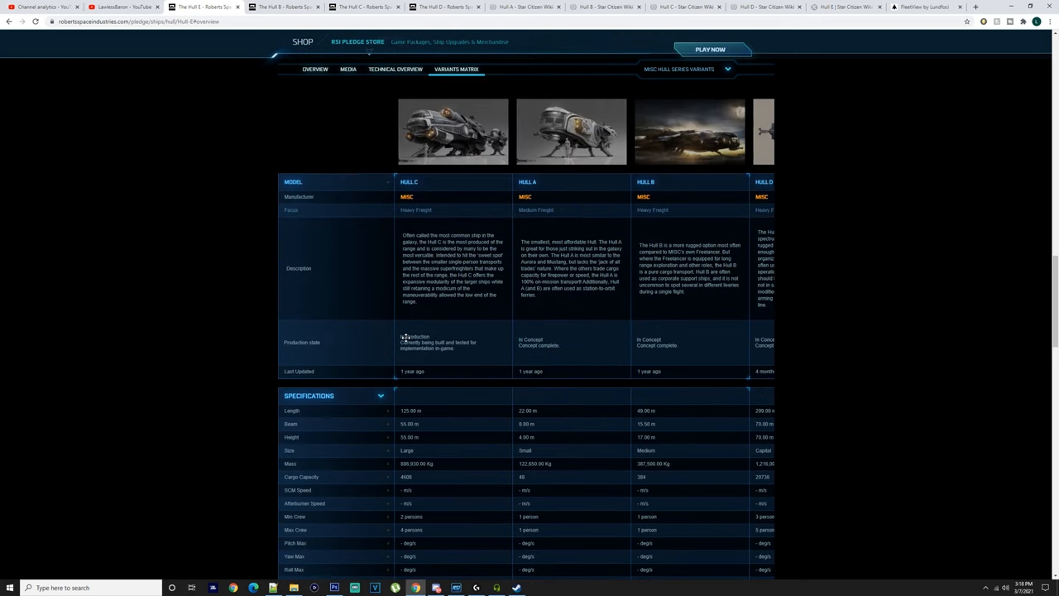
scroll("down", 3)
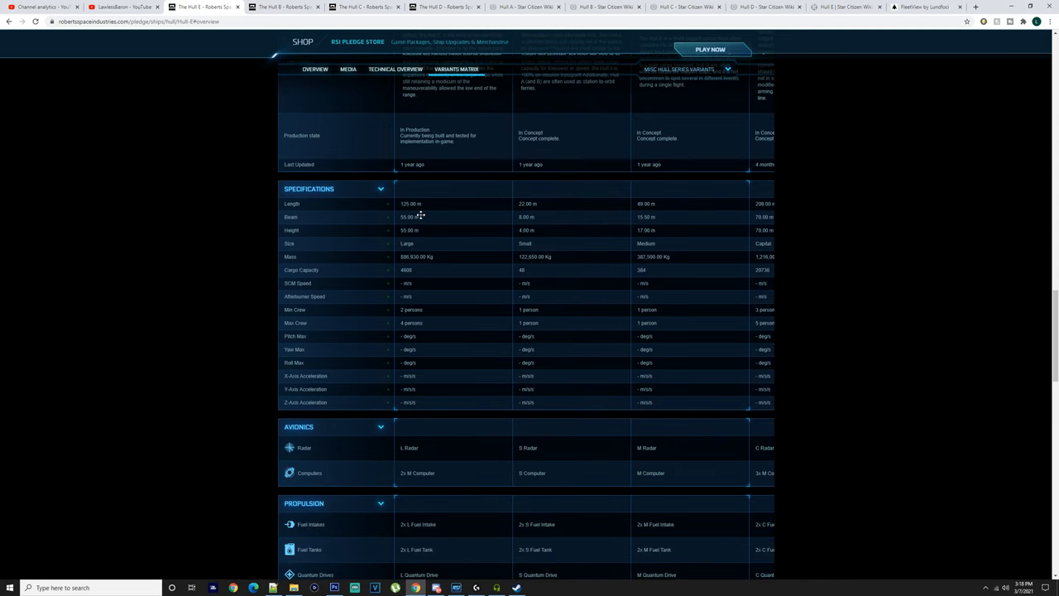
mouse_move(404, 231)
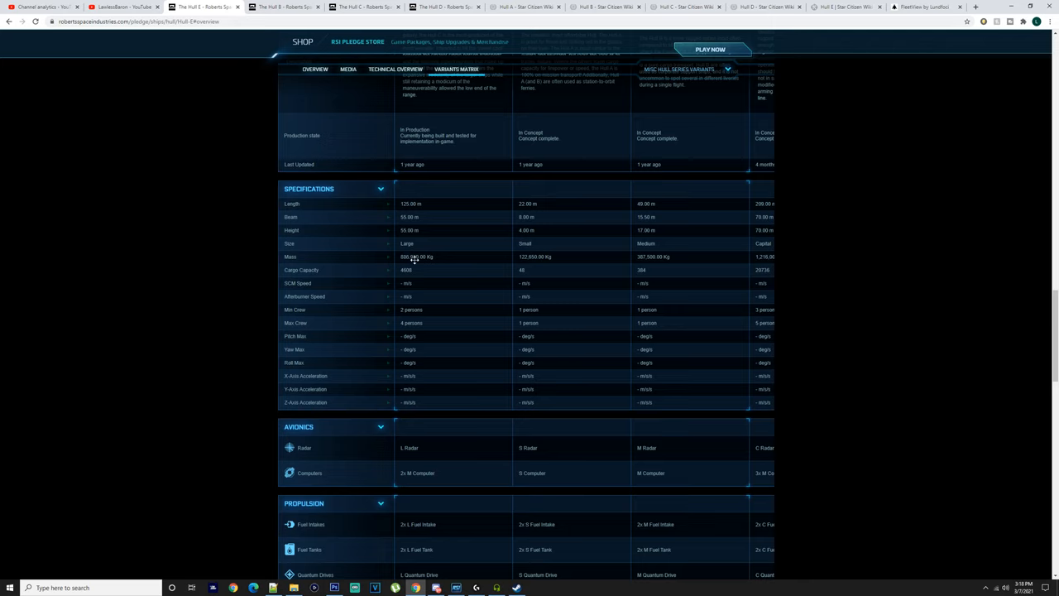
mouse_move(430, 270)
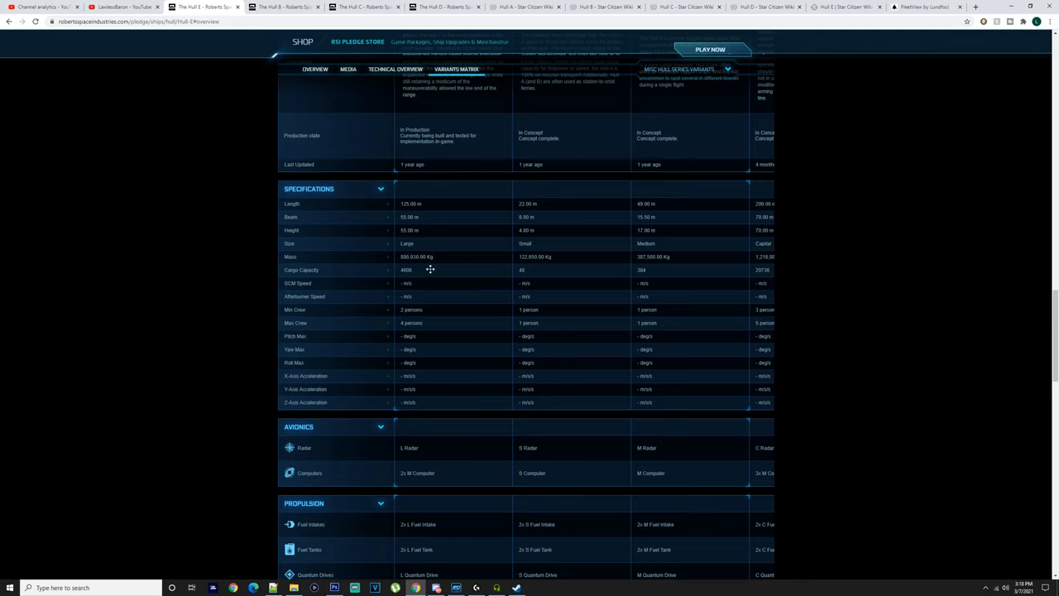
mouse_move(392, 297)
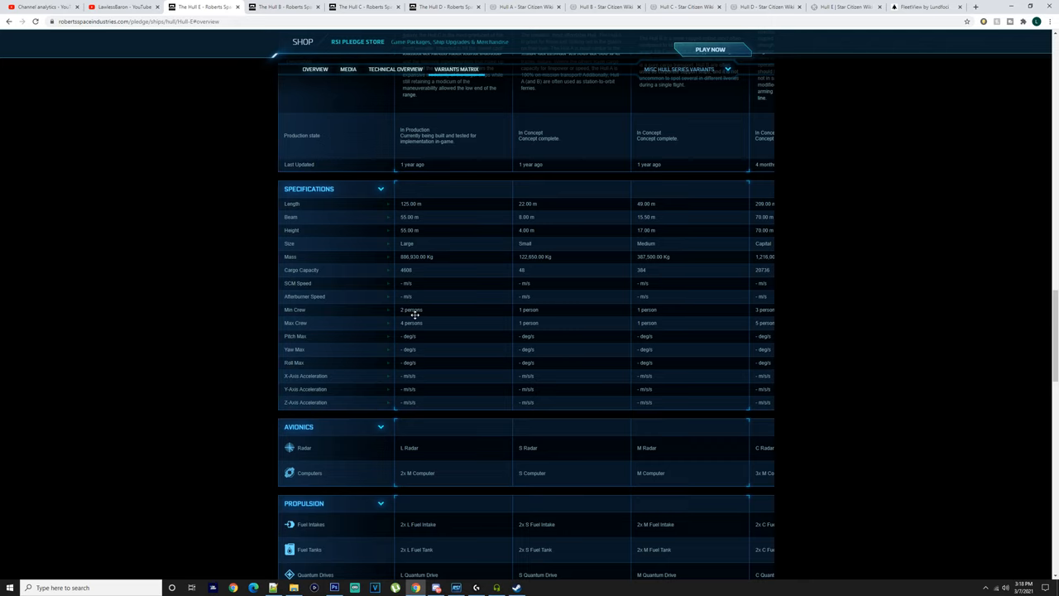
mouse_move(424, 305)
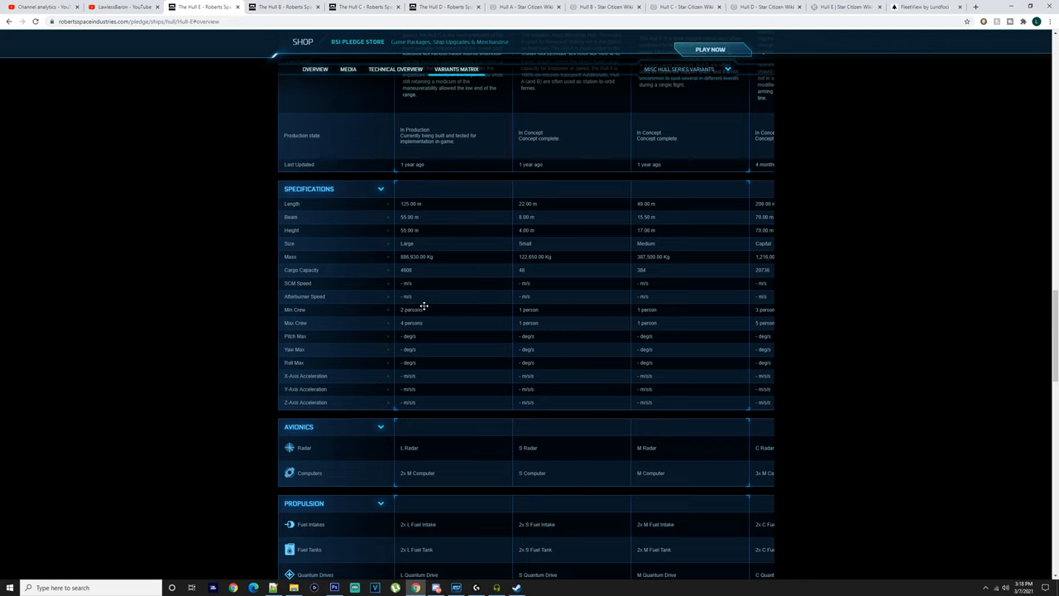
scroll("down", 3)
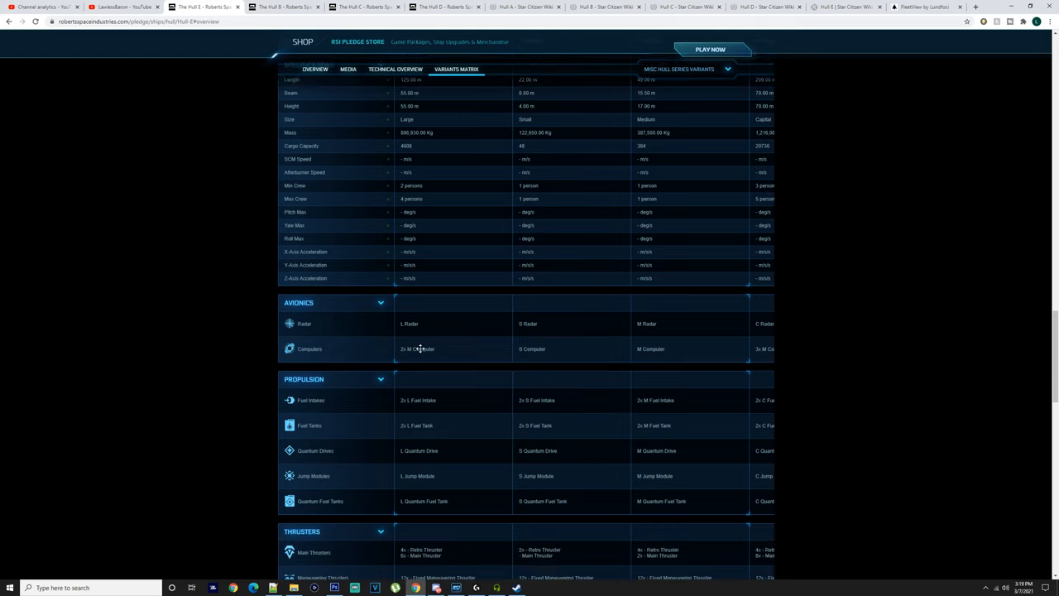
scroll("down", 3)
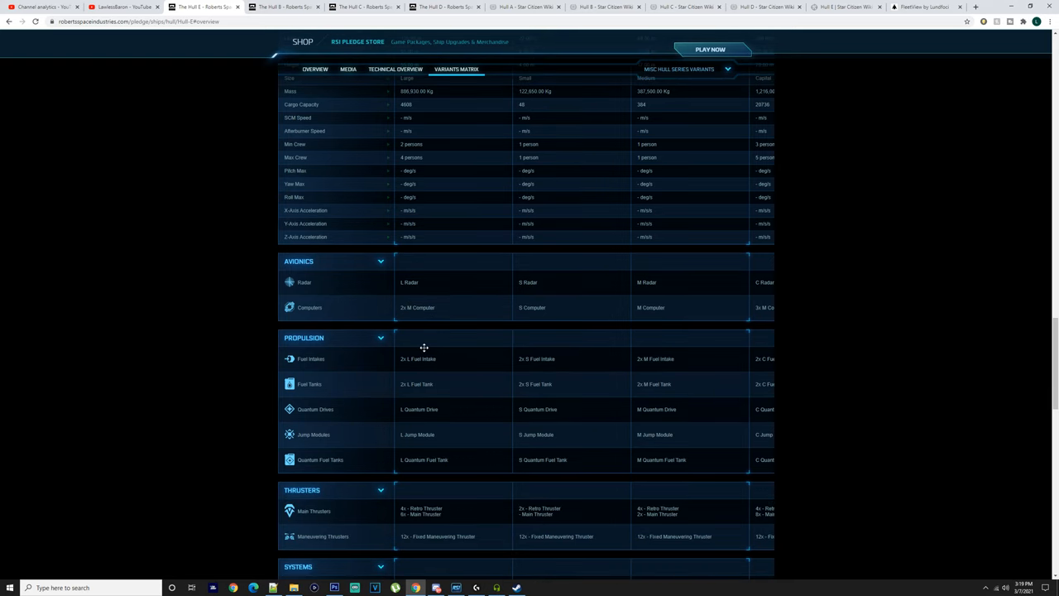
mouse_move(421, 343)
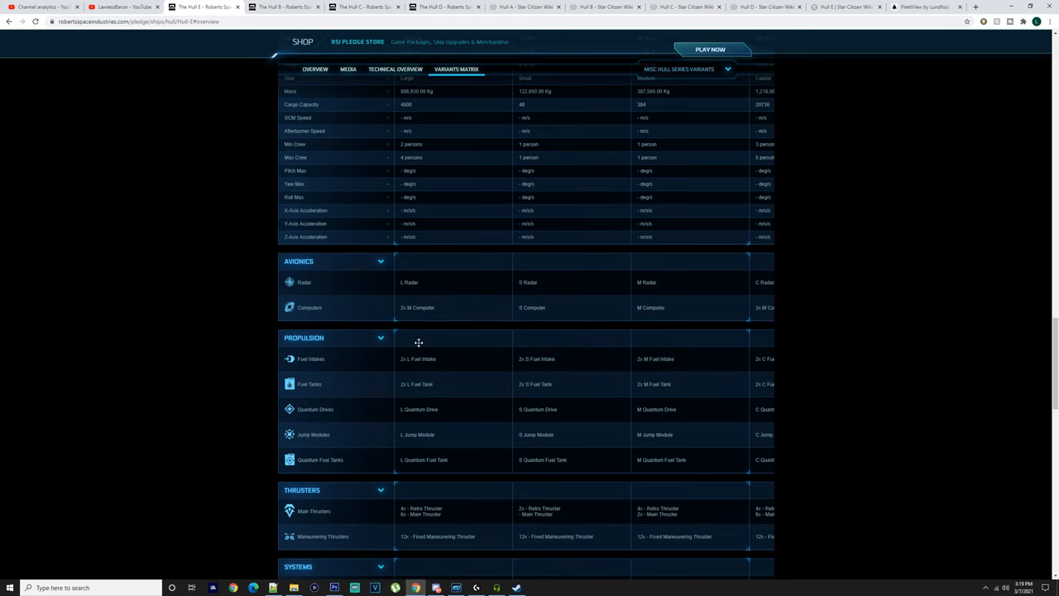
scroll("down", 3)
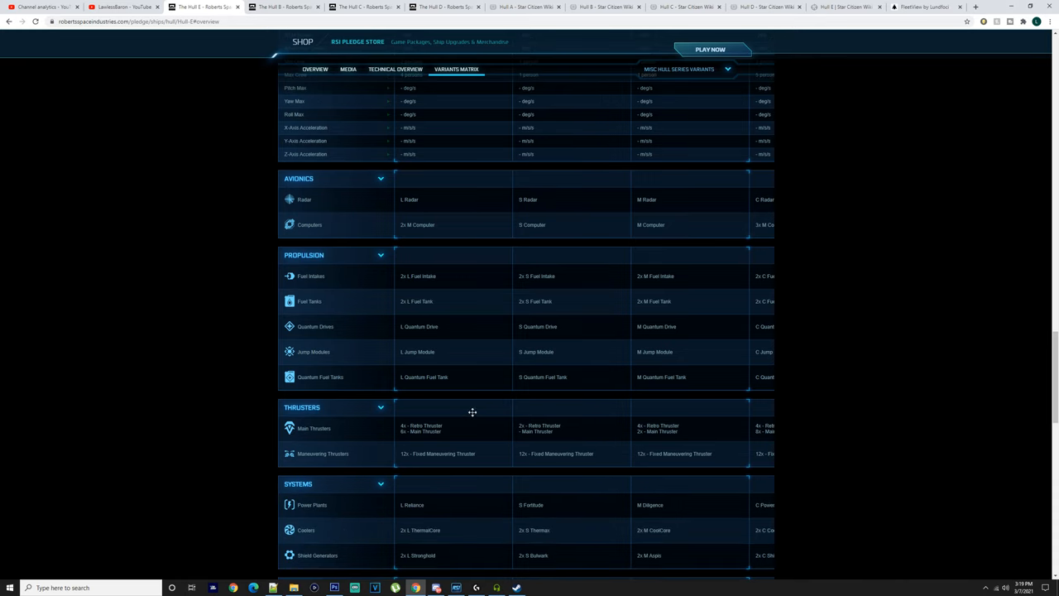
mouse_move(416, 448)
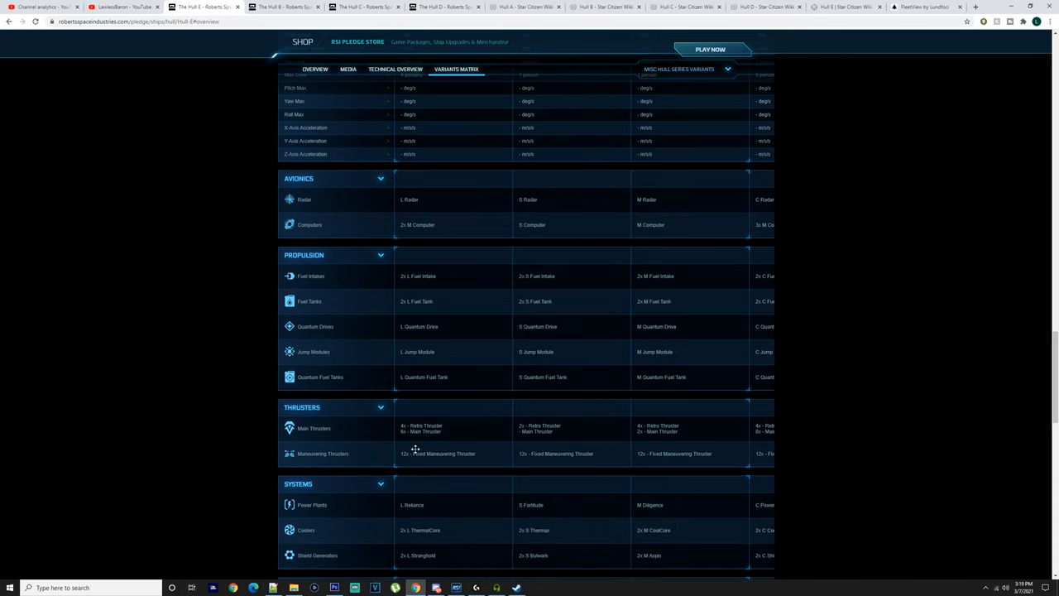
mouse_move(437, 455)
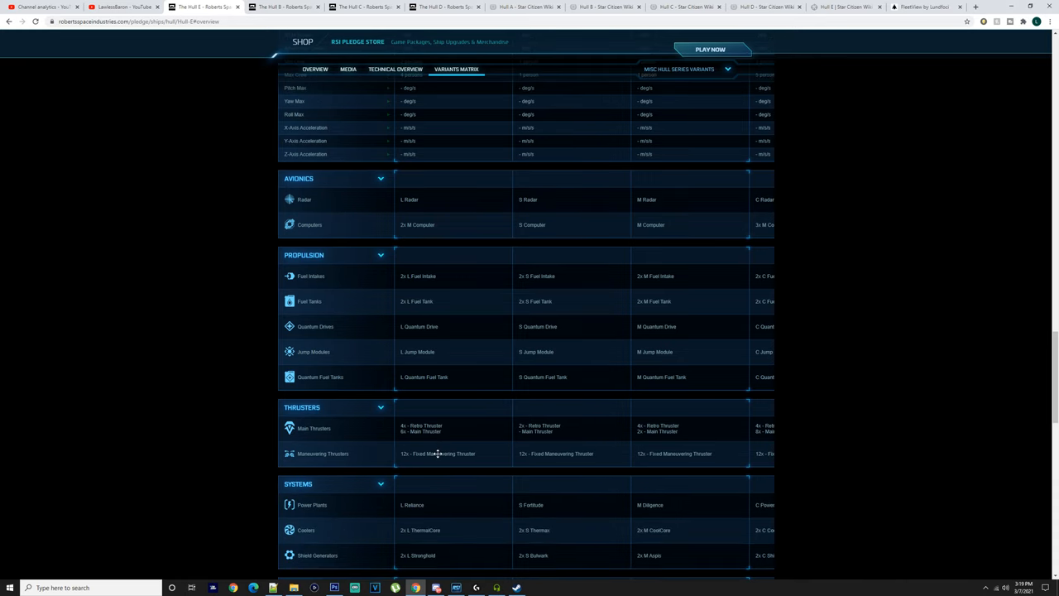
scroll("down", 3)
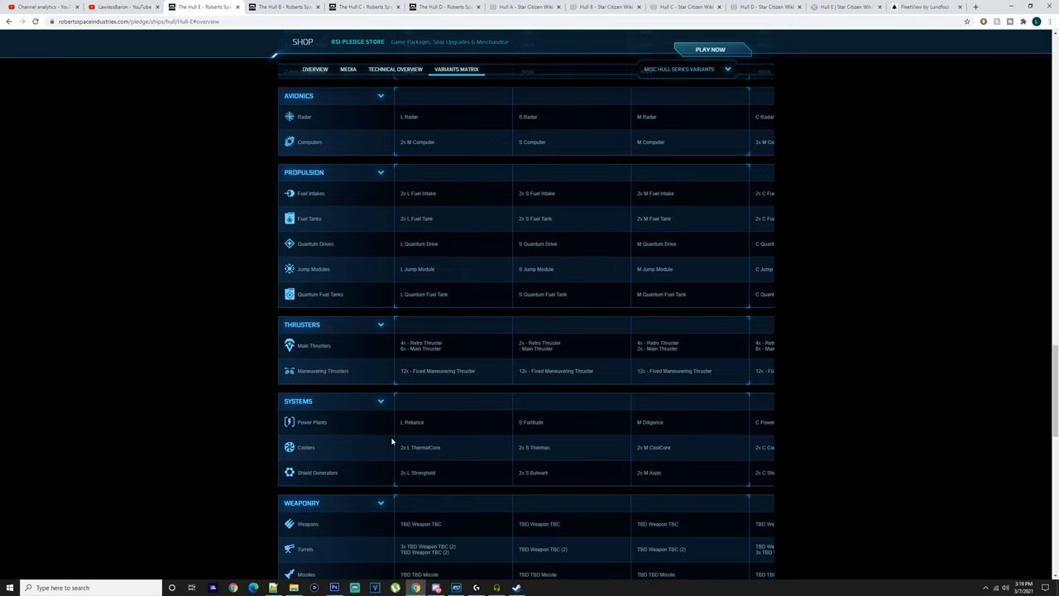
scroll("down", 3)
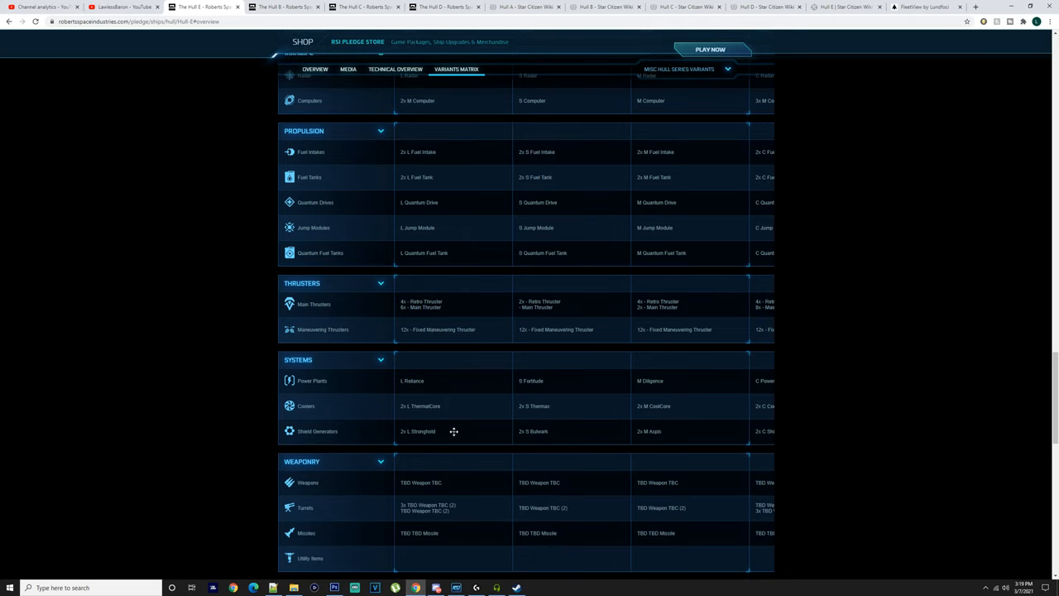
scroll("down", 3)
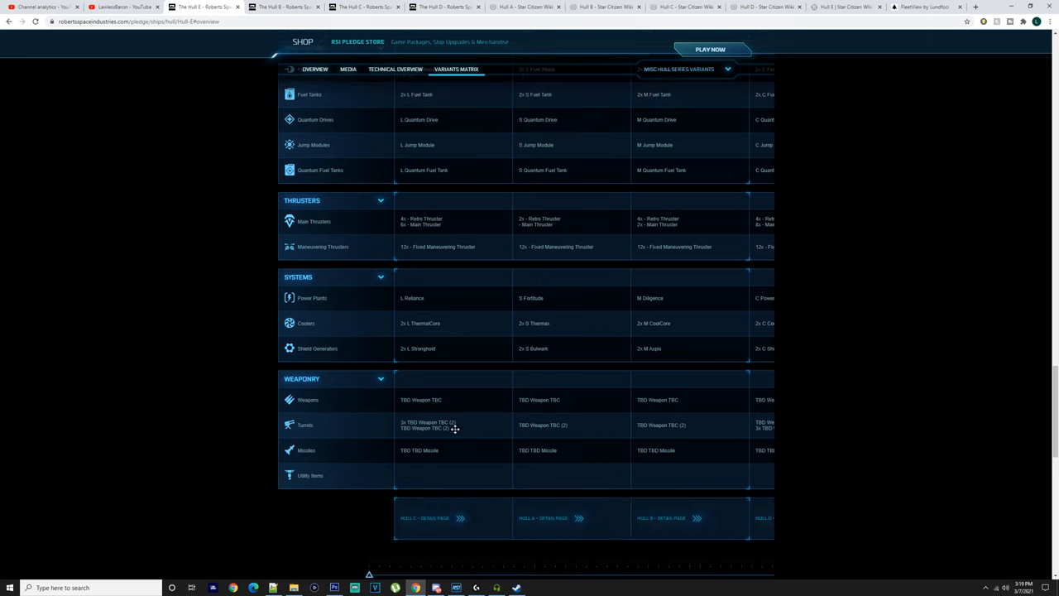
mouse_move(297, 61)
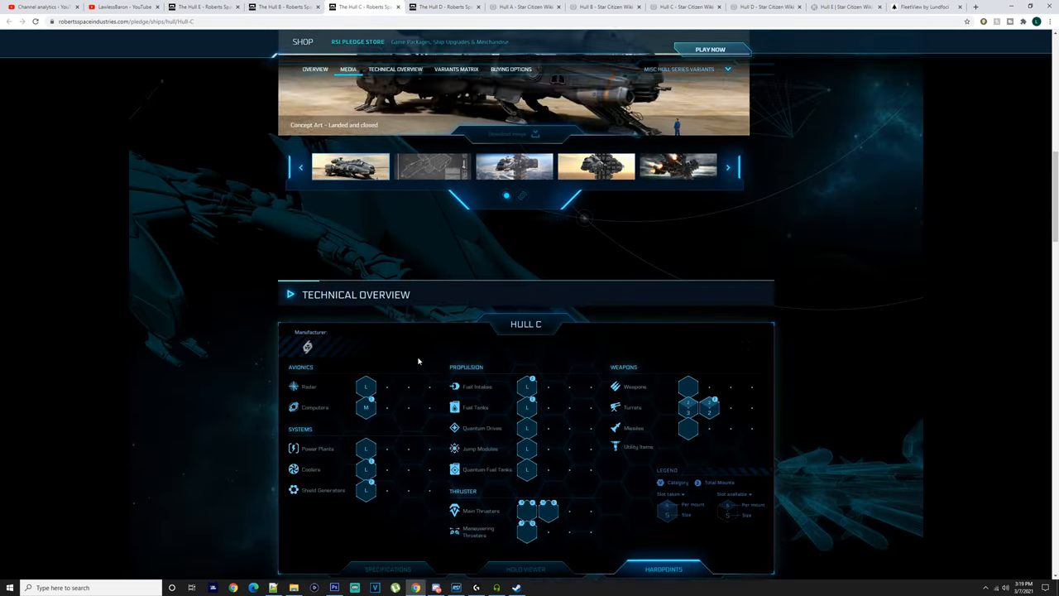
scroll("down", 3)
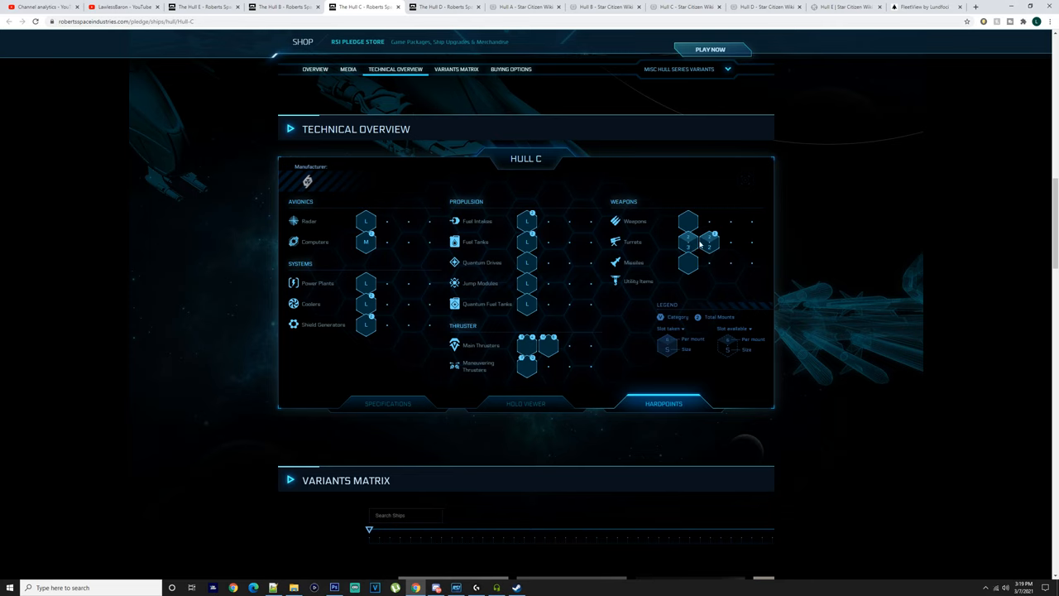
mouse_move(709, 249)
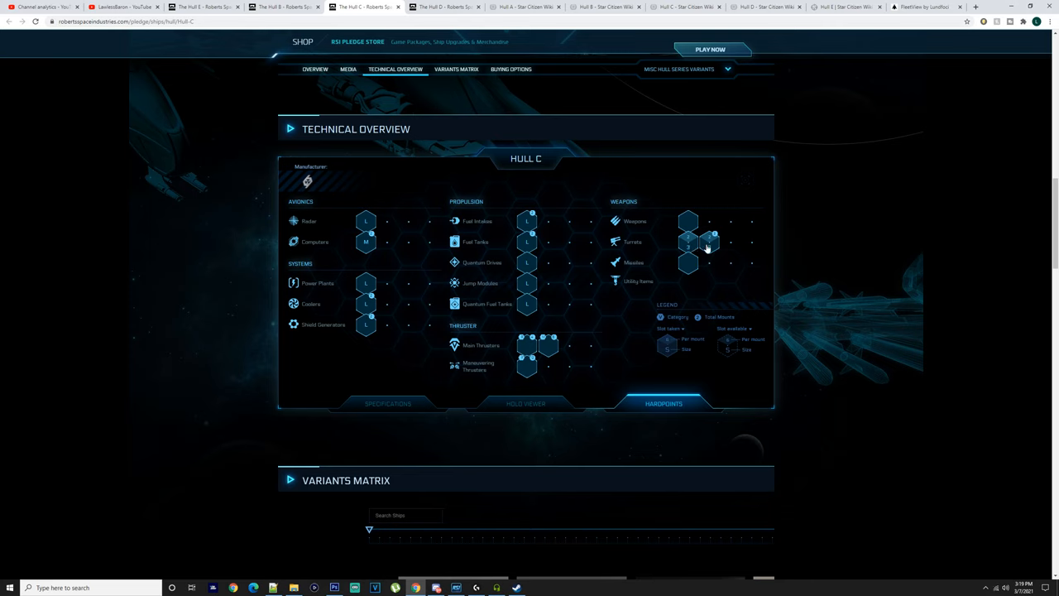
mouse_move(732, 230)
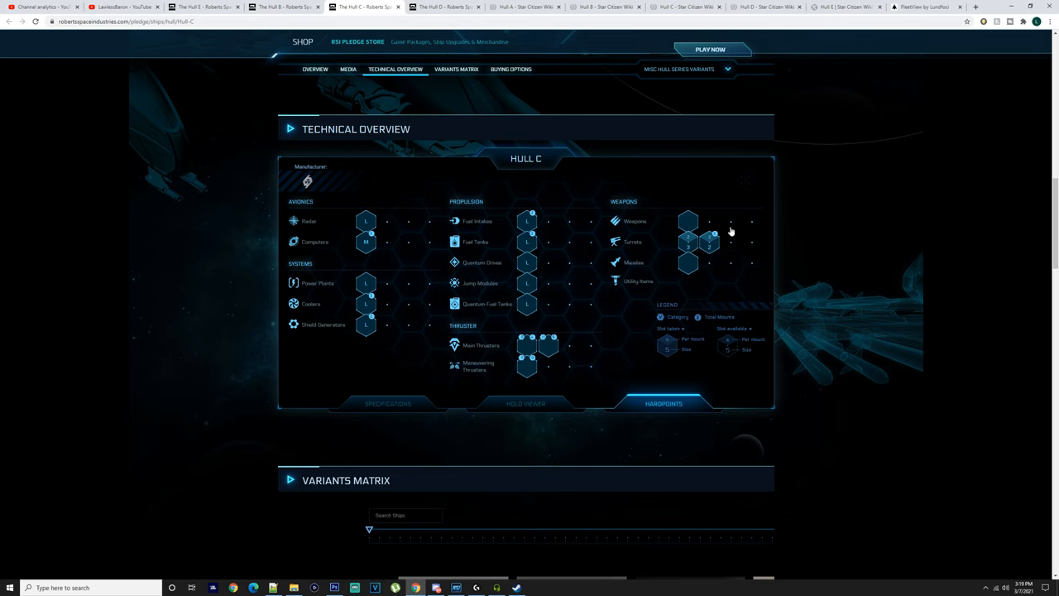
mouse_move(722, 258)
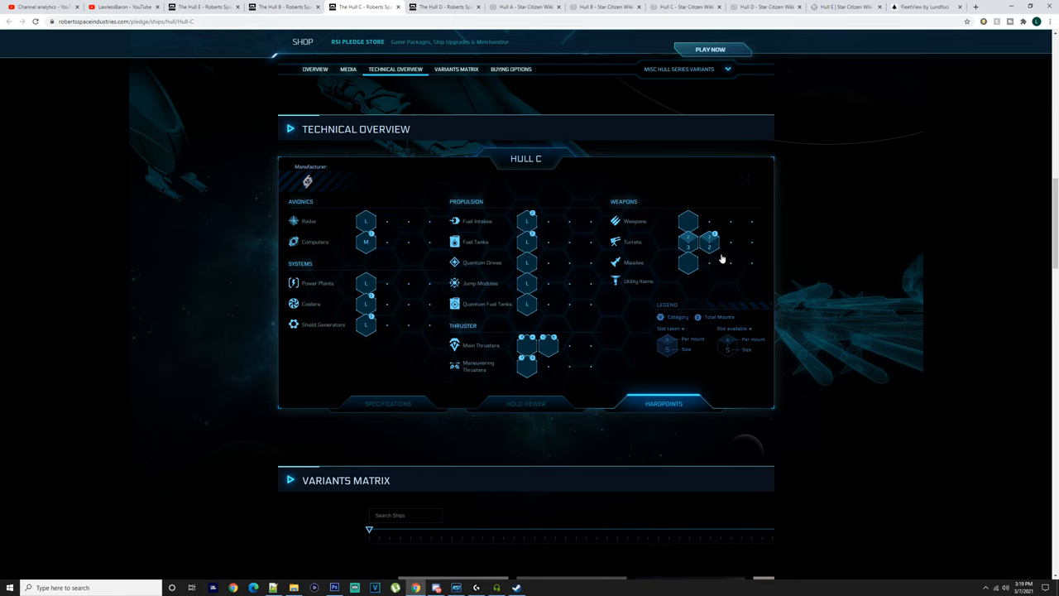
mouse_move(623, 295)
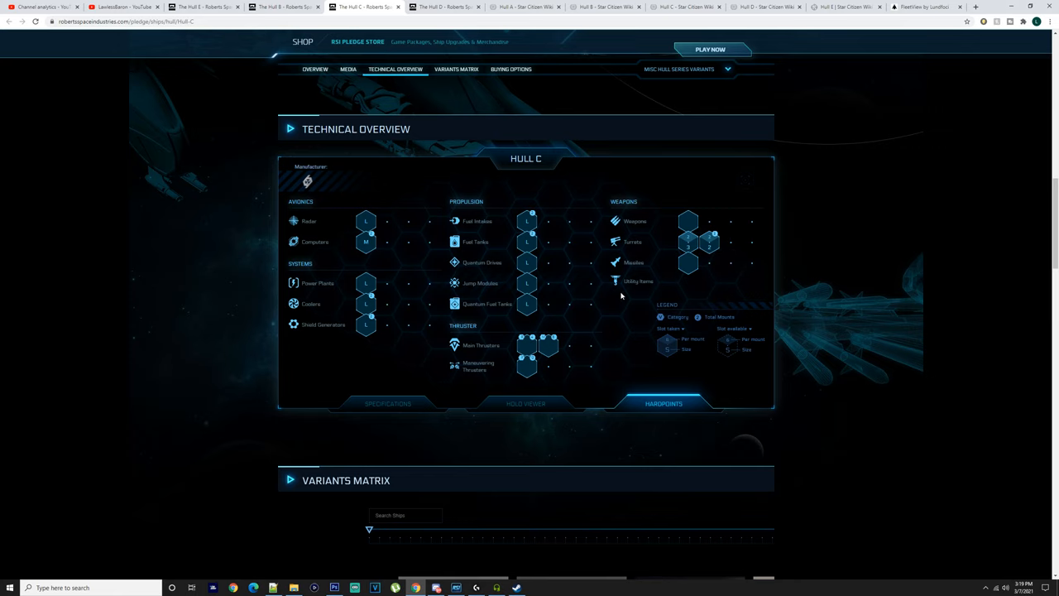
scroll("down", 3)
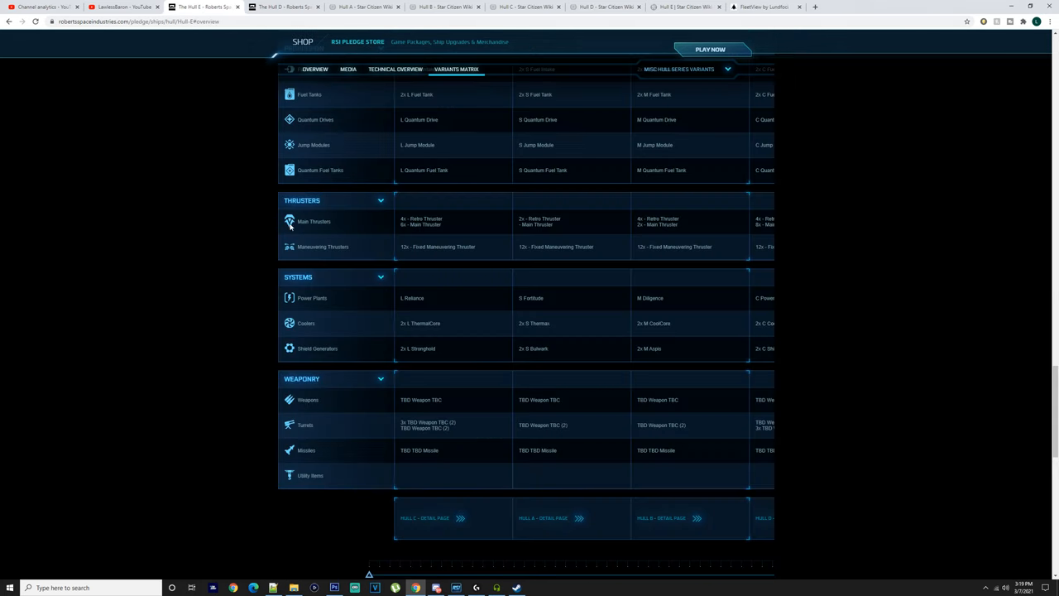
Scroll the Hull C page's variants matrix through the specifications and avionics rows.
scroll("down", 3)
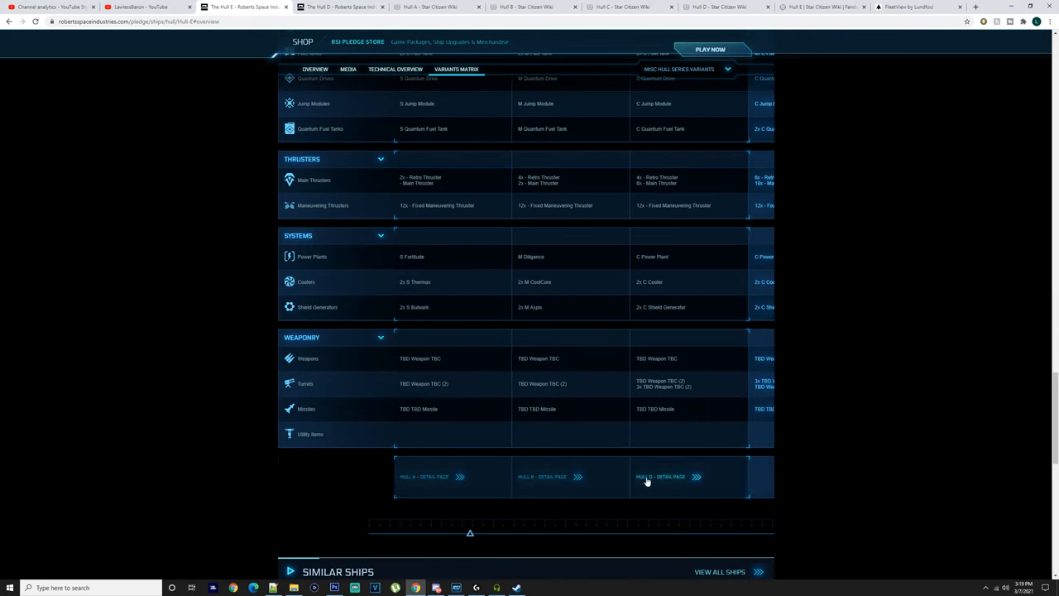
scroll("up", 3)
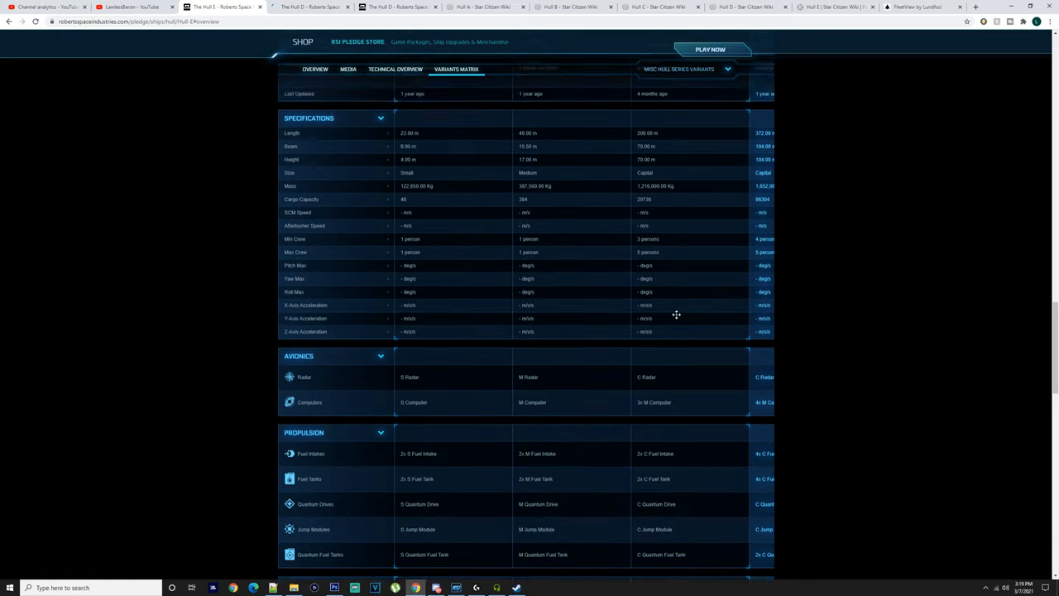
scroll("up", 3)
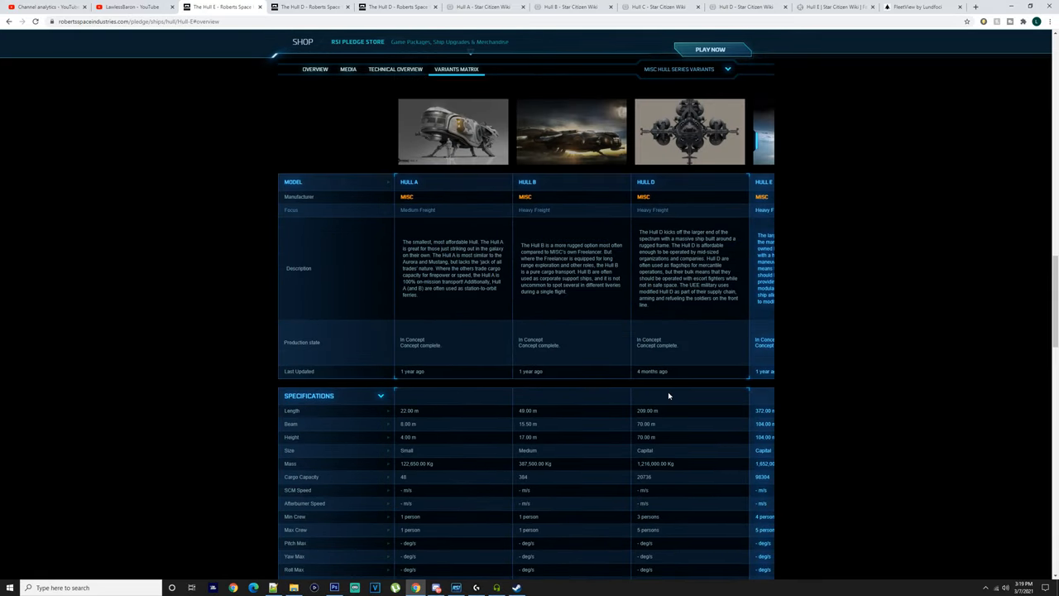
scroll("down", 3)
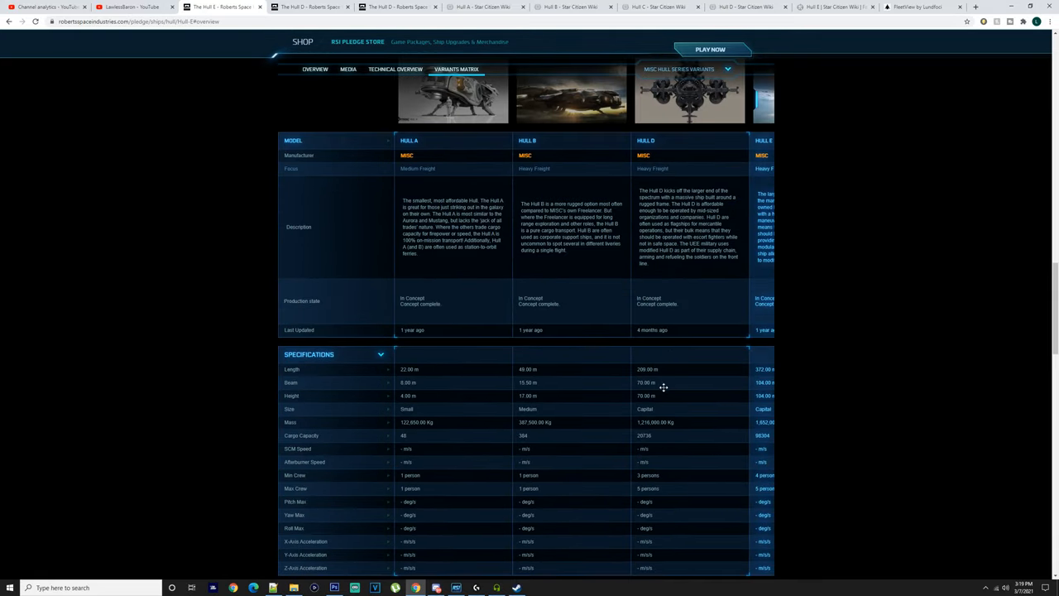
mouse_move(651, 402)
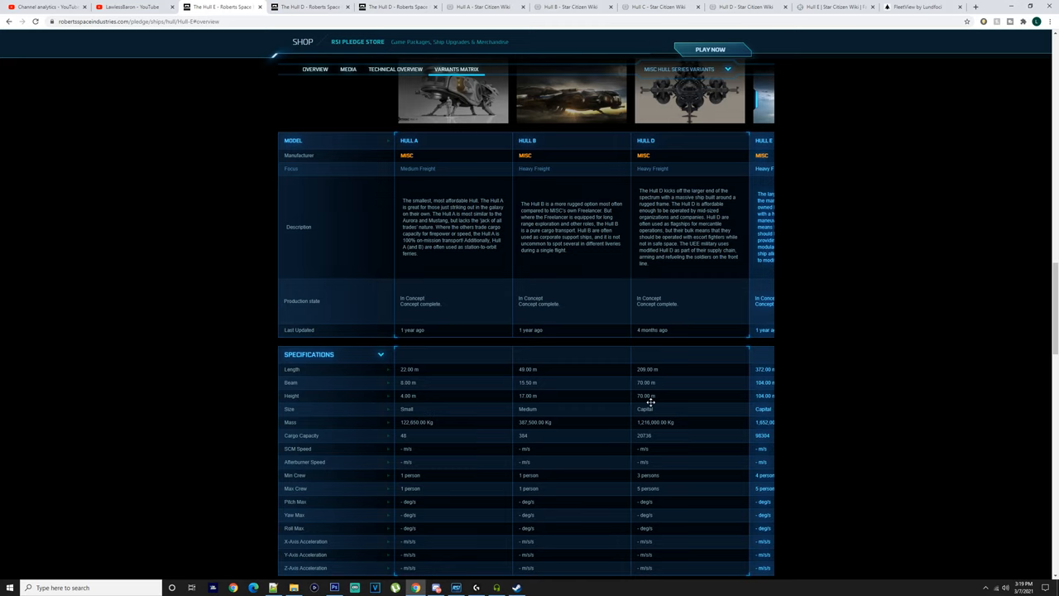
mouse_move(689, 423)
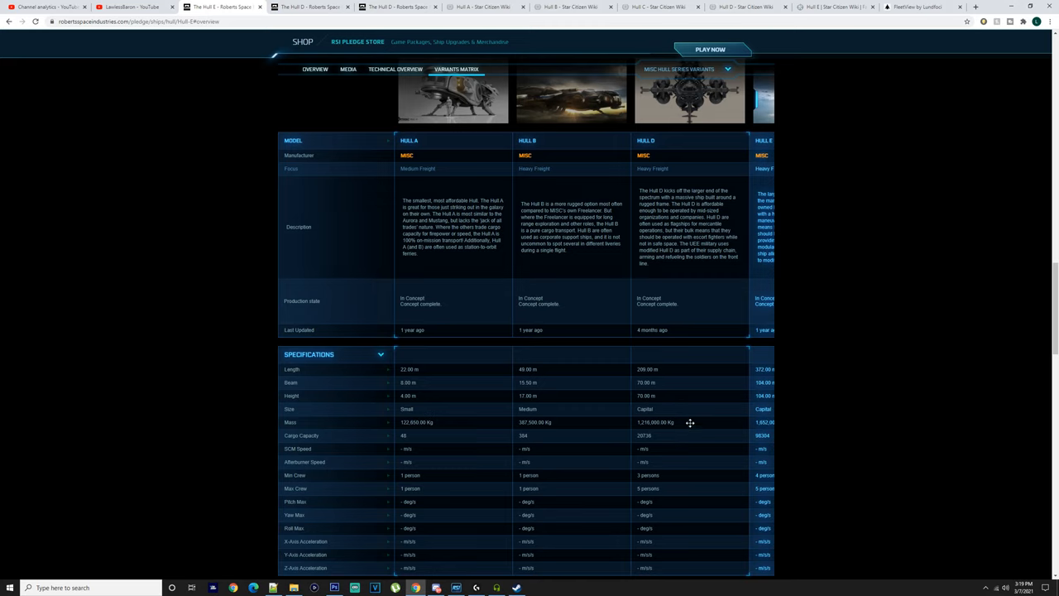
scroll("down", 3)
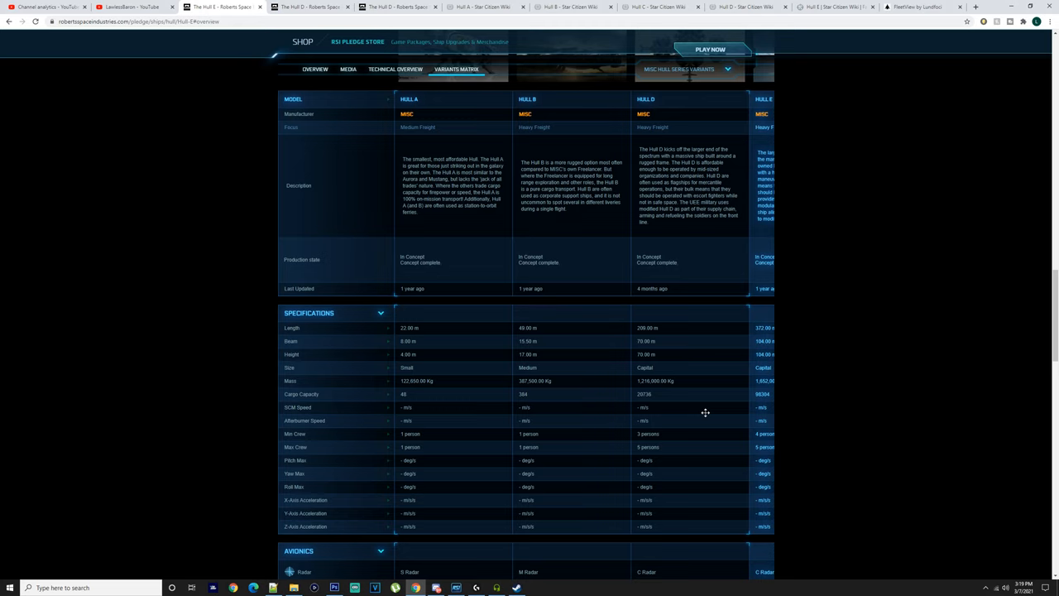
mouse_move(699, 374)
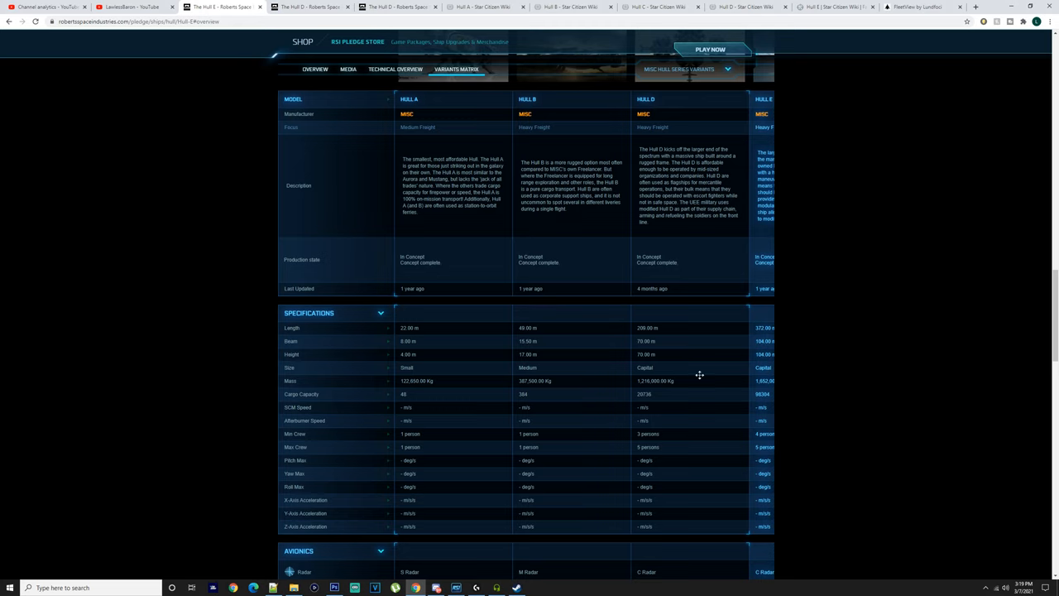
mouse_move(639, 422)
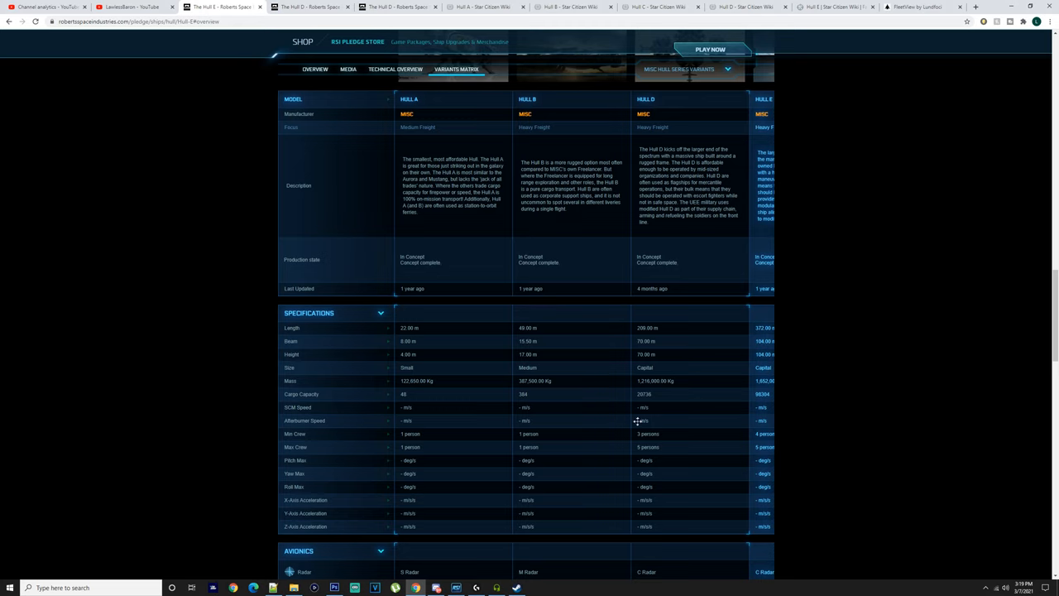
scroll("down", 3)
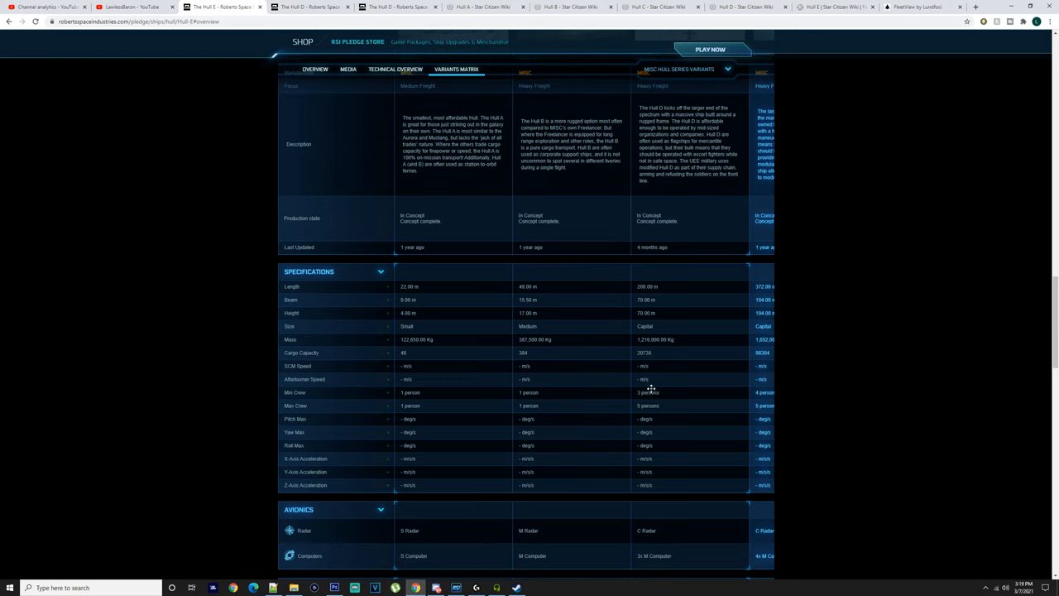
Continue down the matrix through propulsion, thrusters and systems to the weaponry rows.
scroll("down", 3)
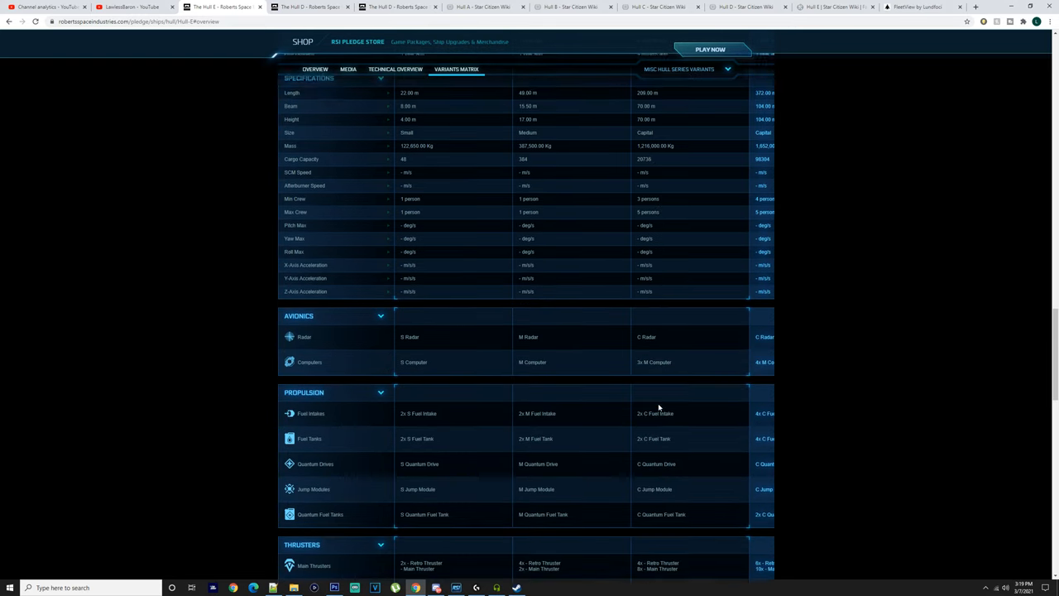
scroll("down", 3)
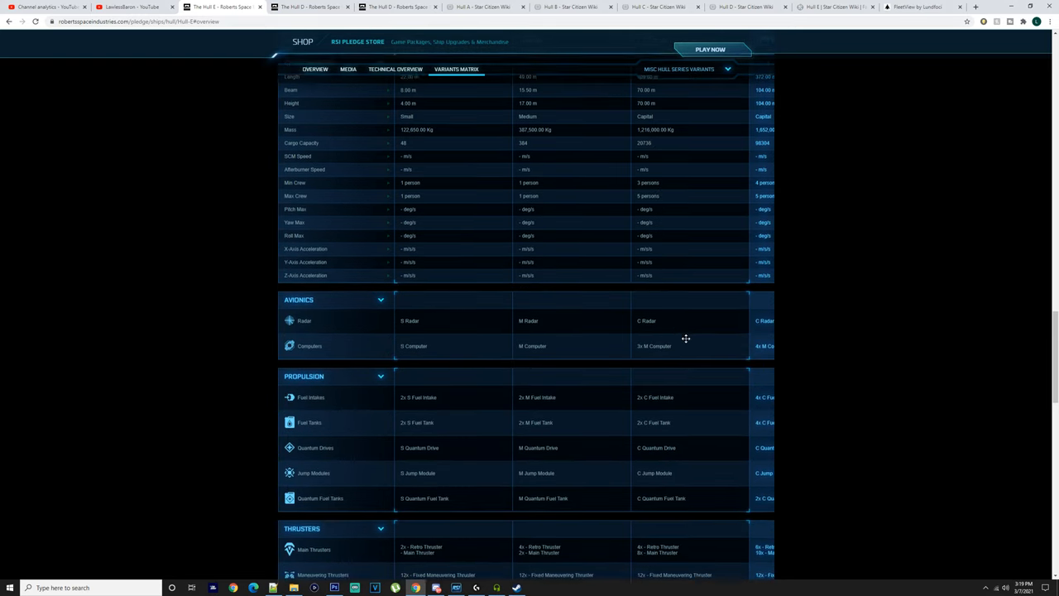
scroll("down", 3)
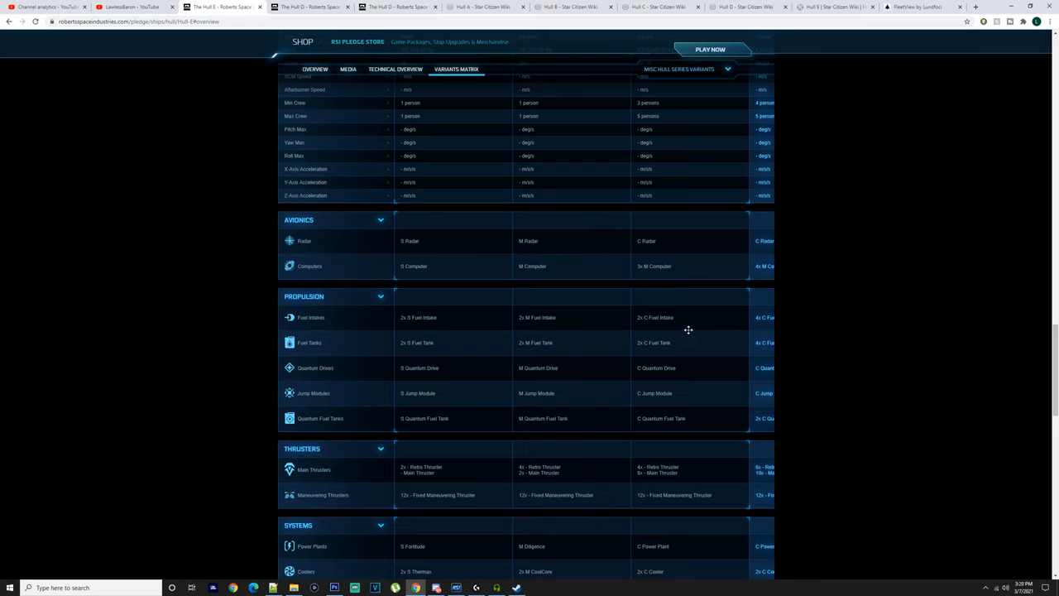
mouse_move(675, 375)
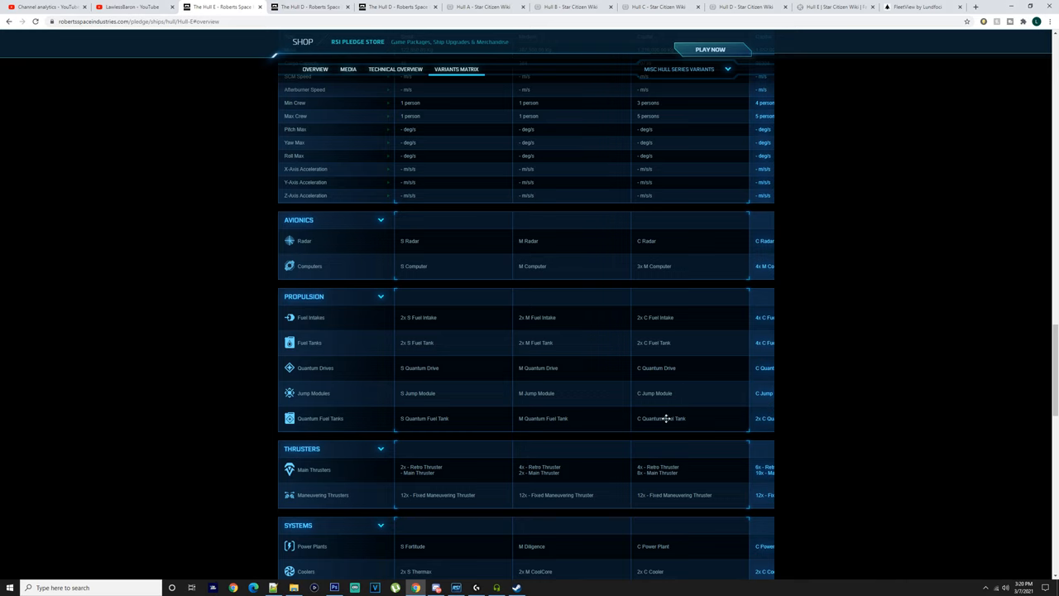
scroll("down", 3)
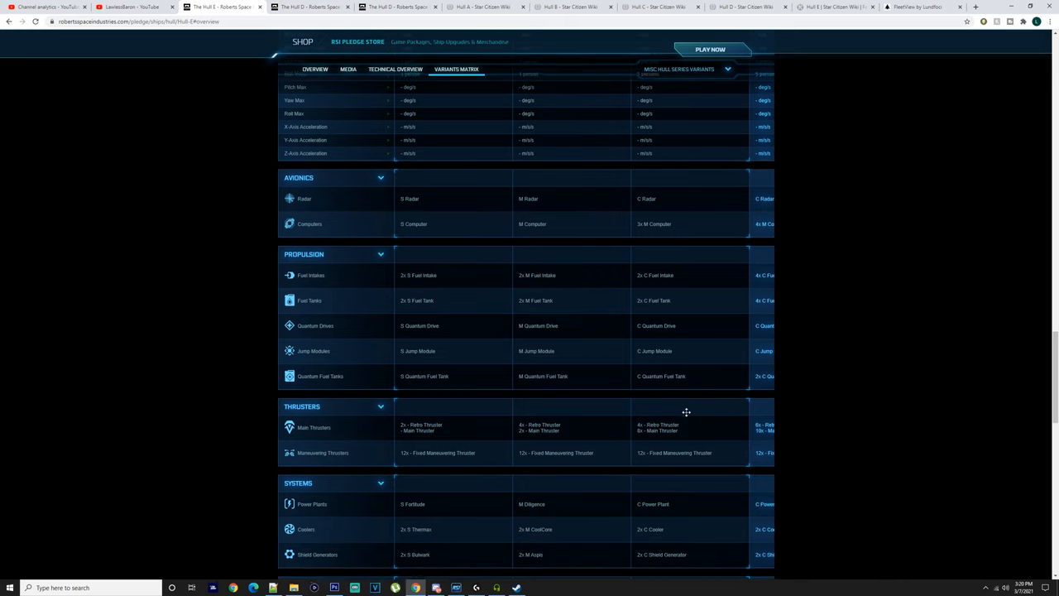
scroll("down", 3)
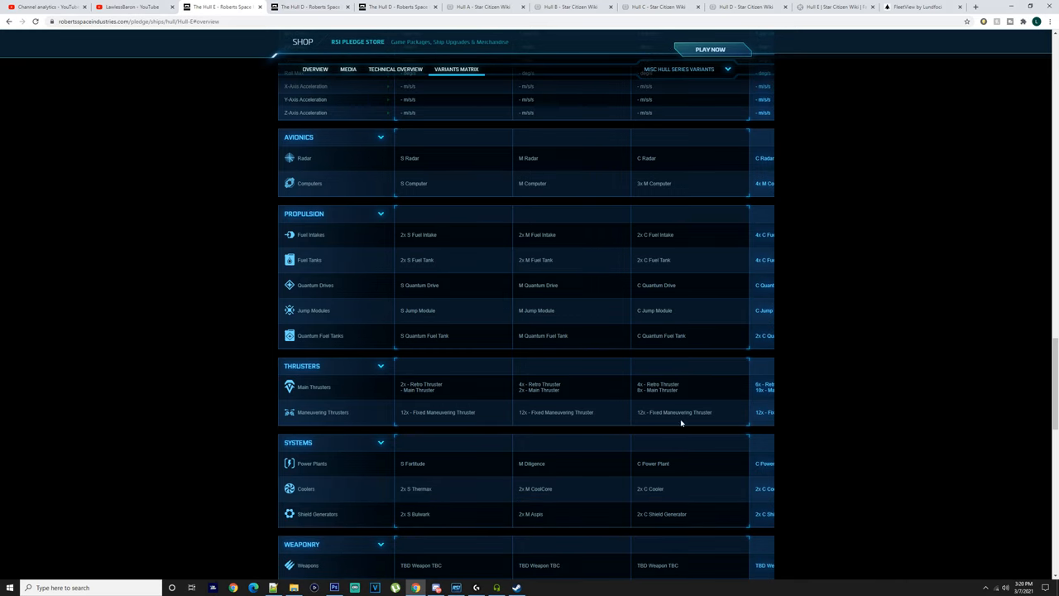
scroll("down", 3)
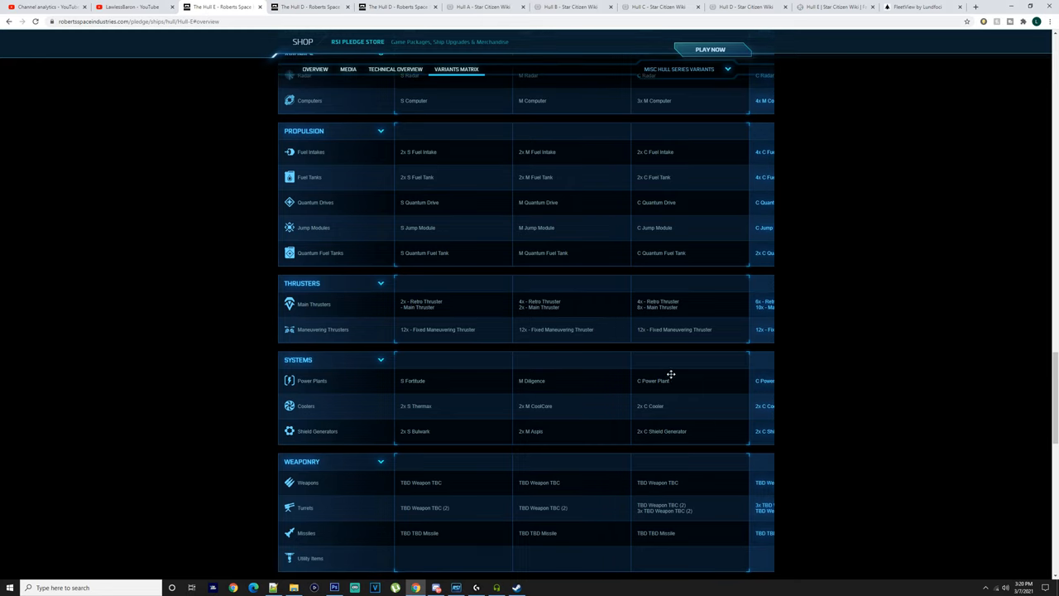
mouse_move(666, 417)
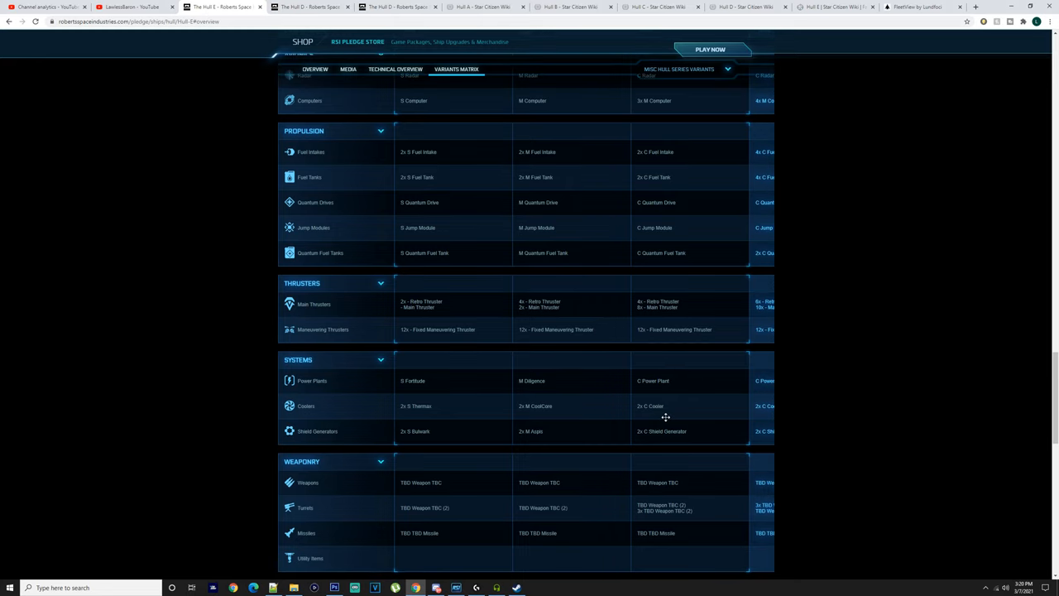
scroll("down", 3)
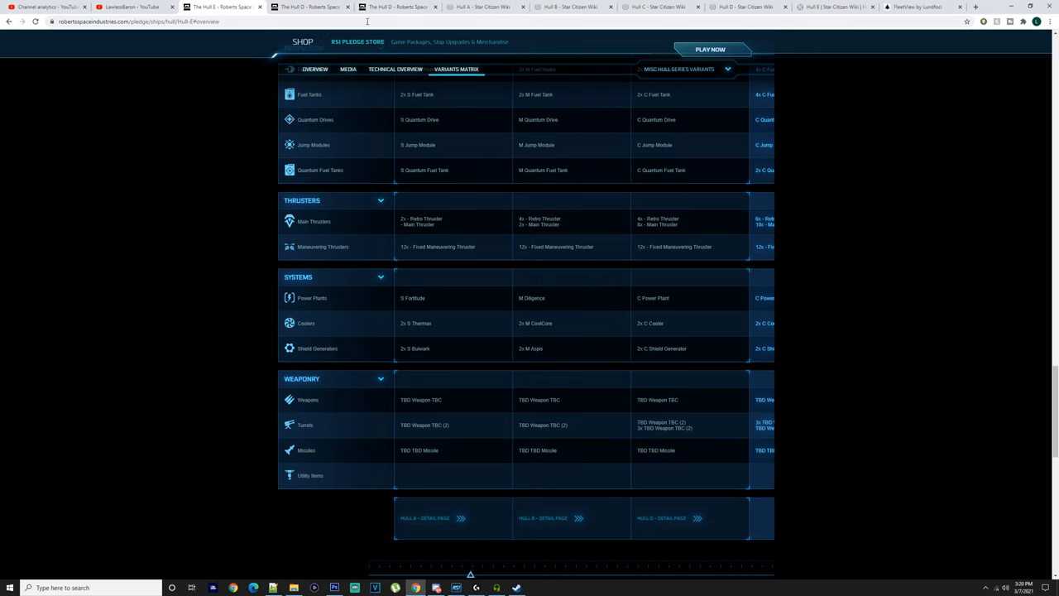
Scroll the Hull D pledge page to its Technical Overview hardpoints panel.
scroll("up", 3)
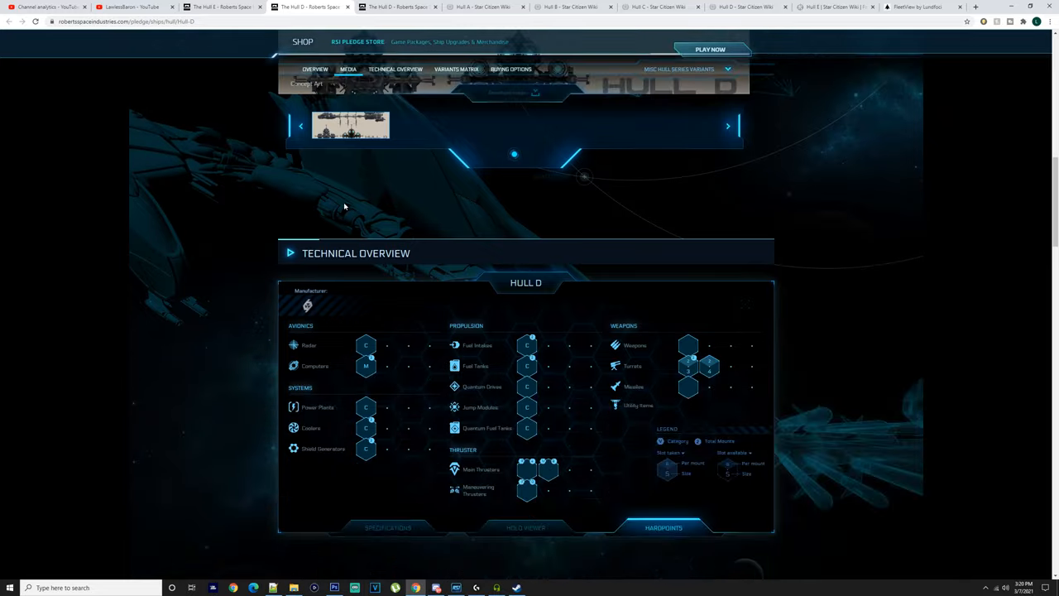
scroll("down", 3)
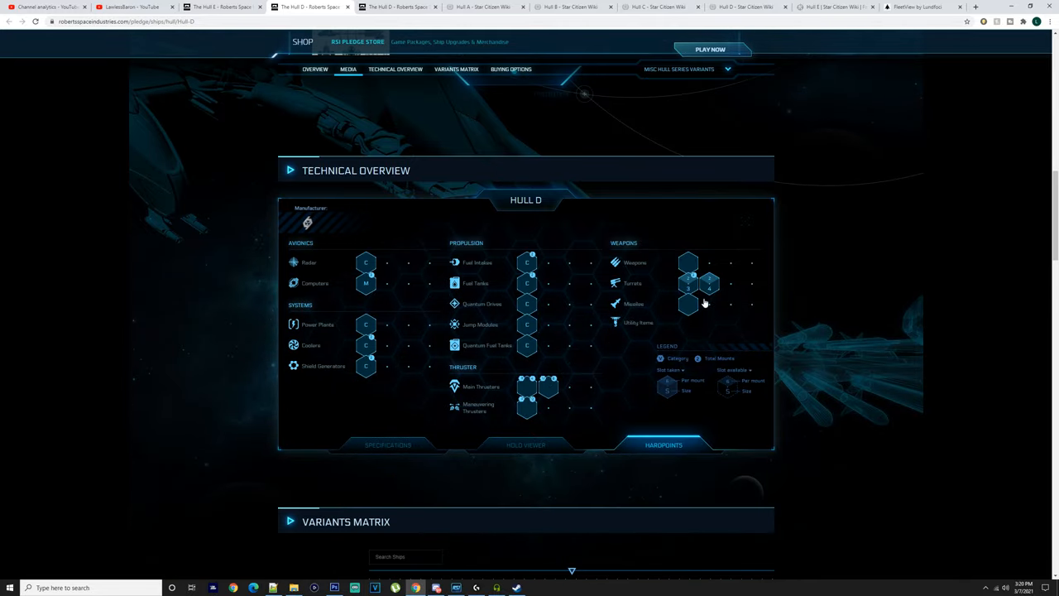
mouse_move(688, 266)
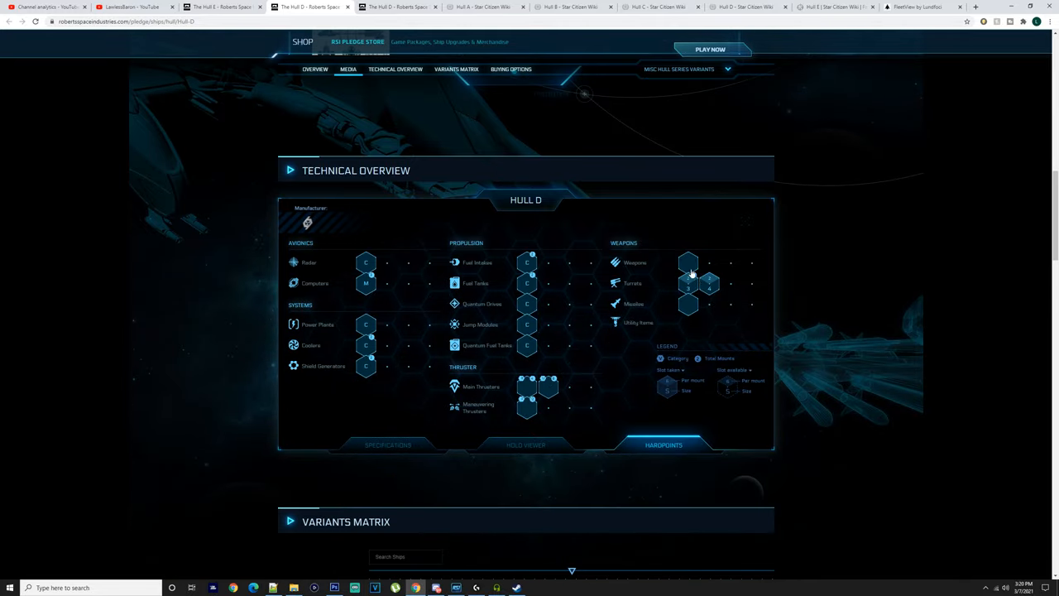
mouse_move(717, 282)
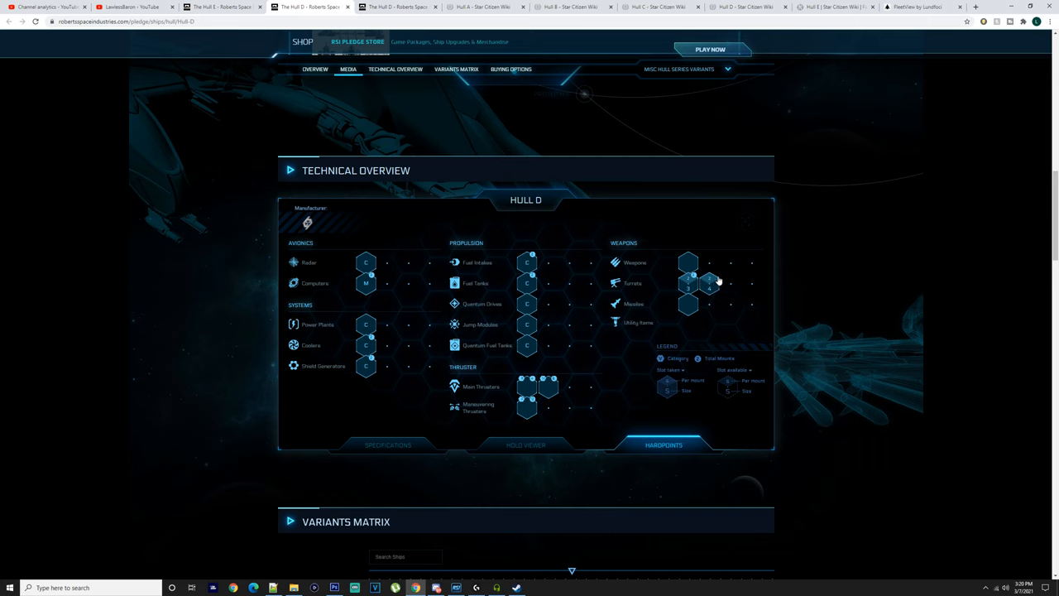
scroll("down", 3)
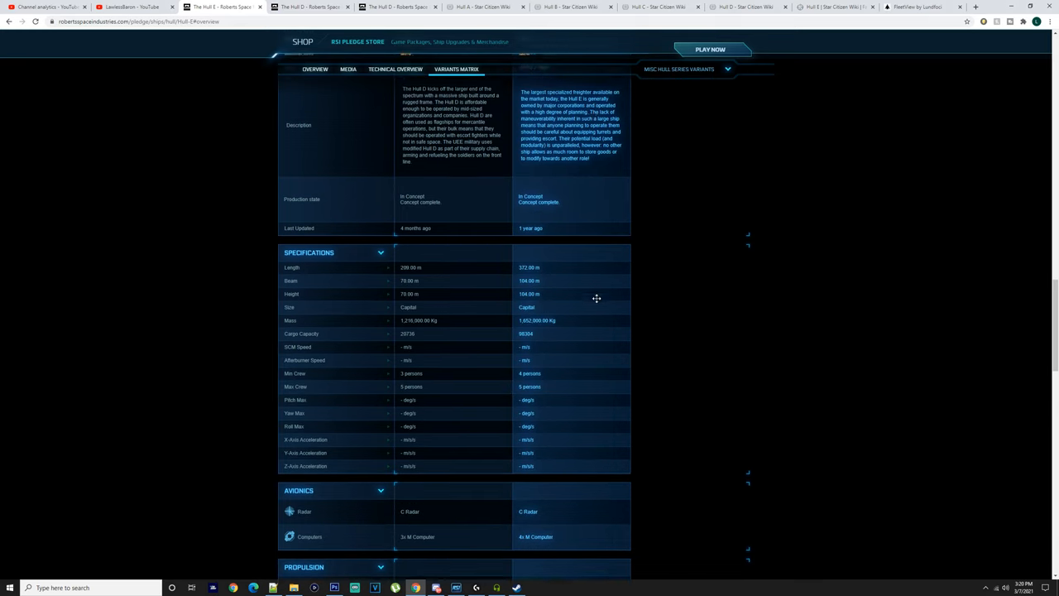
Scroll the Hull D variants matrix comparing Hull D and Hull E specifications and components.
scroll("down", 3)
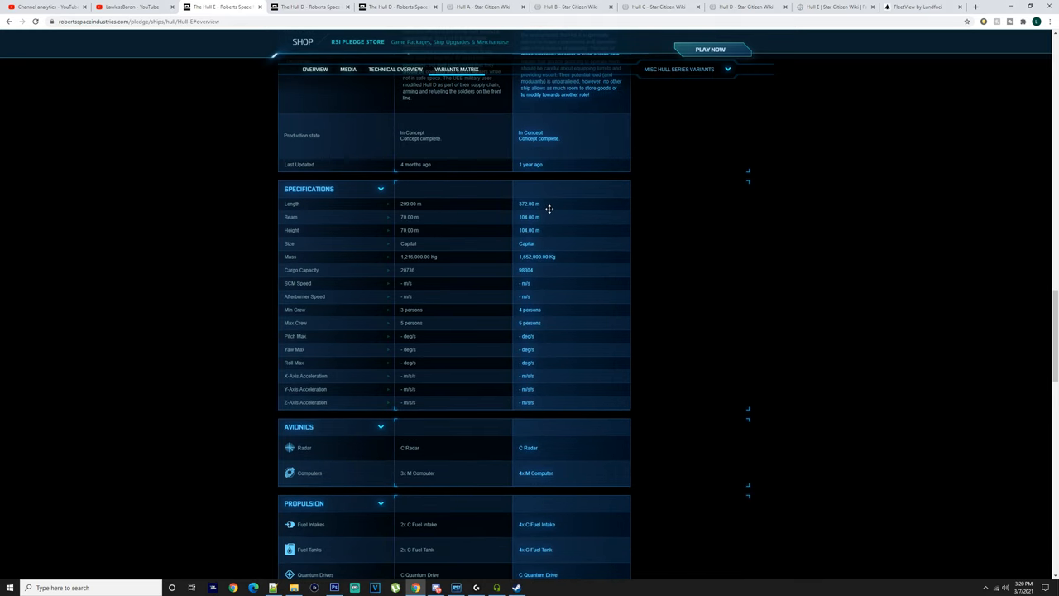
mouse_move(526, 270)
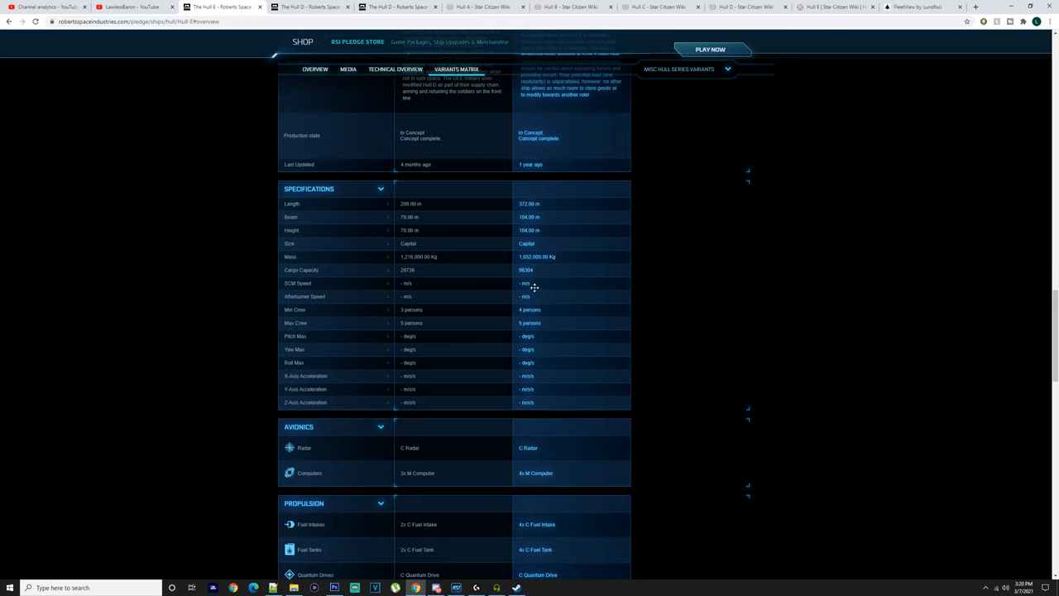
mouse_move(551, 288)
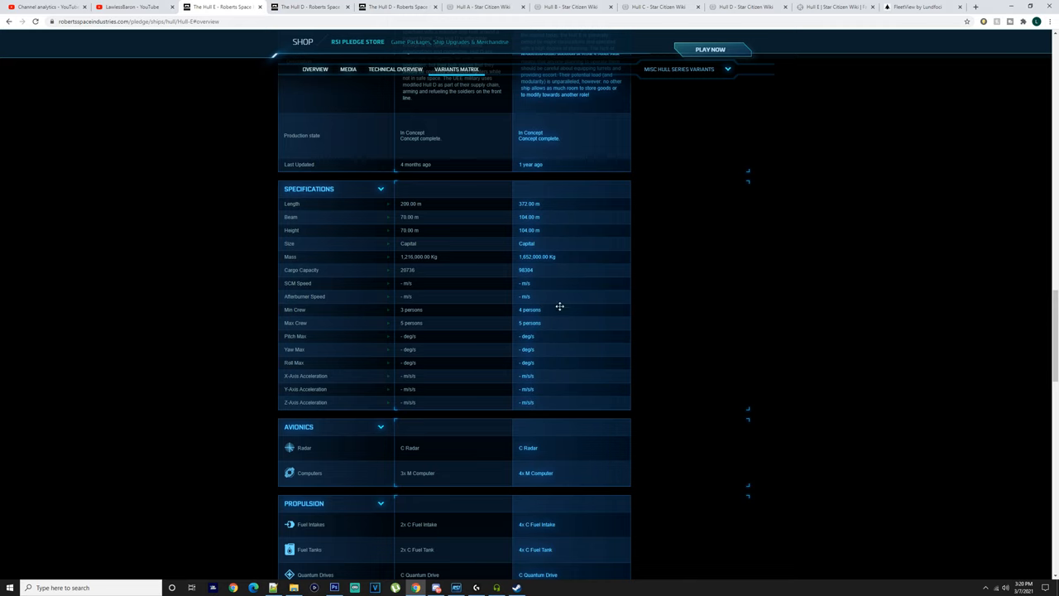
scroll("down", 3)
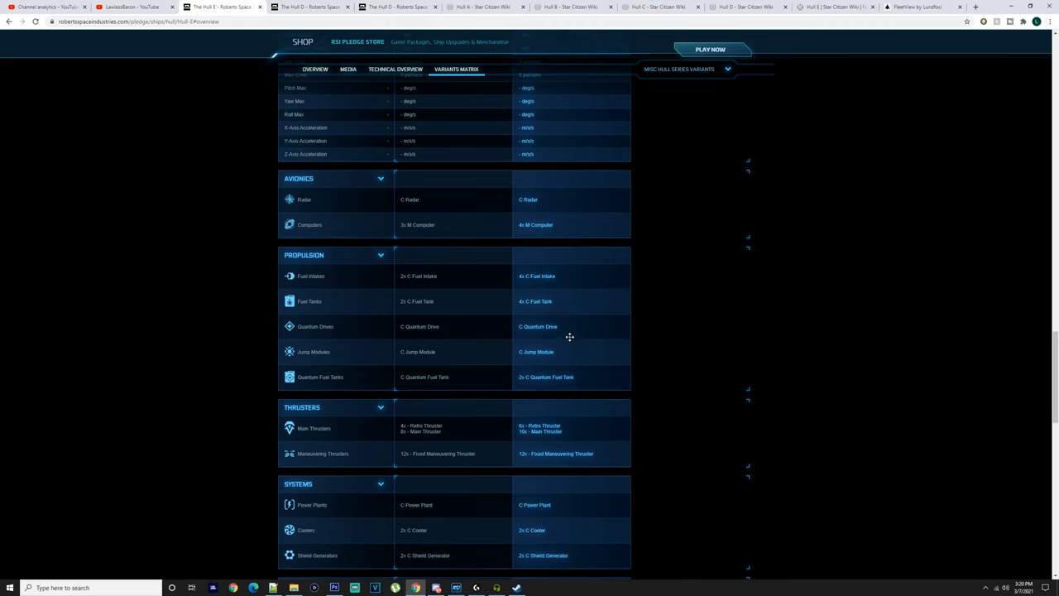
mouse_move(571, 323)
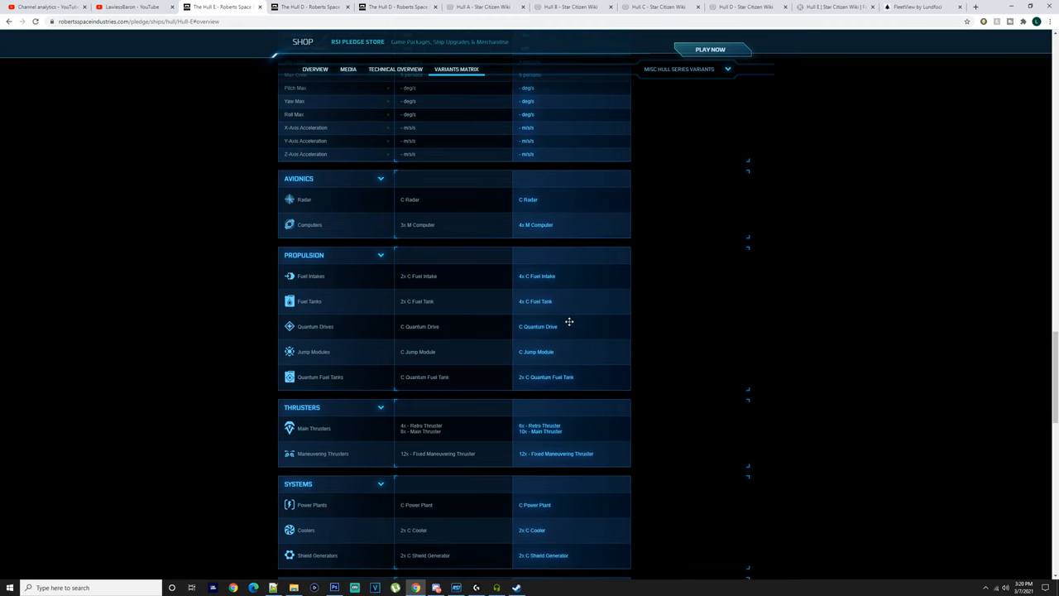
mouse_move(564, 308)
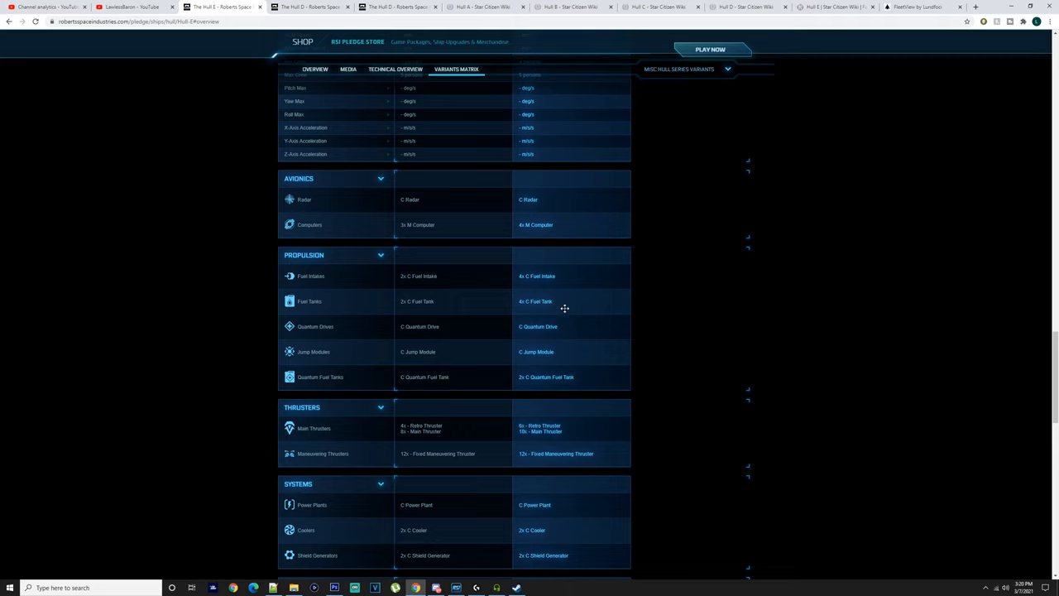
mouse_move(561, 328)
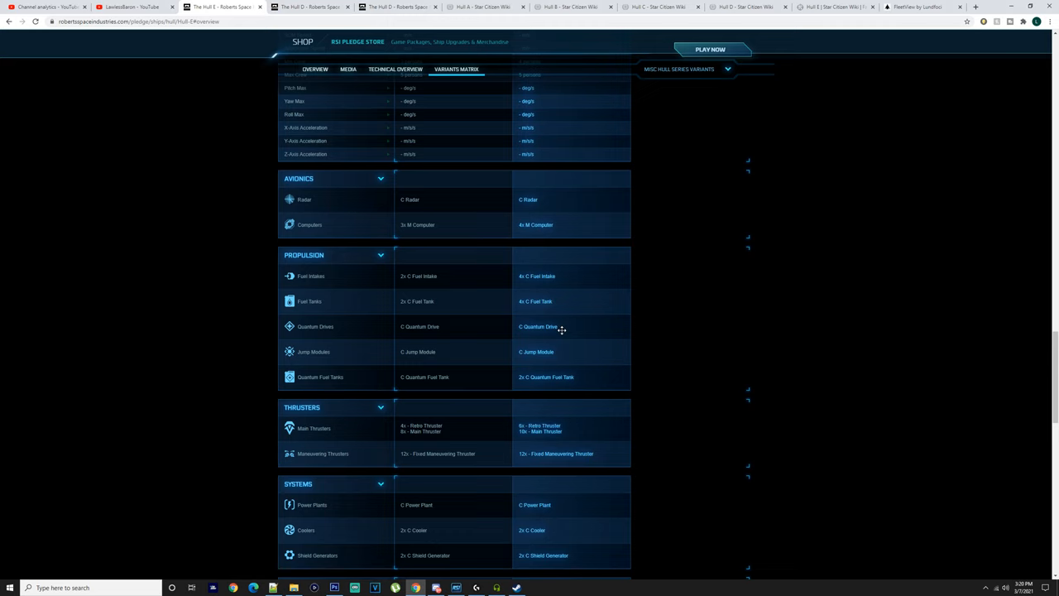
scroll("down", 3)
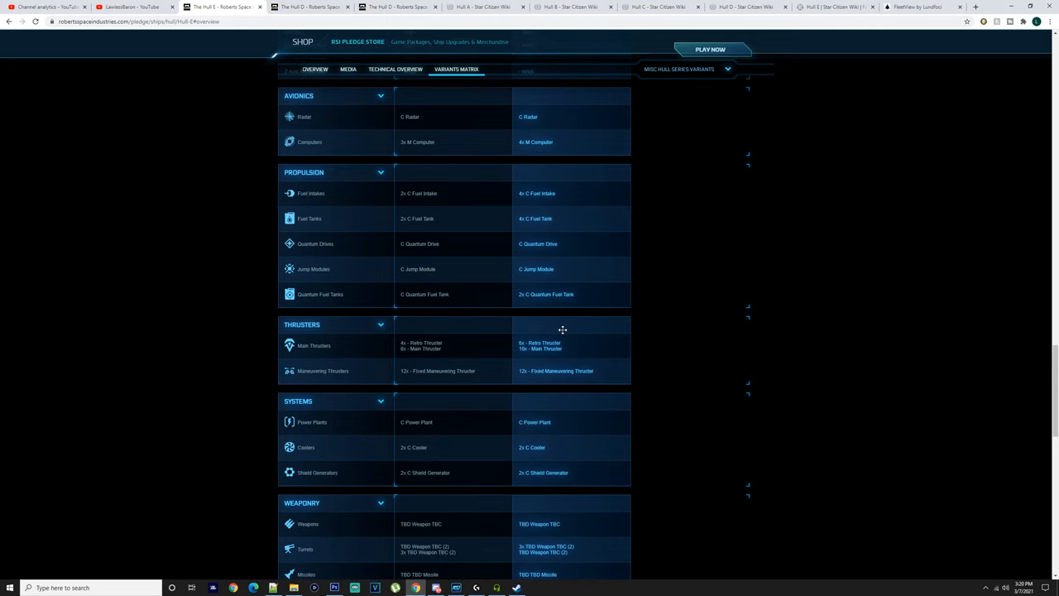
scroll("down", 3)
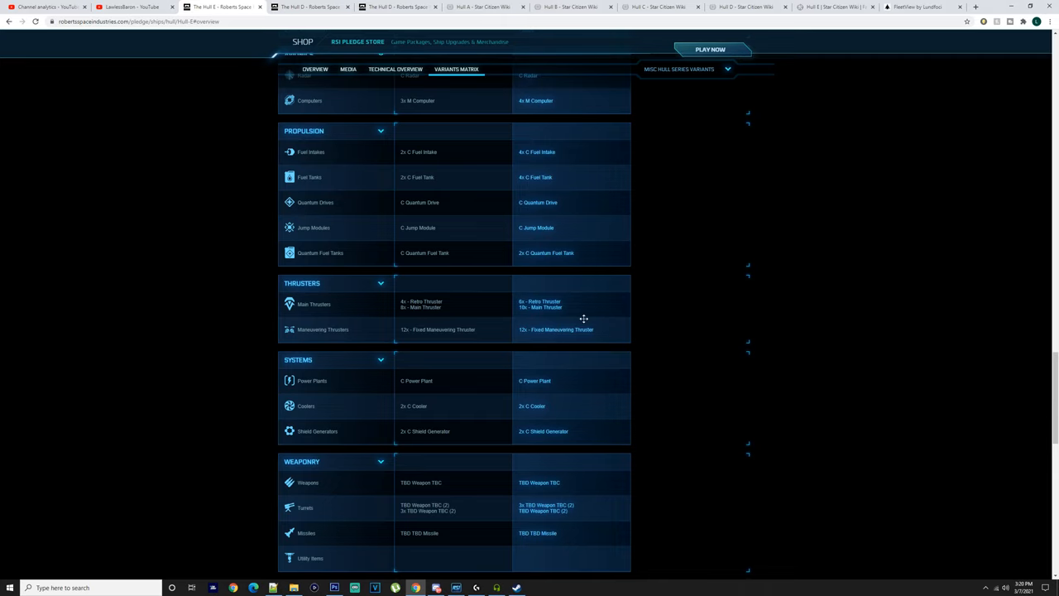
mouse_move(544, 394)
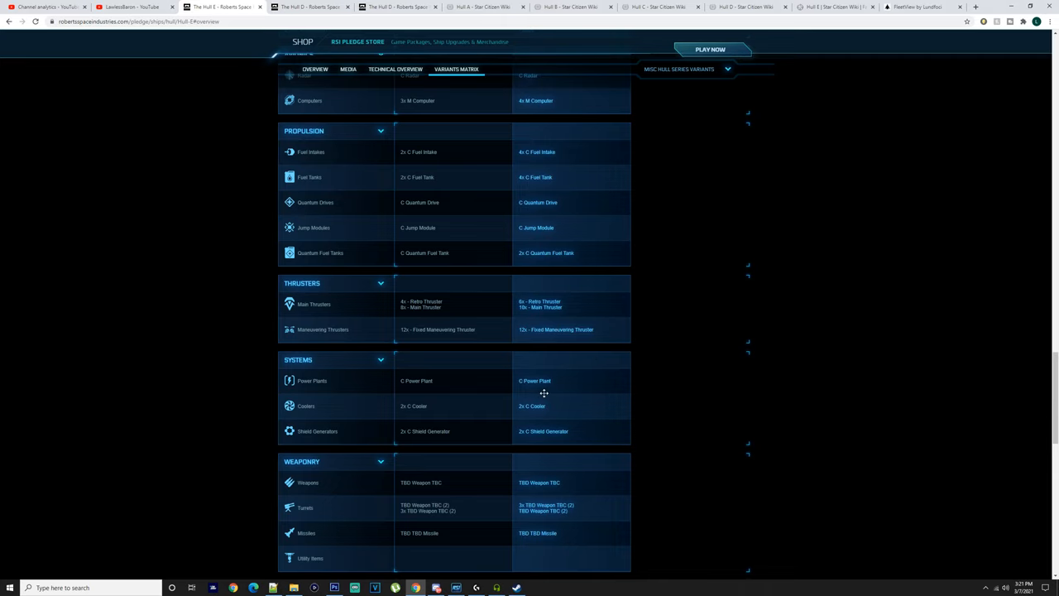
scroll("down", 3)
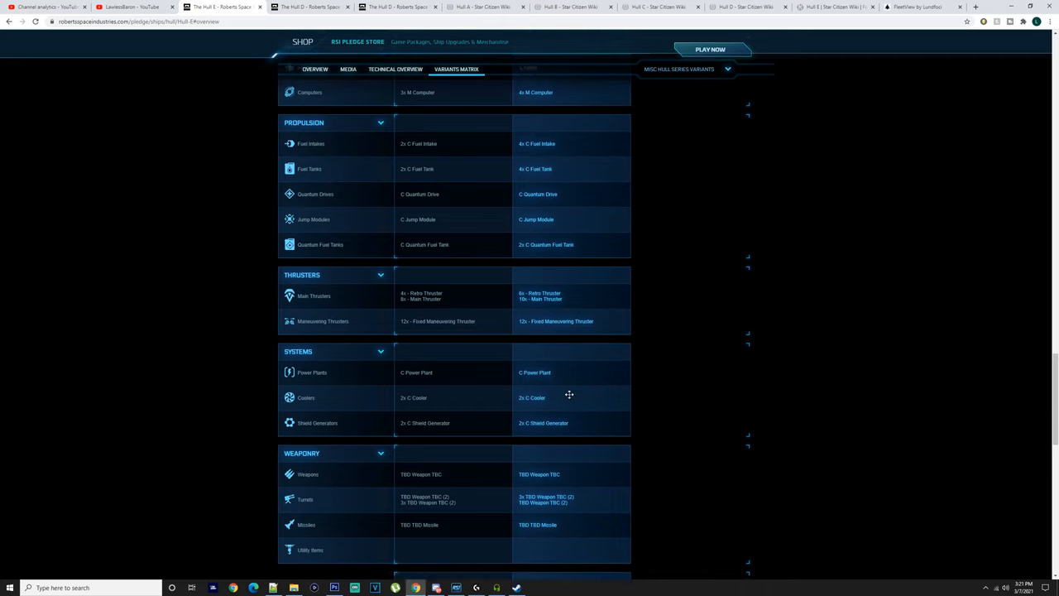
scroll("down", 3)
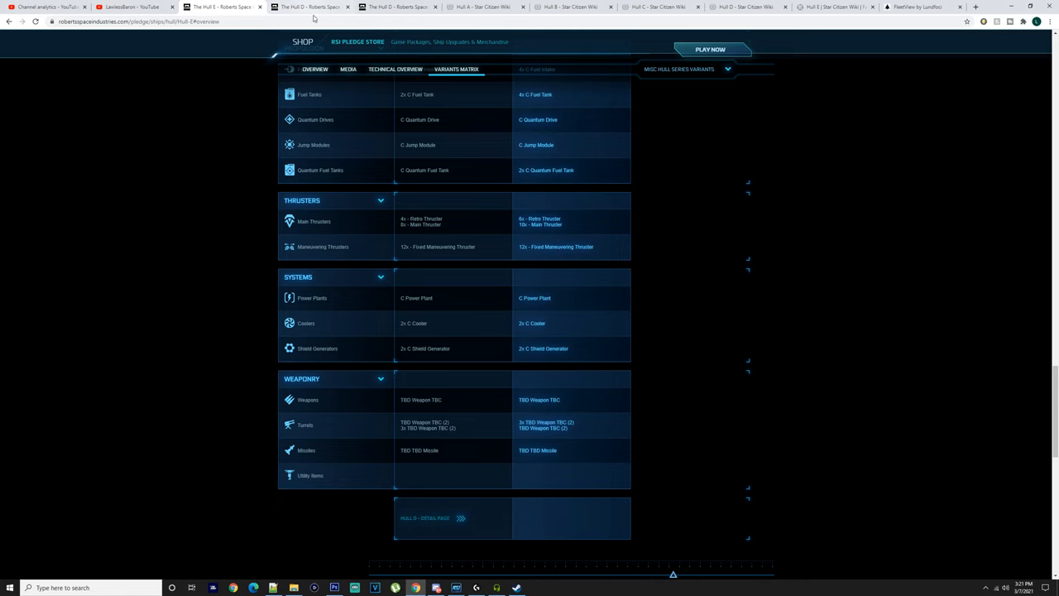
scroll("up", 3)
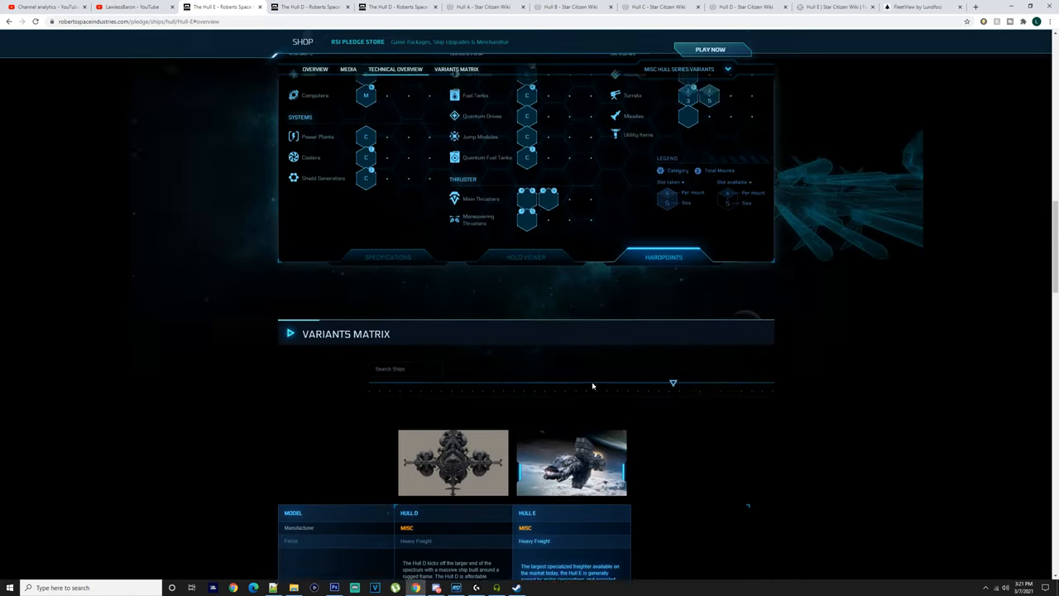
Switch to the Hull E pledge page's media, then to the Hull A wiki tab.
left_click(314, 125)
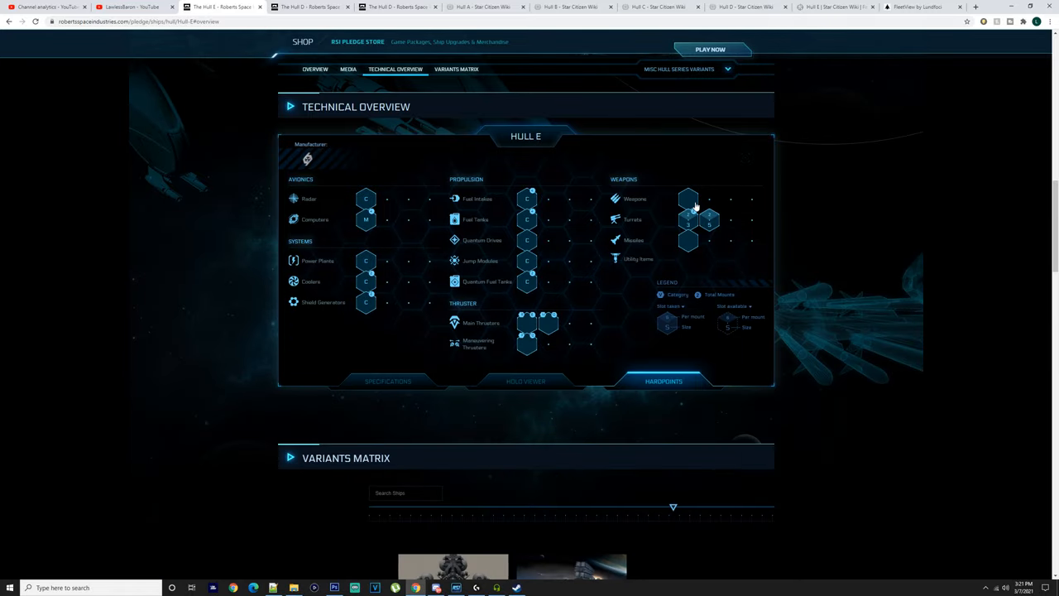
mouse_move(705, 235)
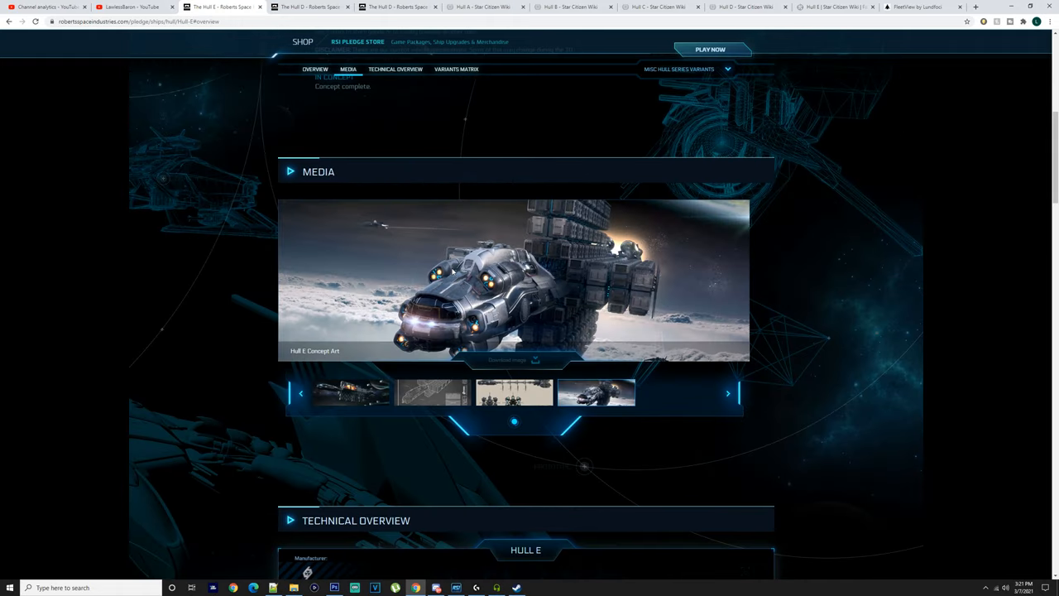
left_click(321, 6)
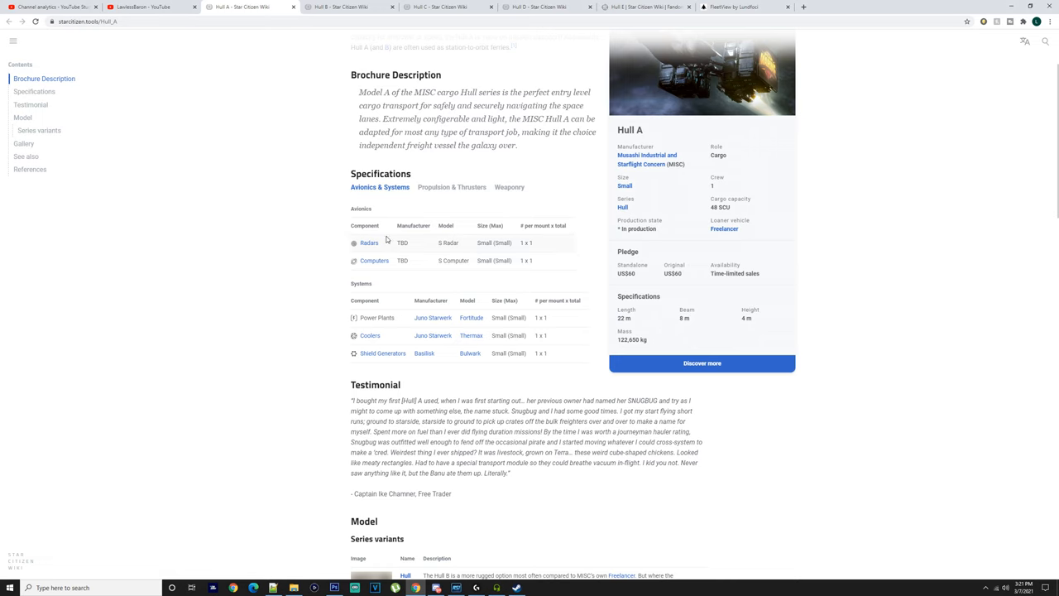
Scroll the Hull A wiki article and view its propulsion, thrusters and avionics specifications.
scroll("up", 3)
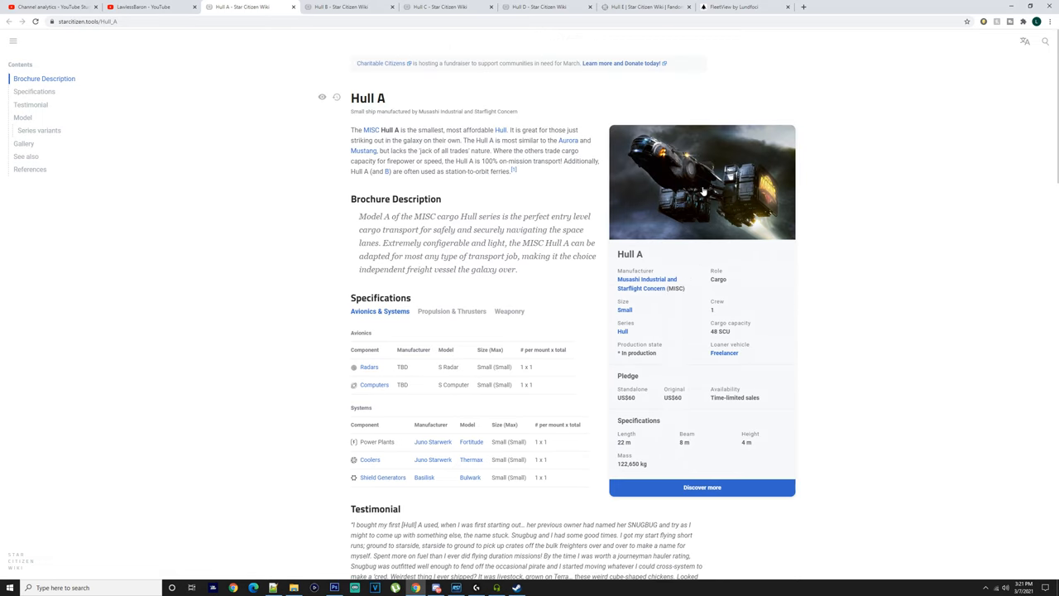
scroll("down", 3)
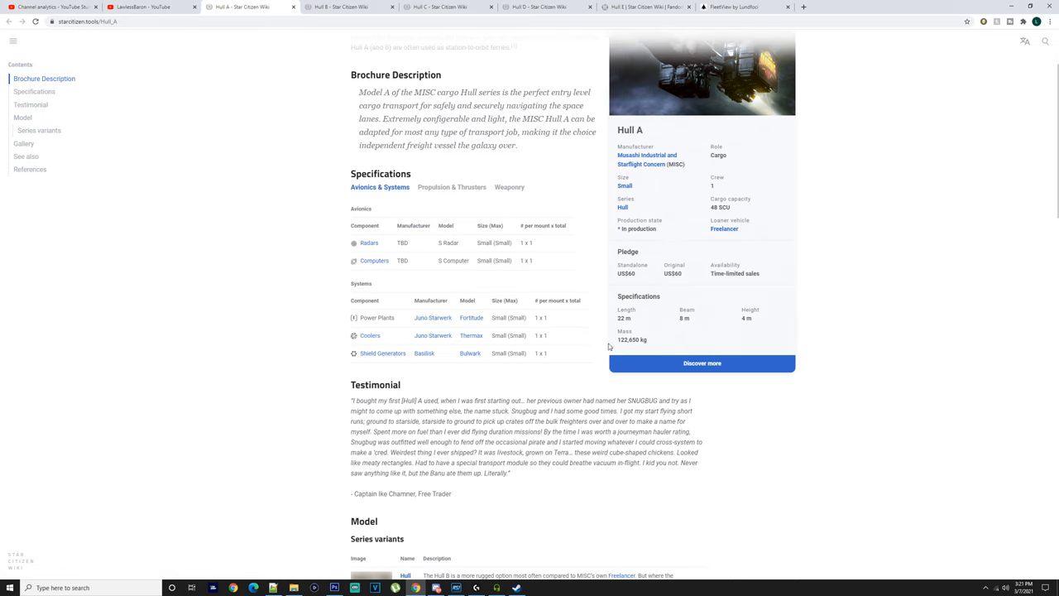
scroll("down", 3)
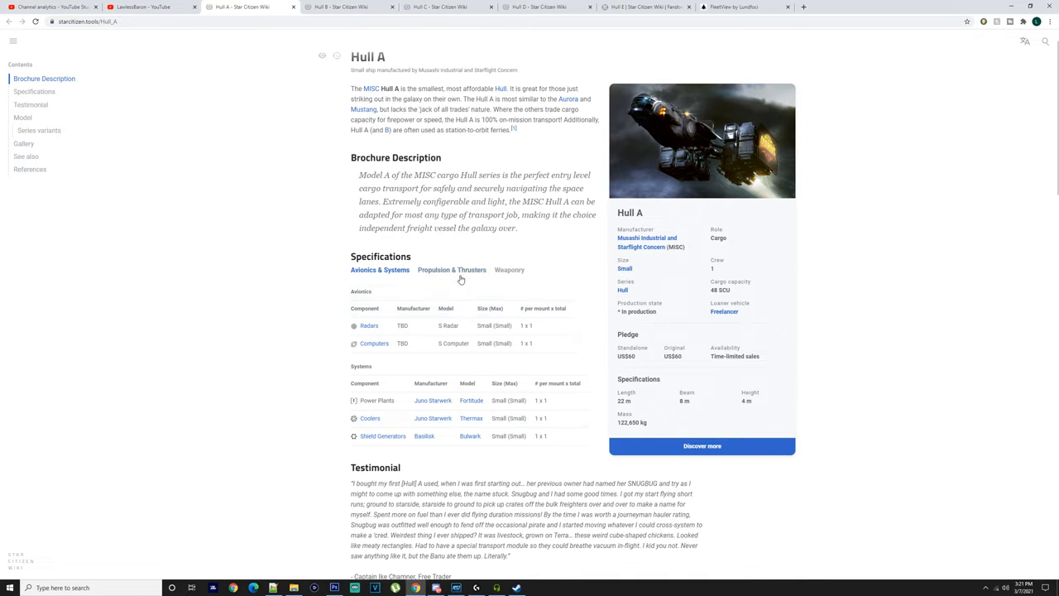
left_click(450, 270)
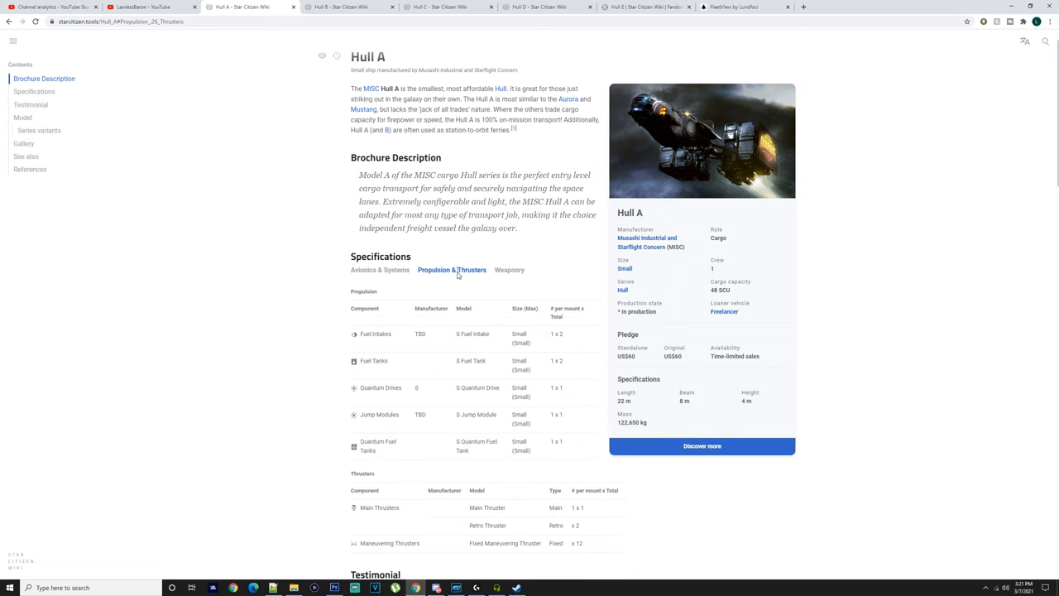
mouse_move(667, 262)
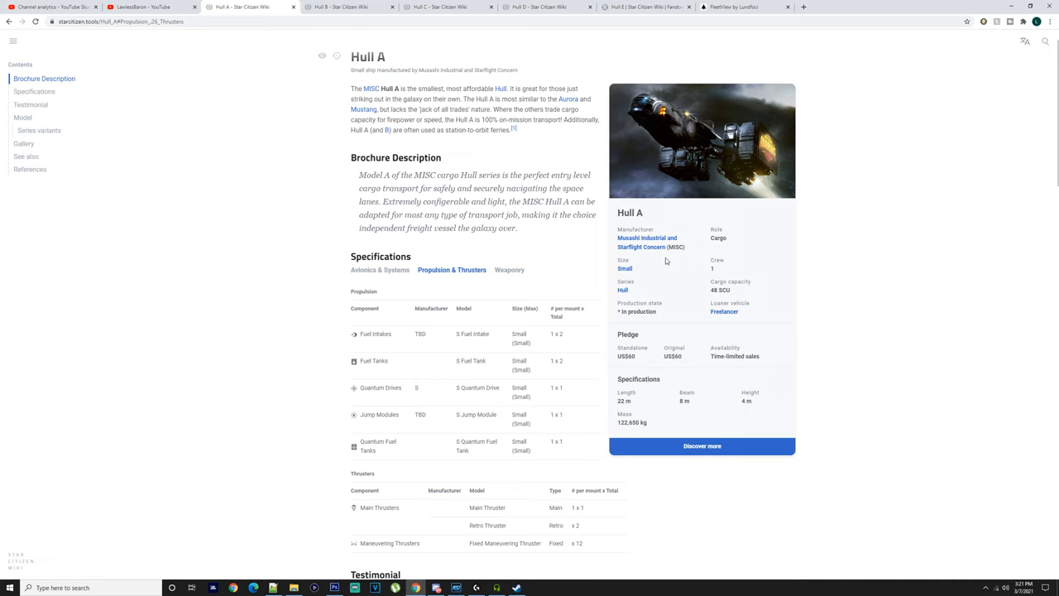
left_click(377, 270)
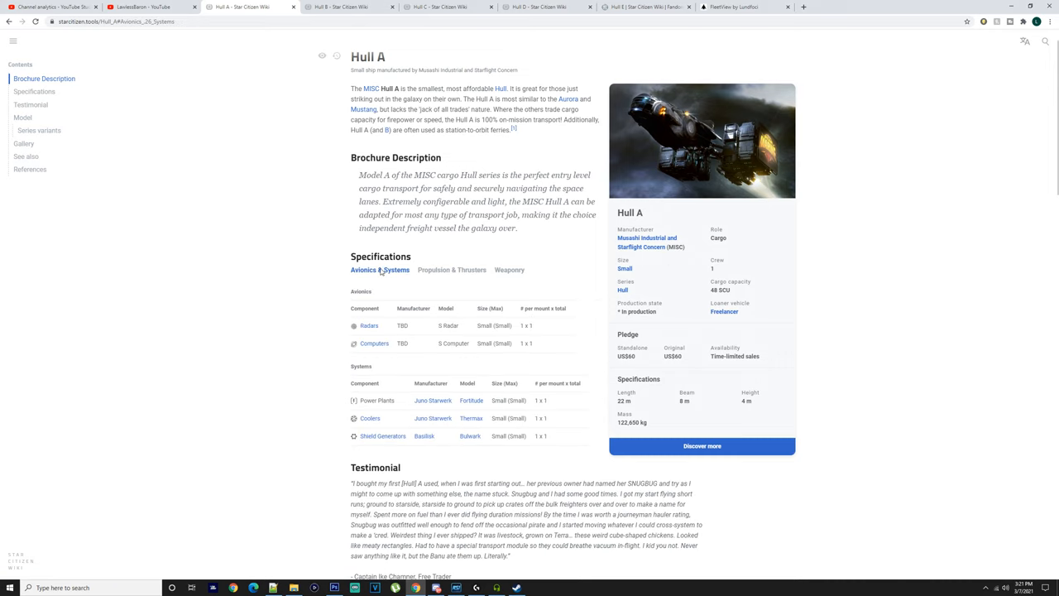
scroll("down", 3)
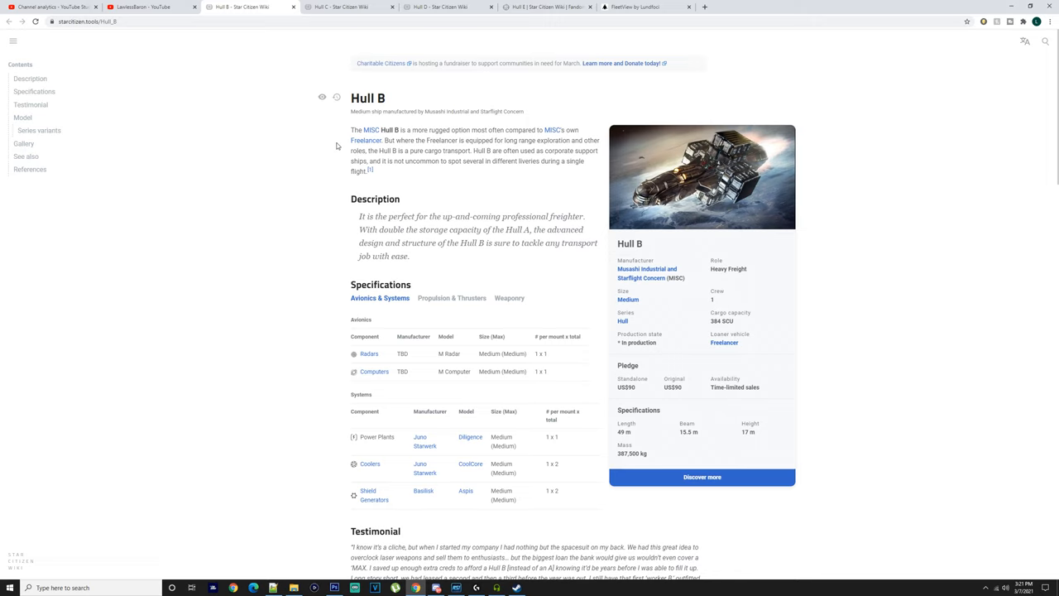
mouse_move(300, 229)
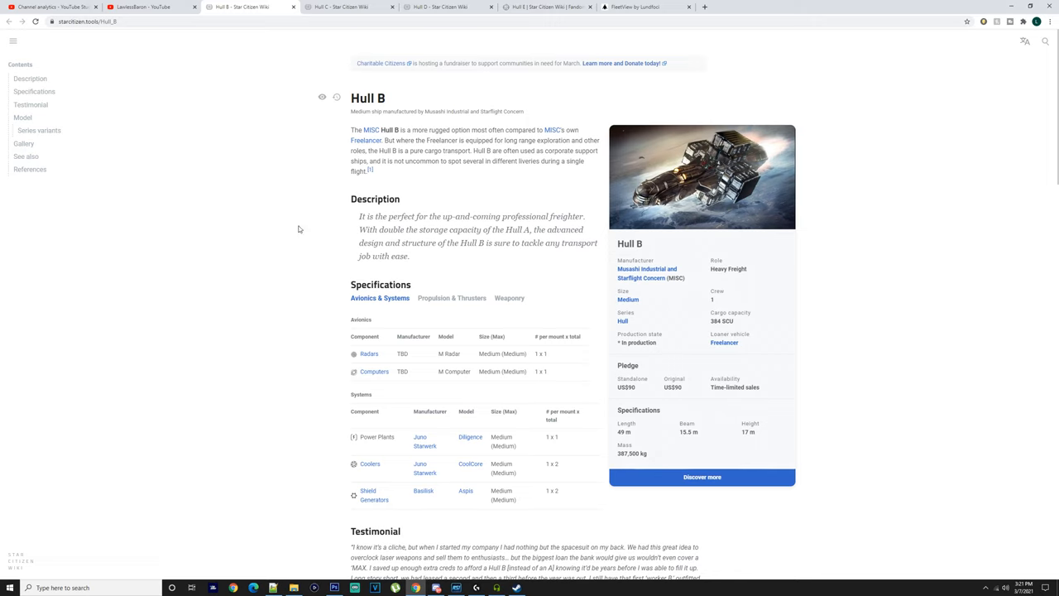
Scroll the Hull B wiki page to its propulsion and thrusters specifications.
scroll("down", 3)
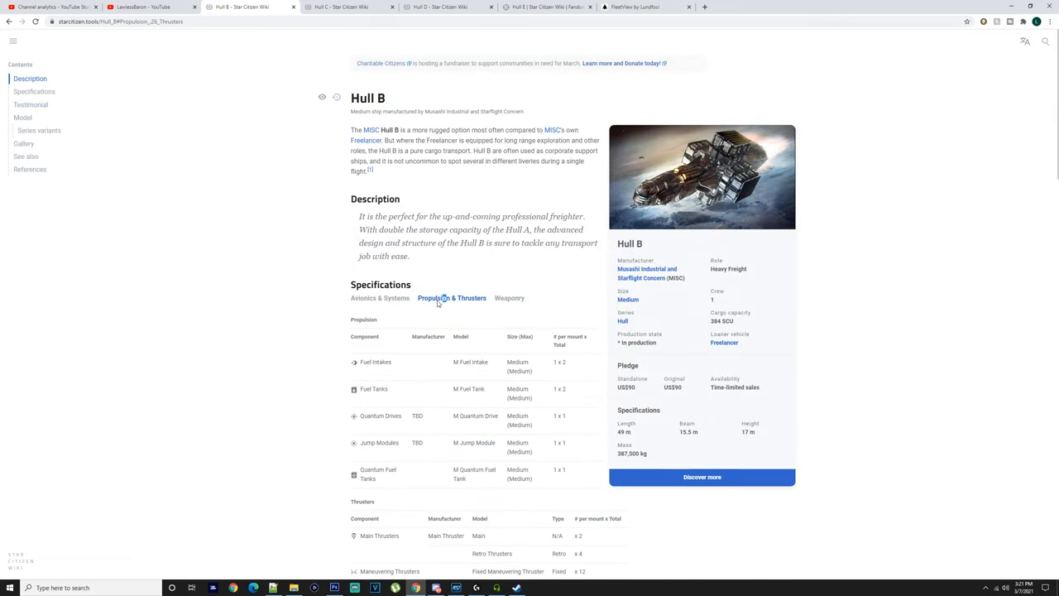
mouse_move(510, 298)
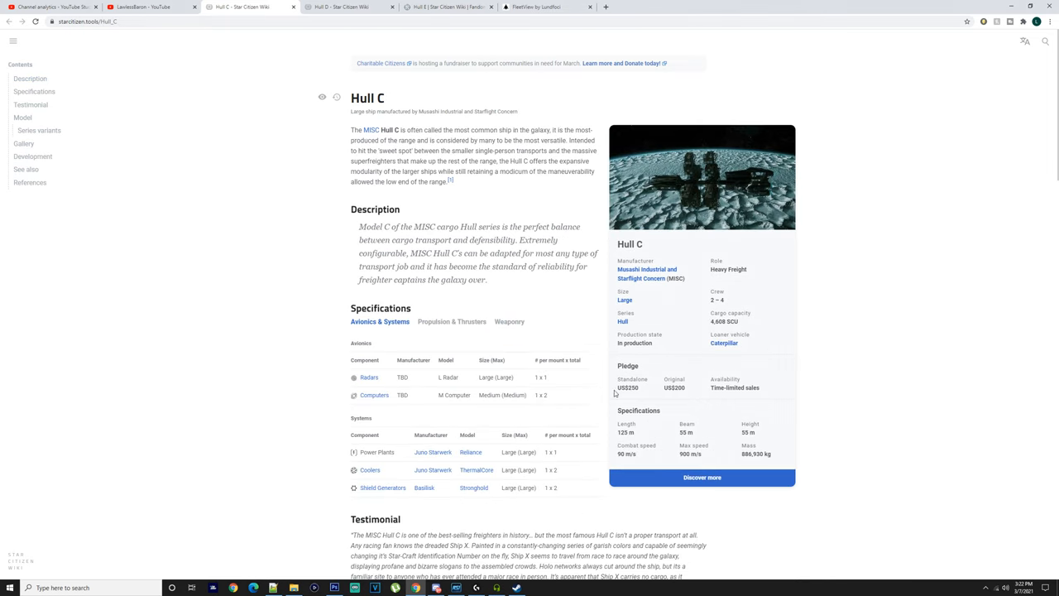
mouse_move(682, 202)
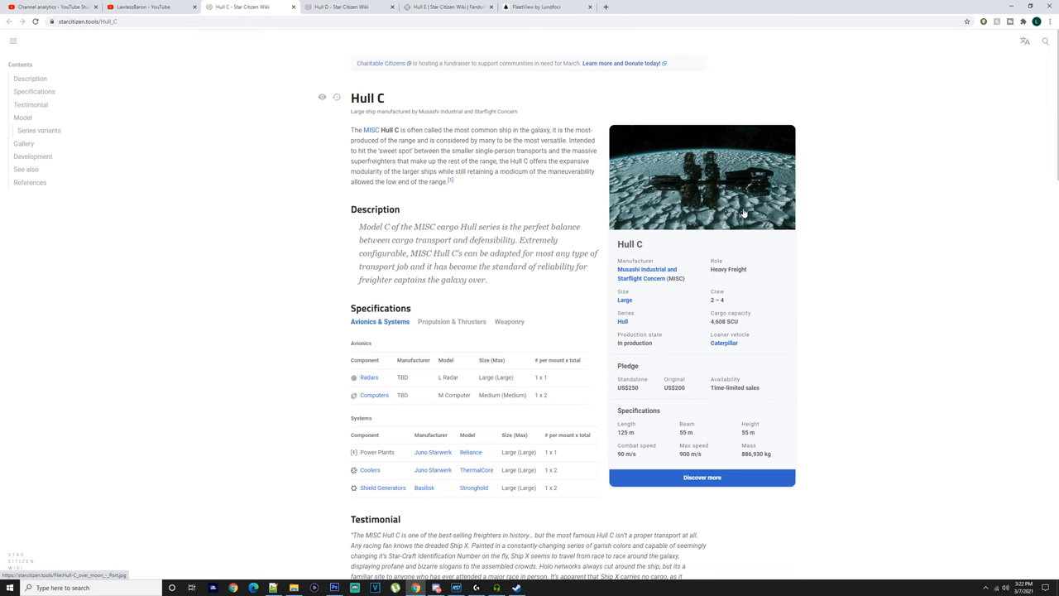
mouse_move(722, 306)
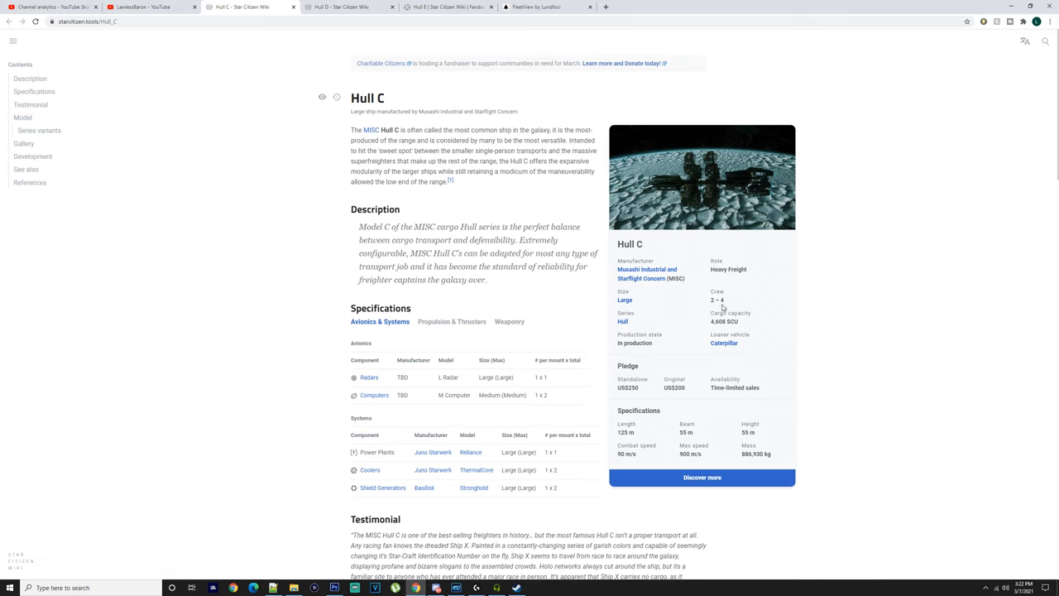
mouse_move(712, 301)
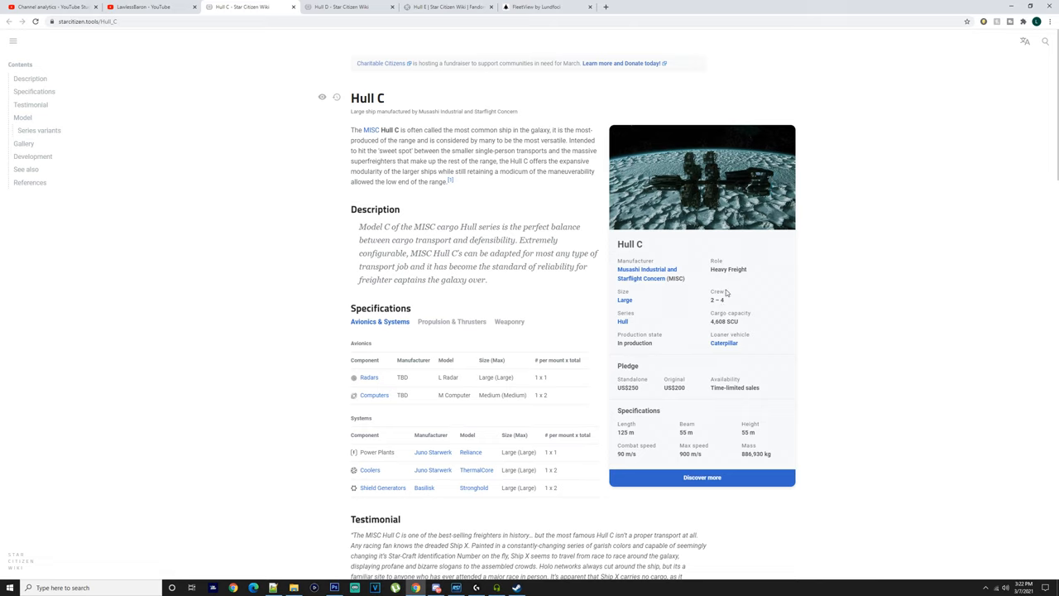
mouse_move(742, 271)
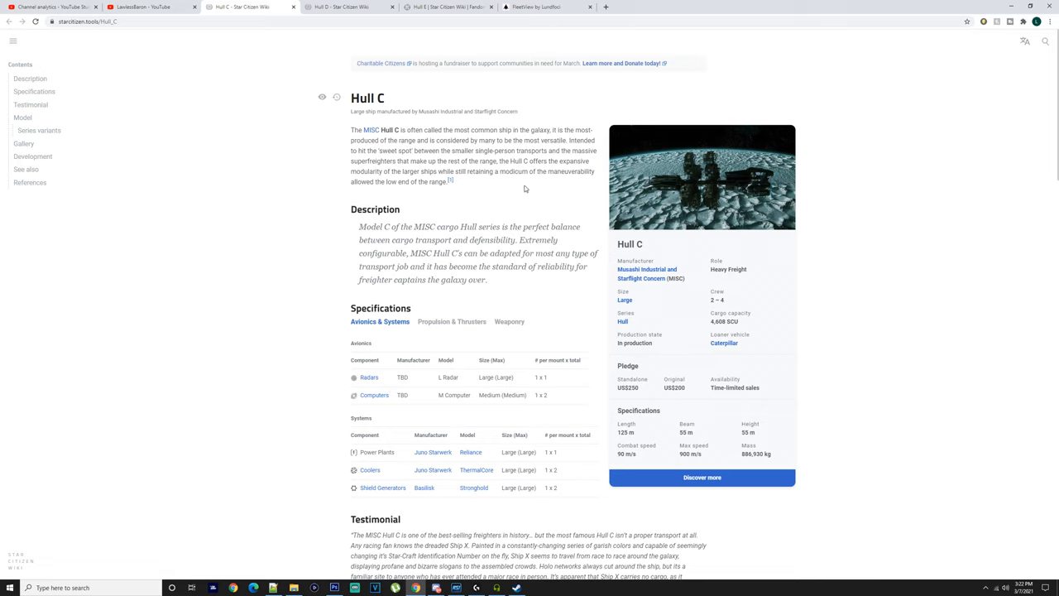
mouse_move(715, 333)
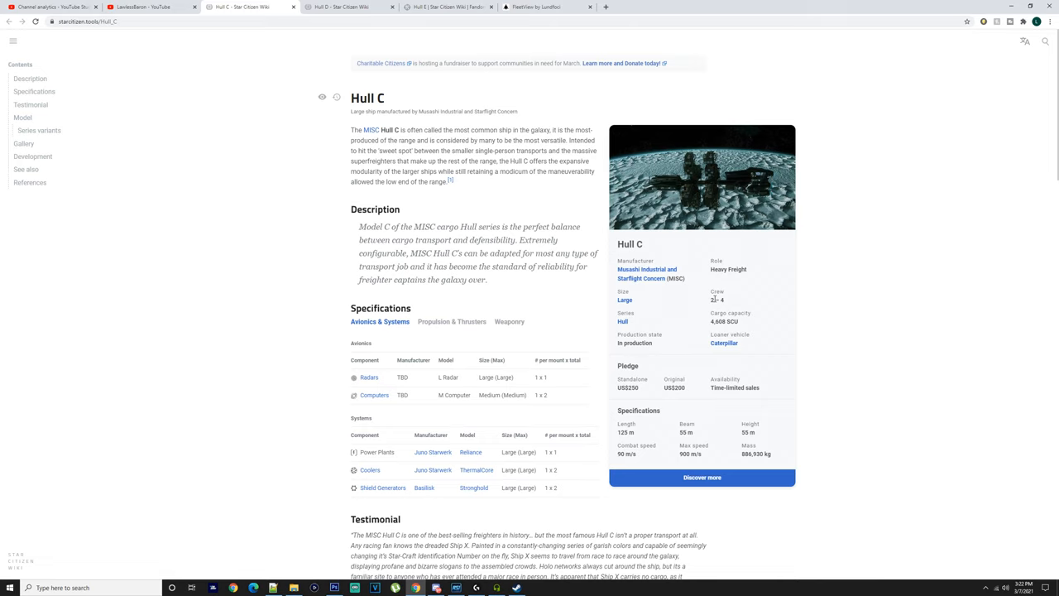
After reading the Hull C infobox, switch to the Hull D wiki page.
left_click(364, 6)
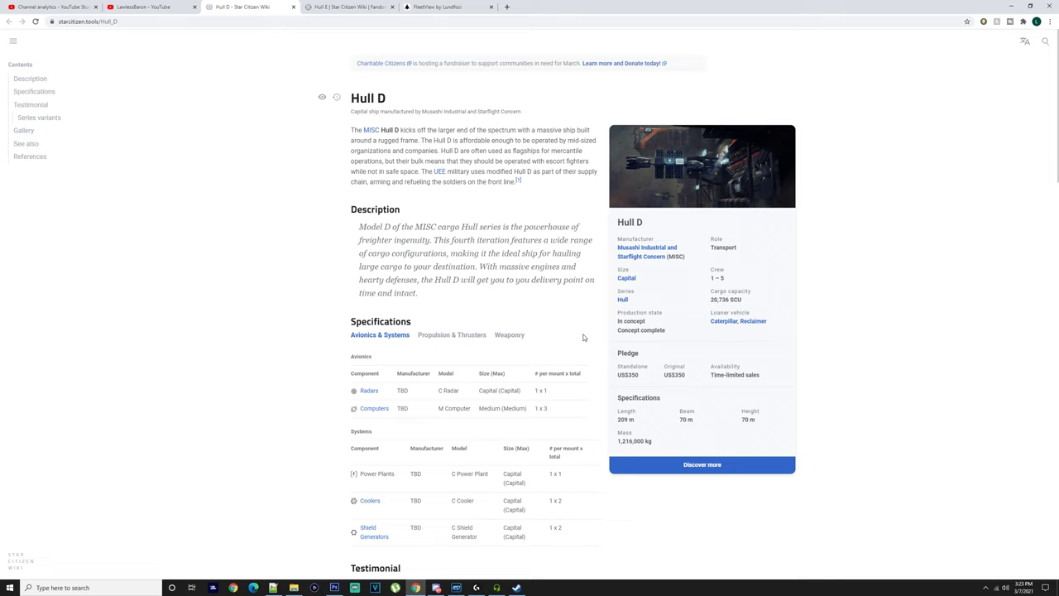
mouse_move(440, 429)
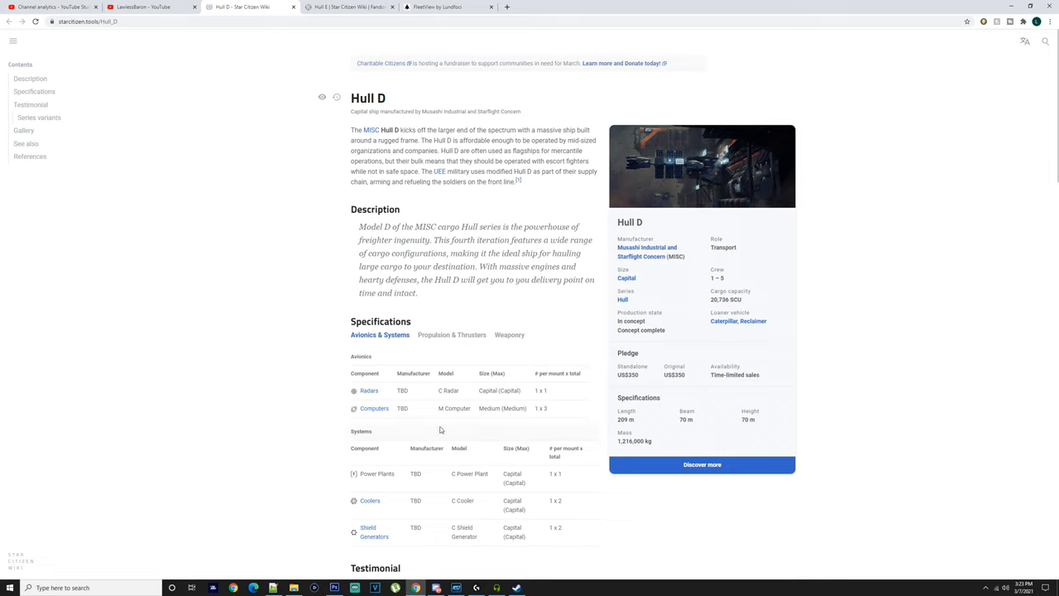
mouse_move(686, 302)
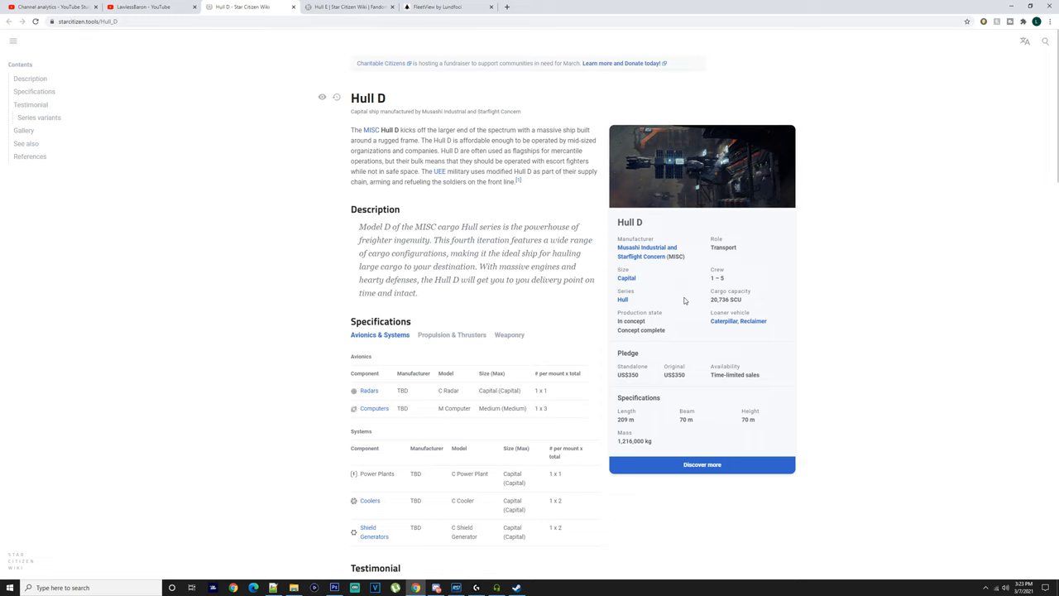
Return briefly to the FleetView ship lineup, then switch to the Hull E wiki page.
left_click(447, 7)
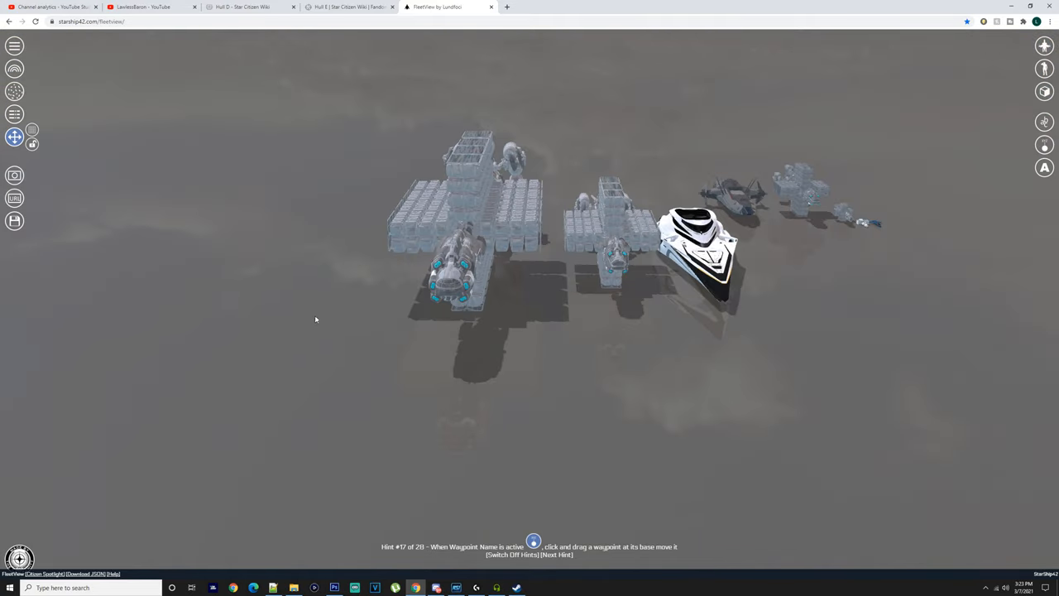
left_click(240, 7)
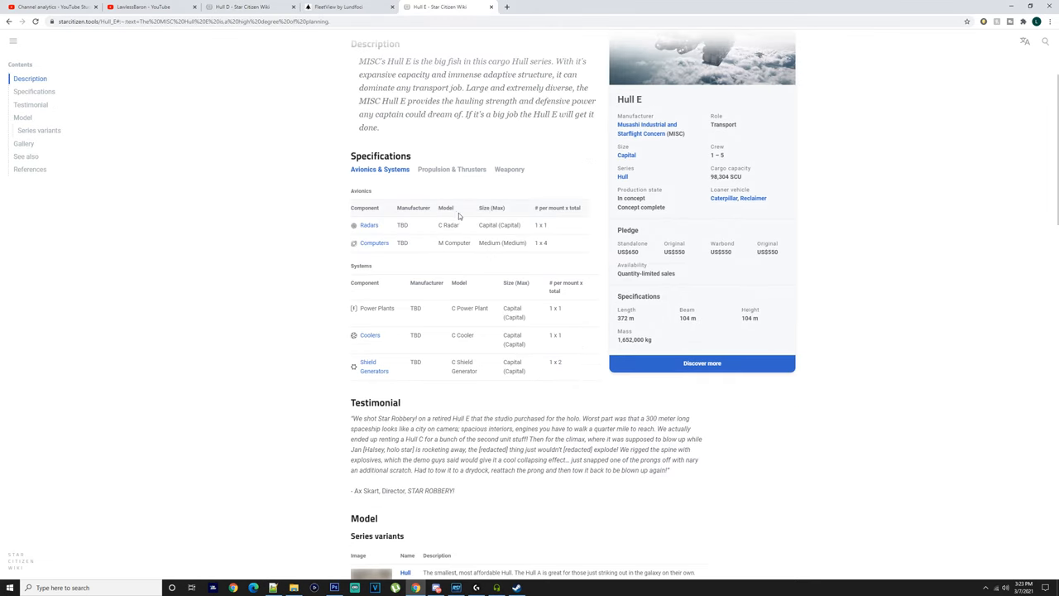
Scroll through the Hull E testimonial, series variants and gallery, then back toward the specifications.
scroll("up", 3)
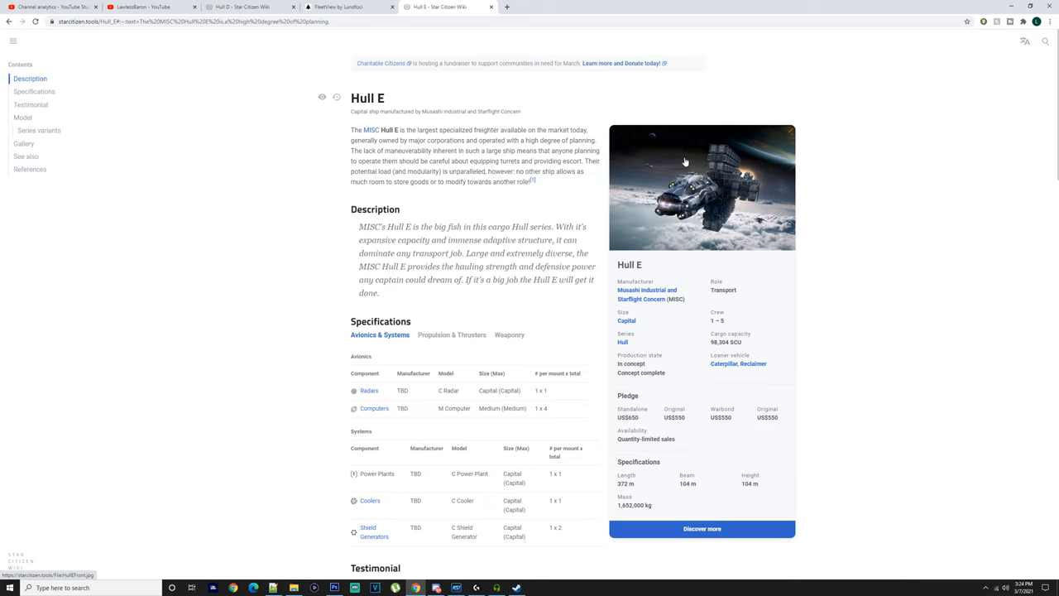
scroll("down", 3)
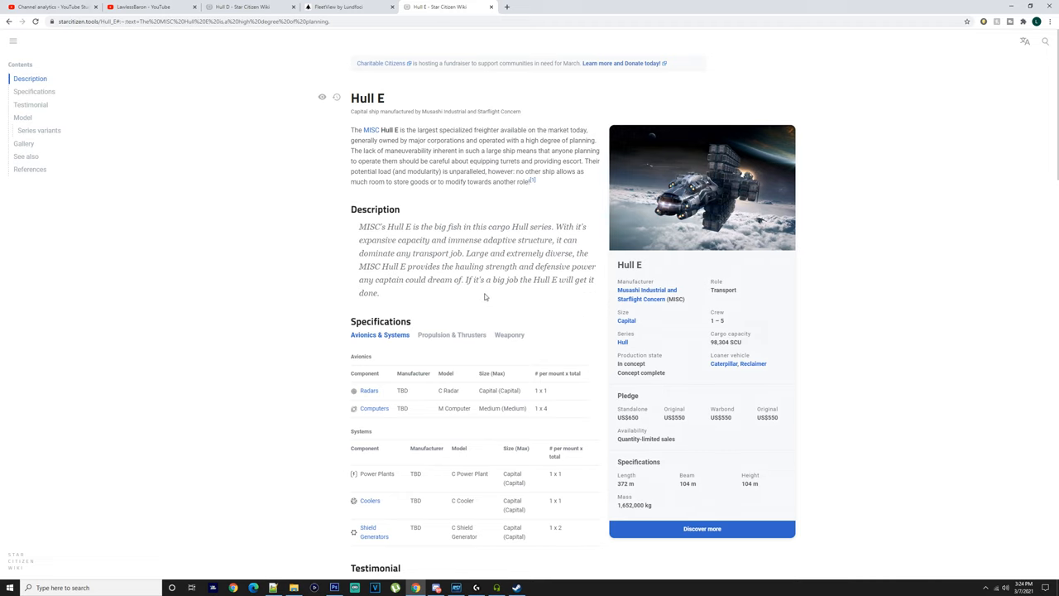
mouse_move(665, 307)
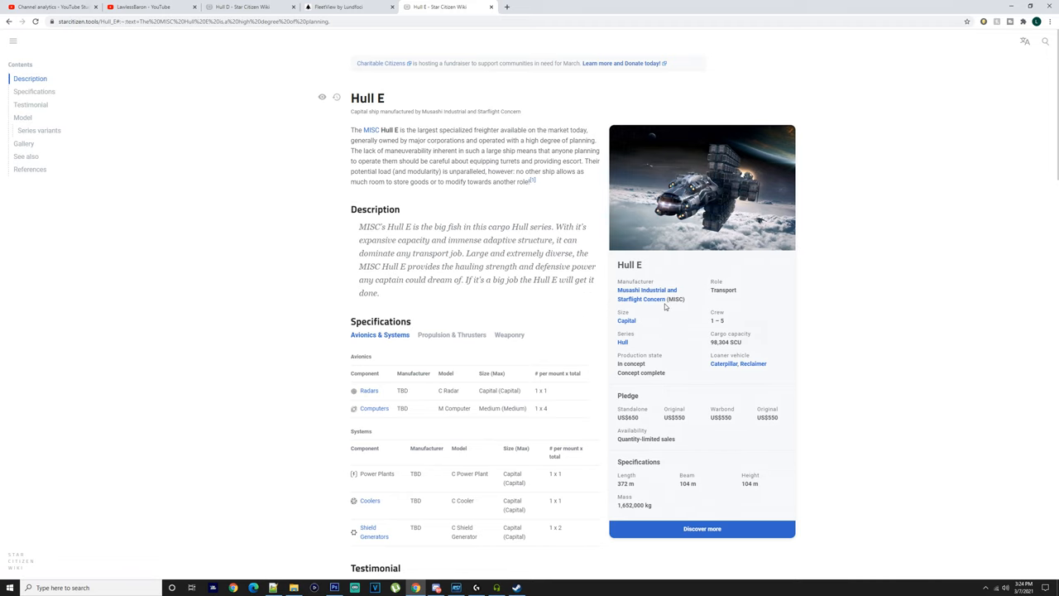
scroll("down", 3)
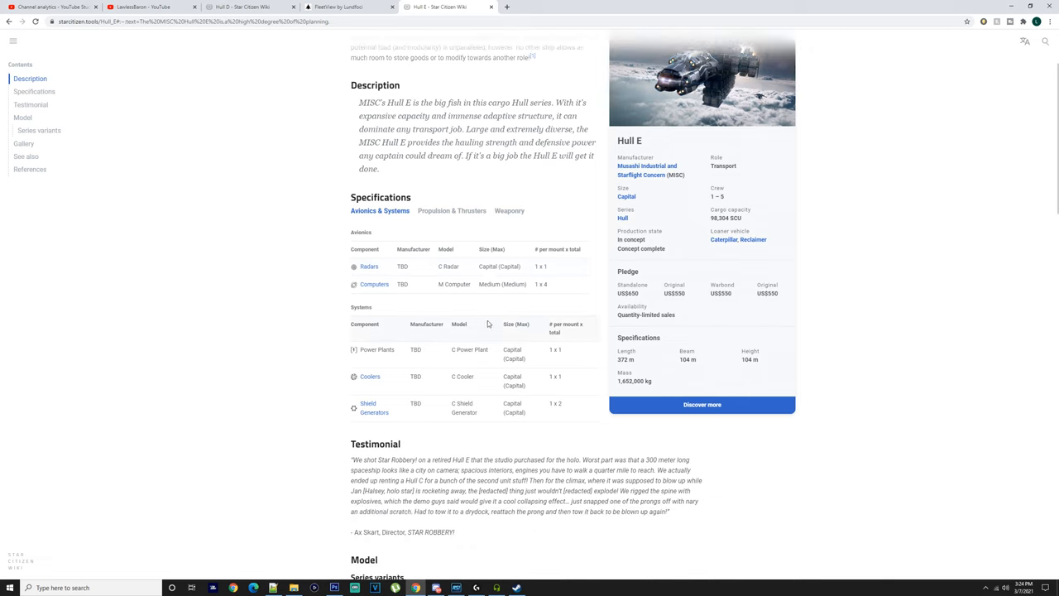
scroll("down", 3)
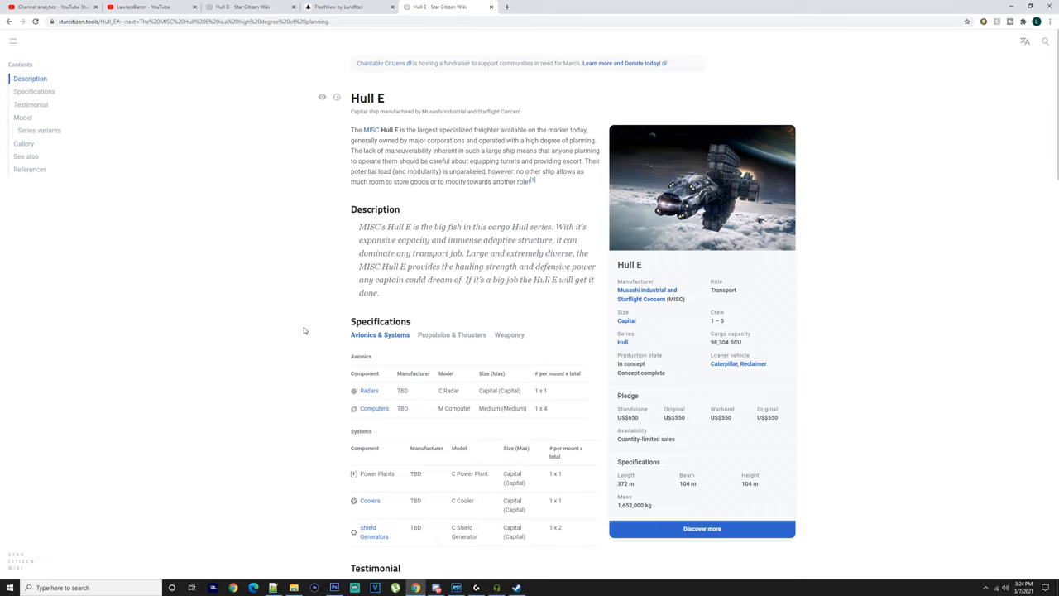
mouse_move(328, 180)
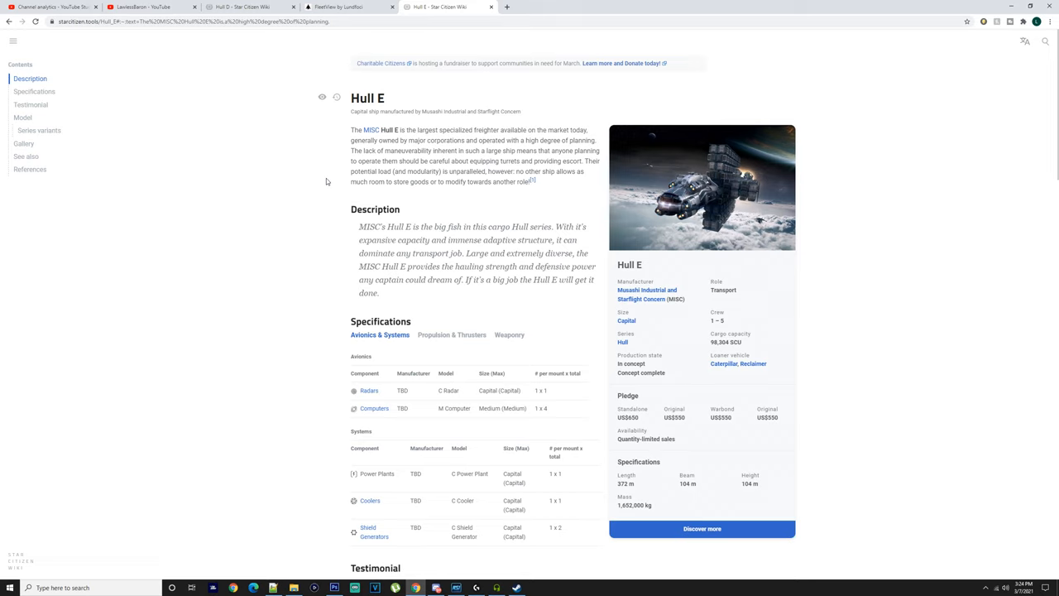
mouse_move(361, 7)
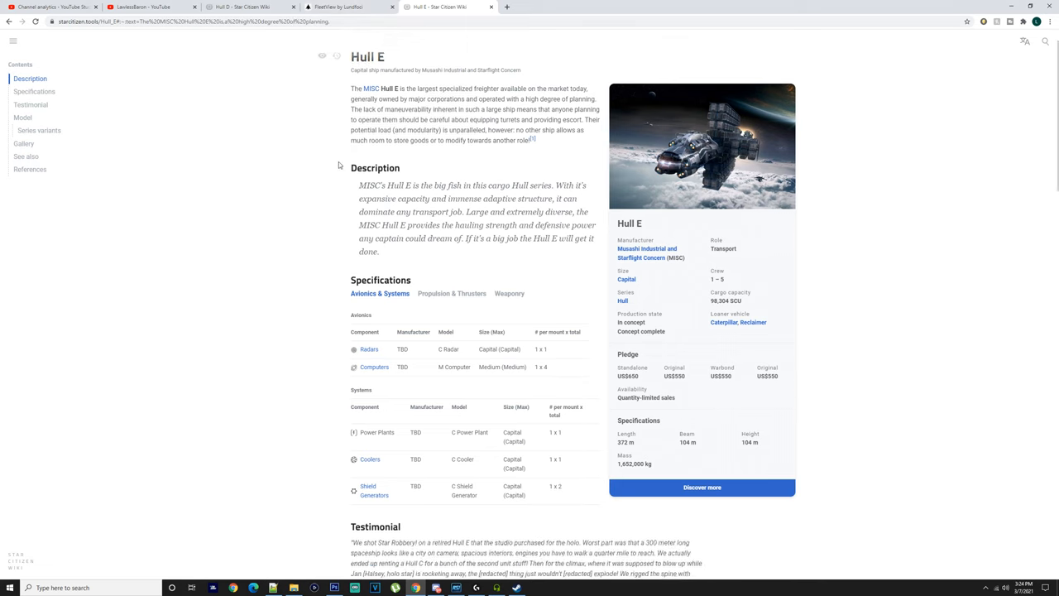
scroll("down", 3)
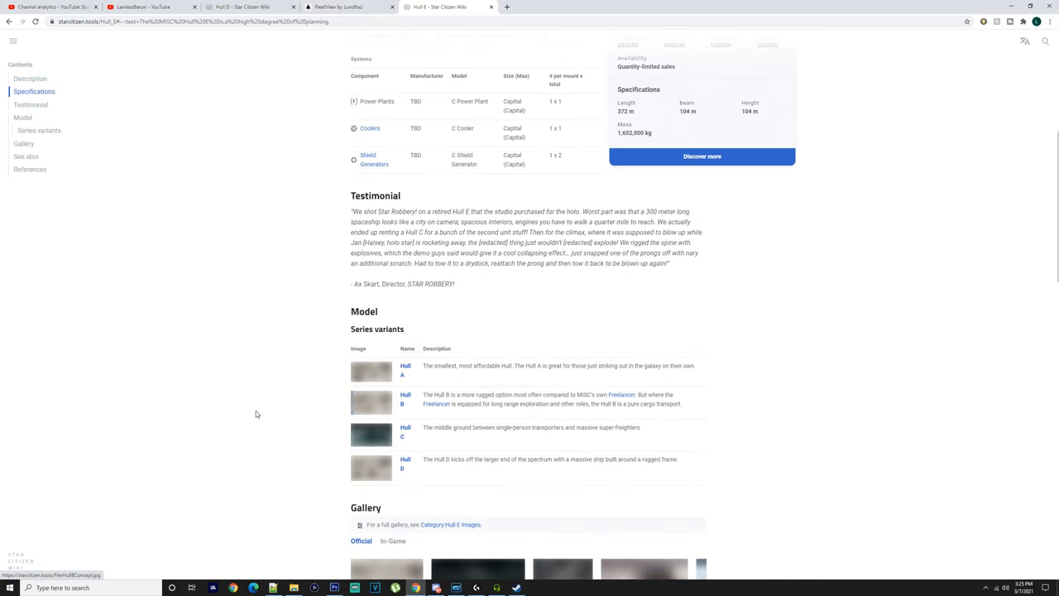
scroll("up", 3)
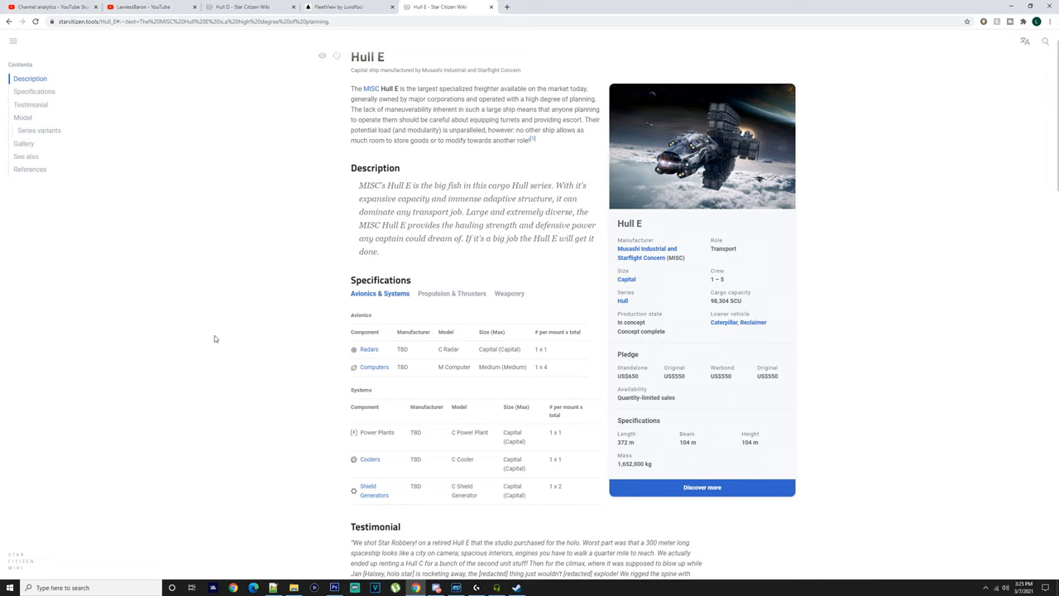
mouse_move(602, 368)
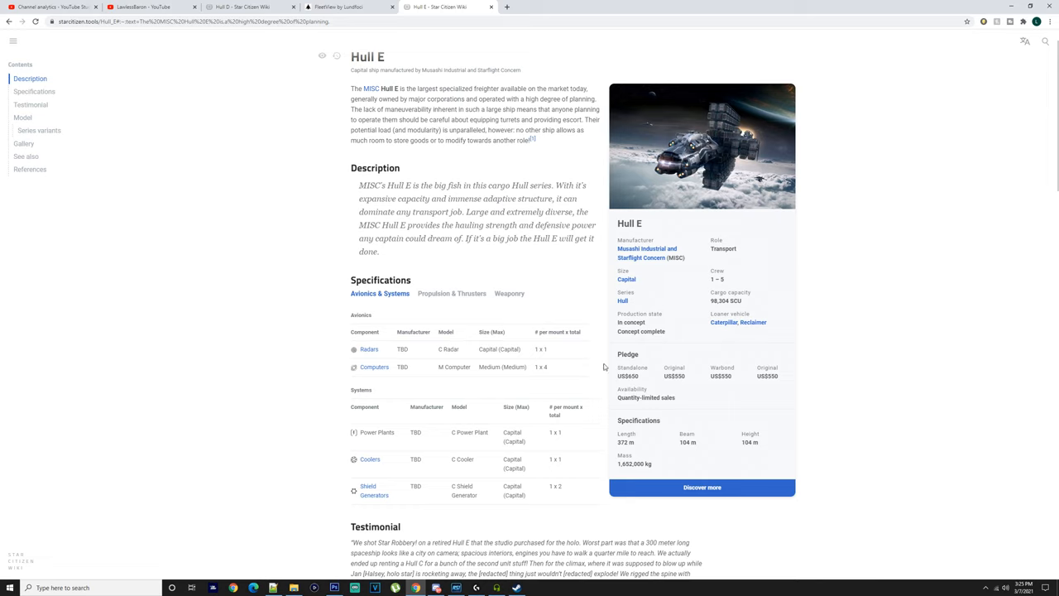
mouse_move(308, 326)
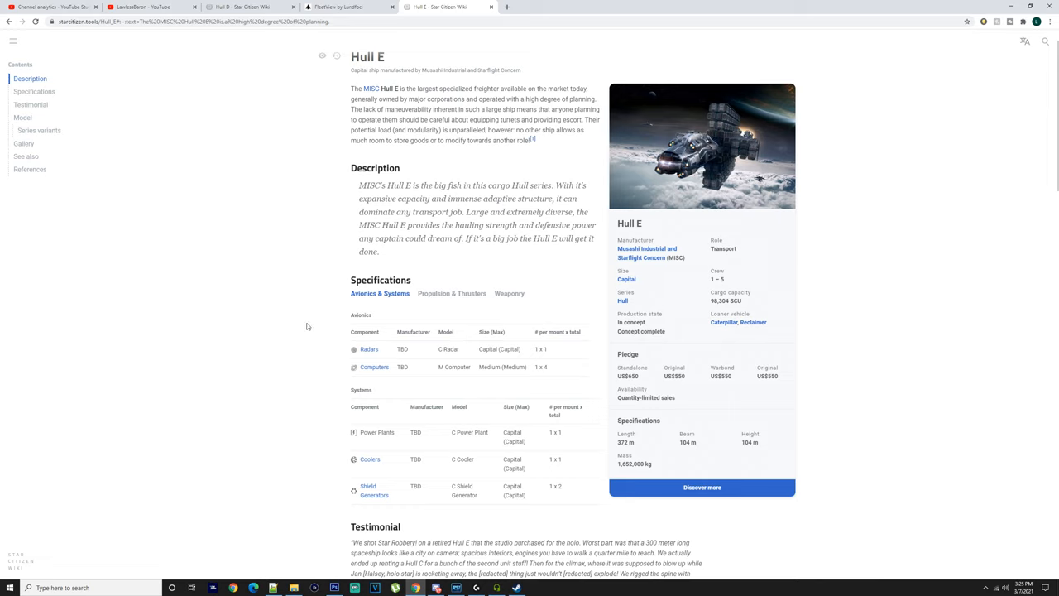